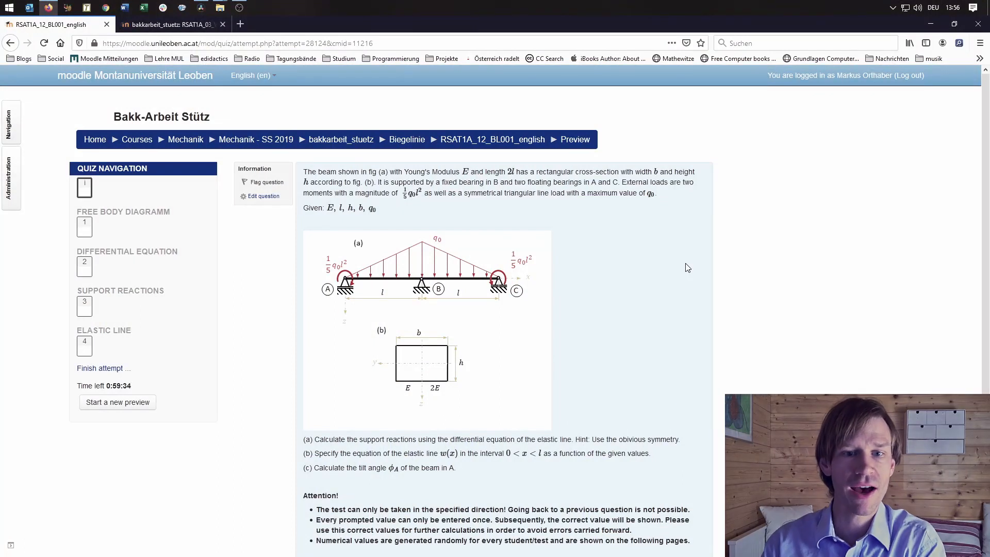
{"action": "mouse_move", "coordinate": [651, 263]}
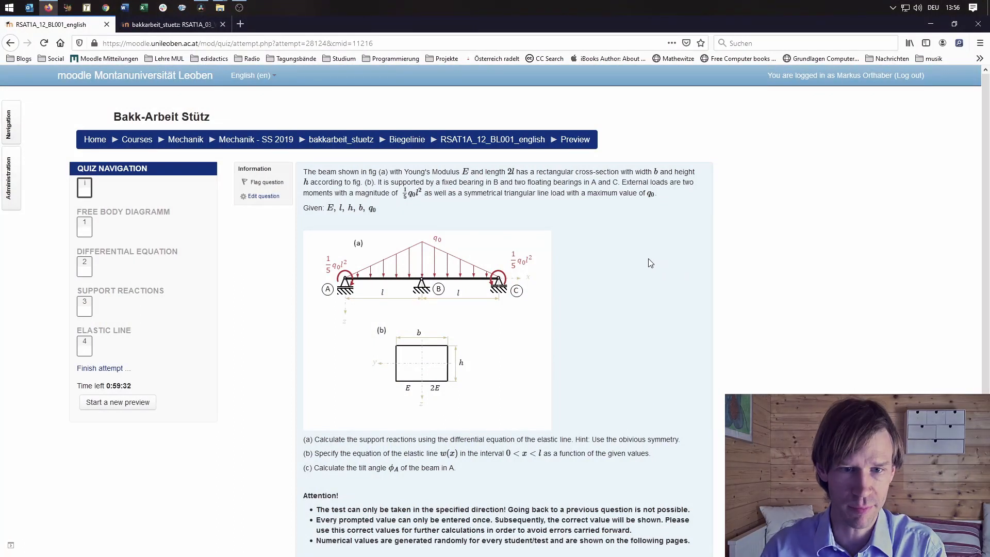
{"action": "mouse_move", "coordinate": [601, 409]}
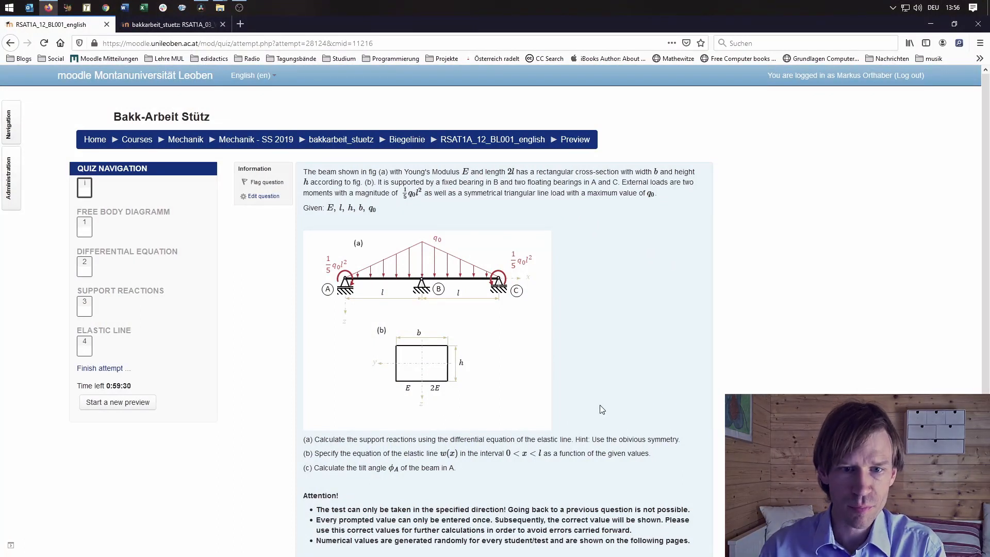
{"action": "mouse_move", "coordinate": [378, 288]}
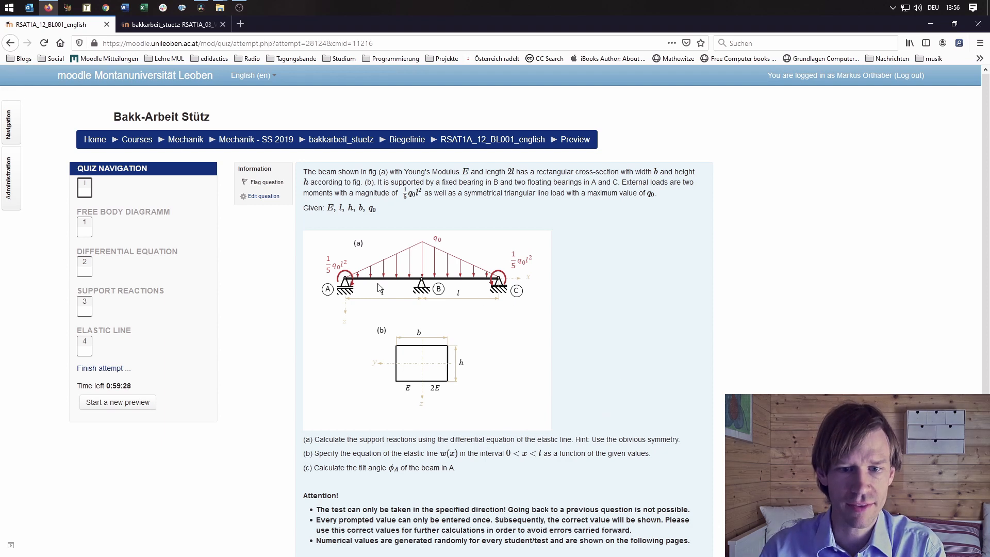
{"action": "mouse_move", "coordinate": [404, 300]}
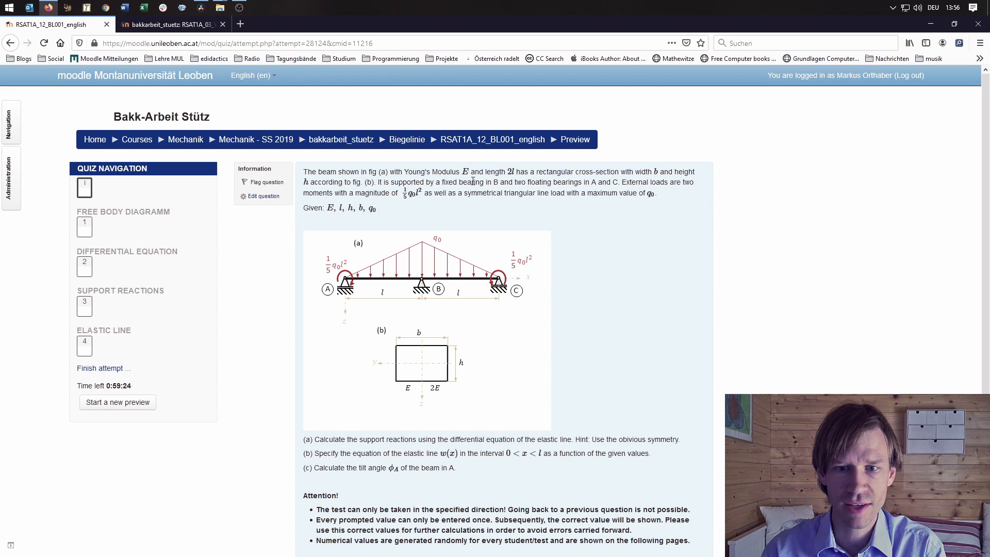
{"action": "mouse_move", "coordinate": [435, 273]}
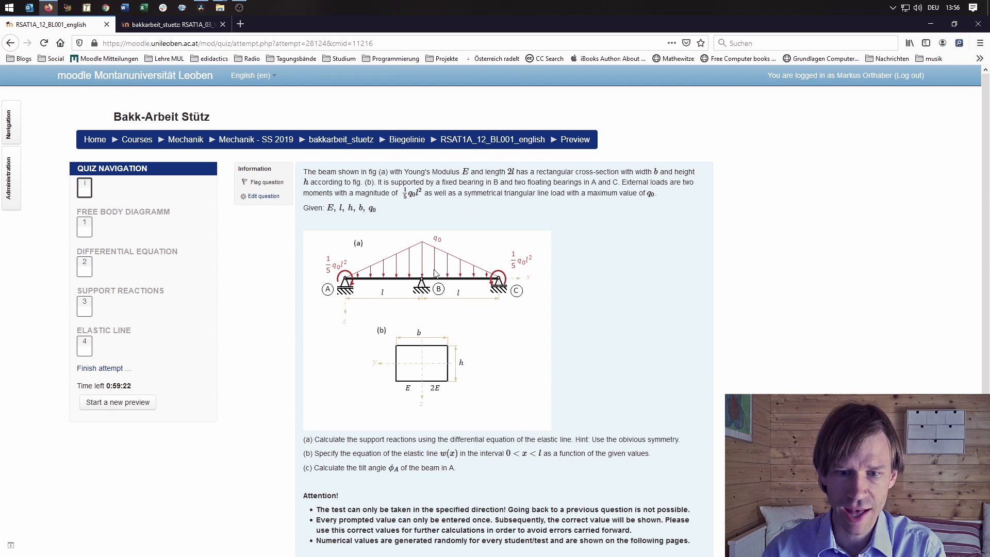
{"action": "mouse_move", "coordinate": [363, 300]}
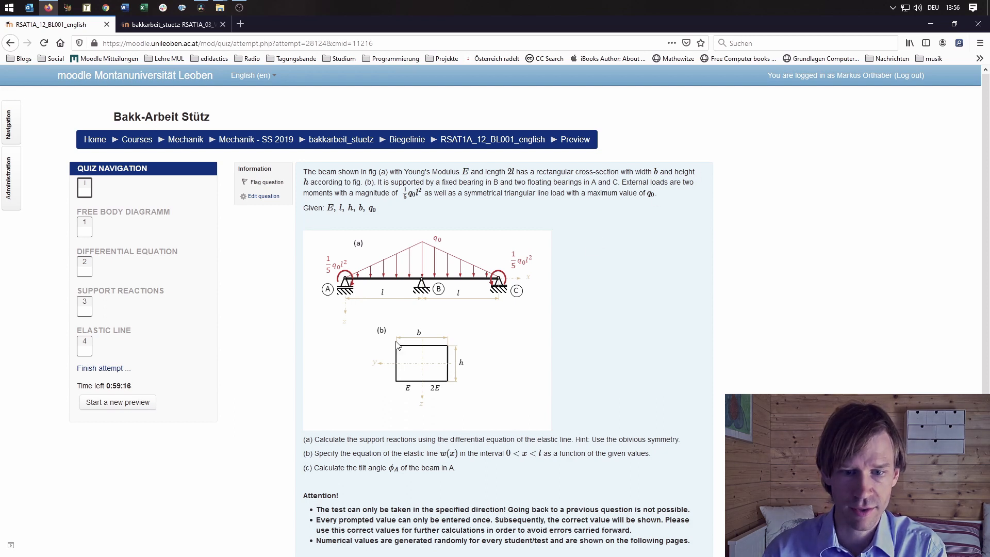
{"action": "mouse_move", "coordinate": [461, 367]}
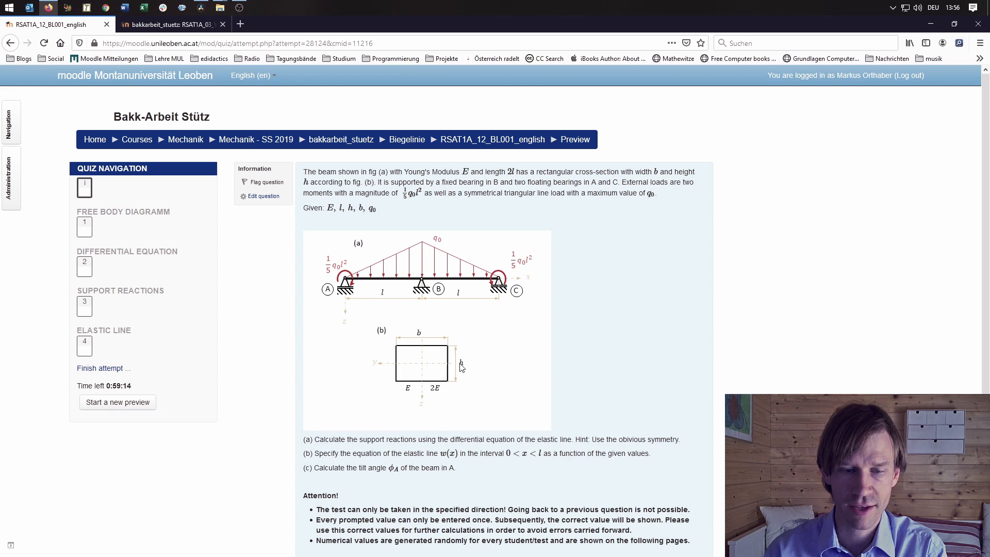
{"action": "mouse_move", "coordinate": [426, 399]}
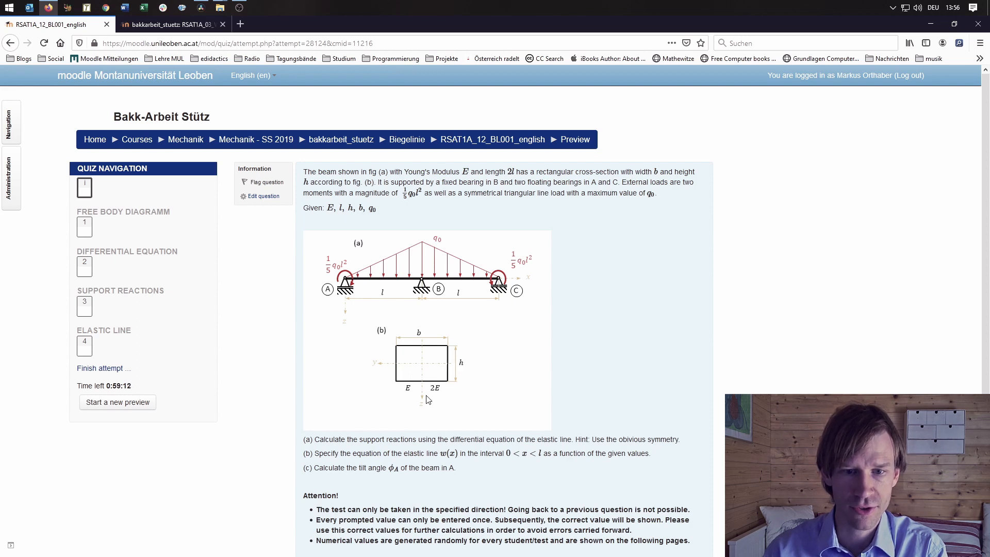
{"action": "mouse_move", "coordinate": [515, 316]}
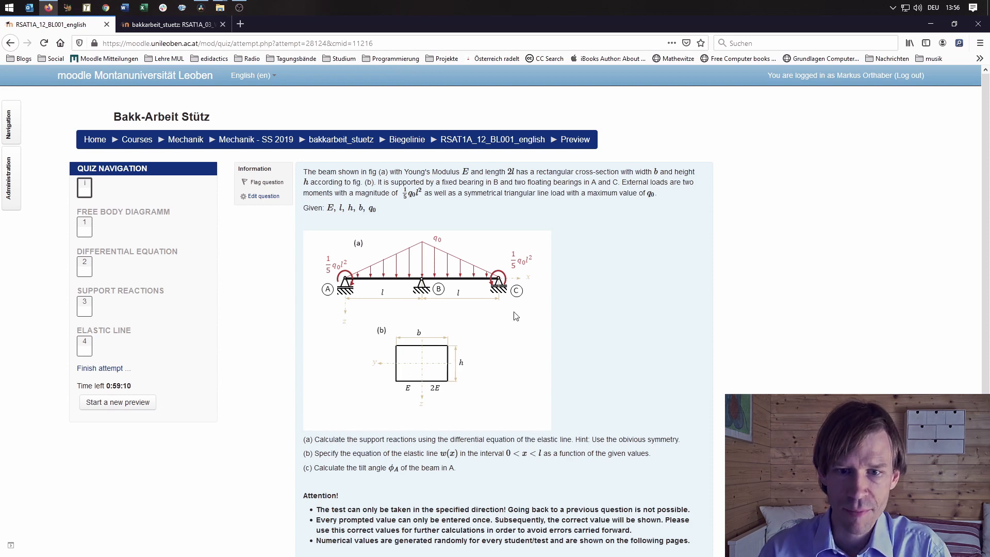
{"action": "mouse_move", "coordinate": [416, 313]}
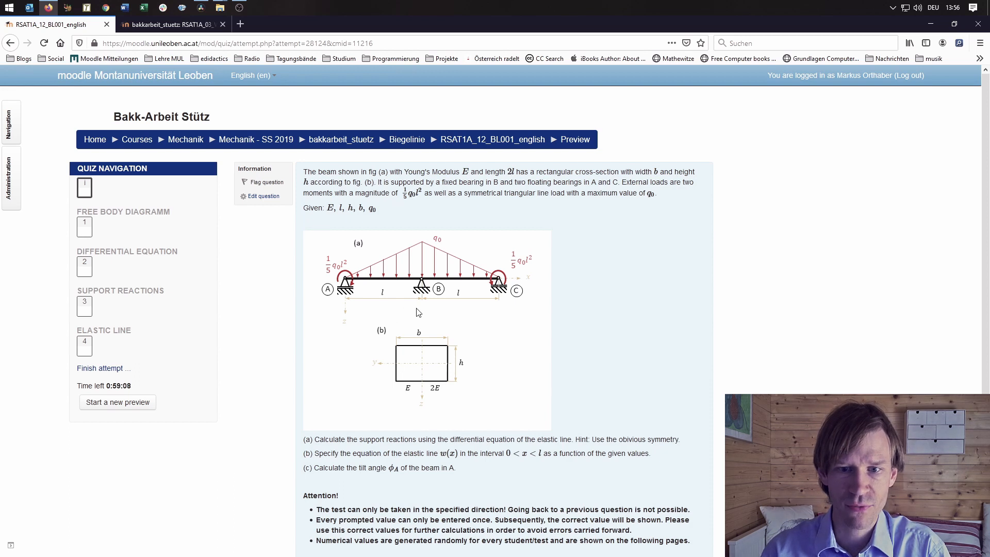
{"action": "mouse_move", "coordinate": [363, 300]}
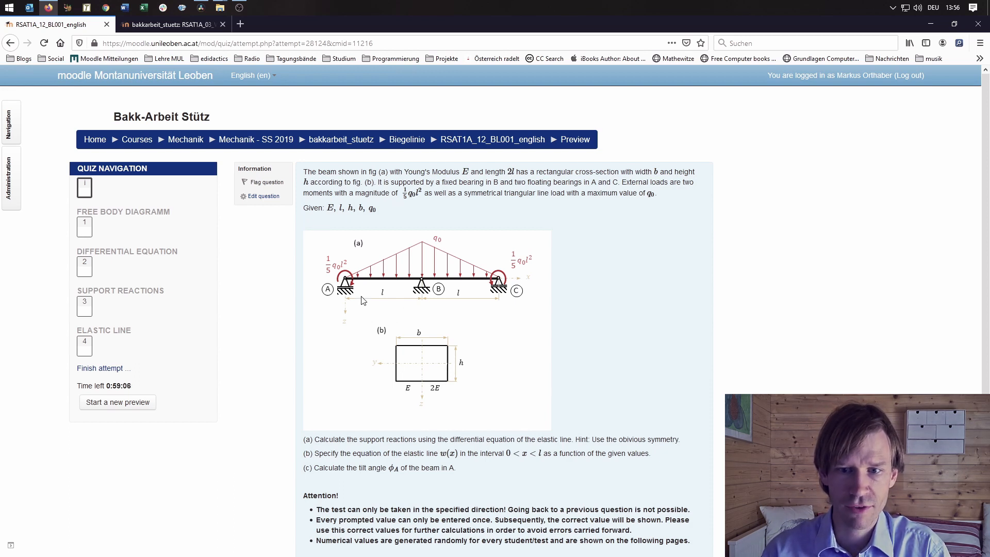
{"action": "mouse_move", "coordinate": [556, 317]}
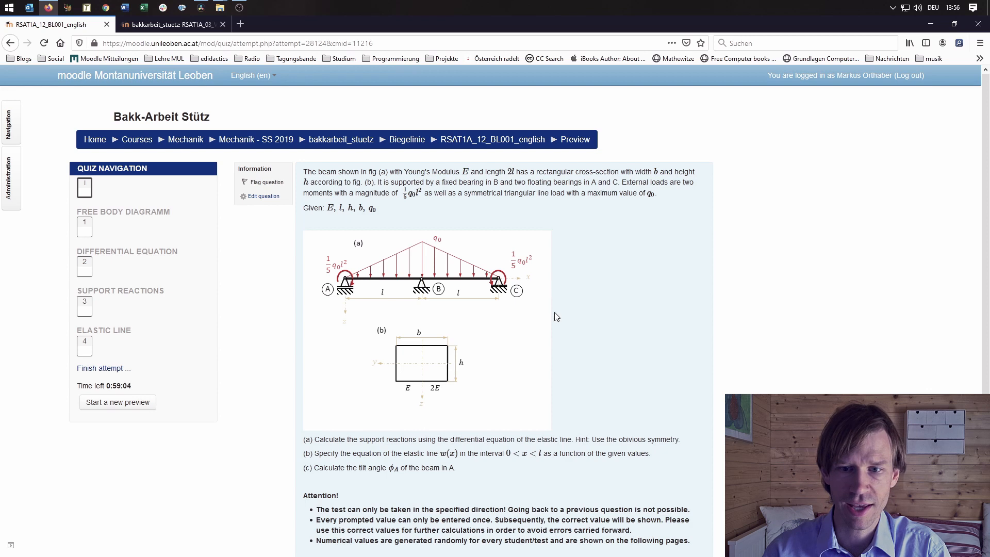
{"action": "mouse_move", "coordinate": [503, 323]}
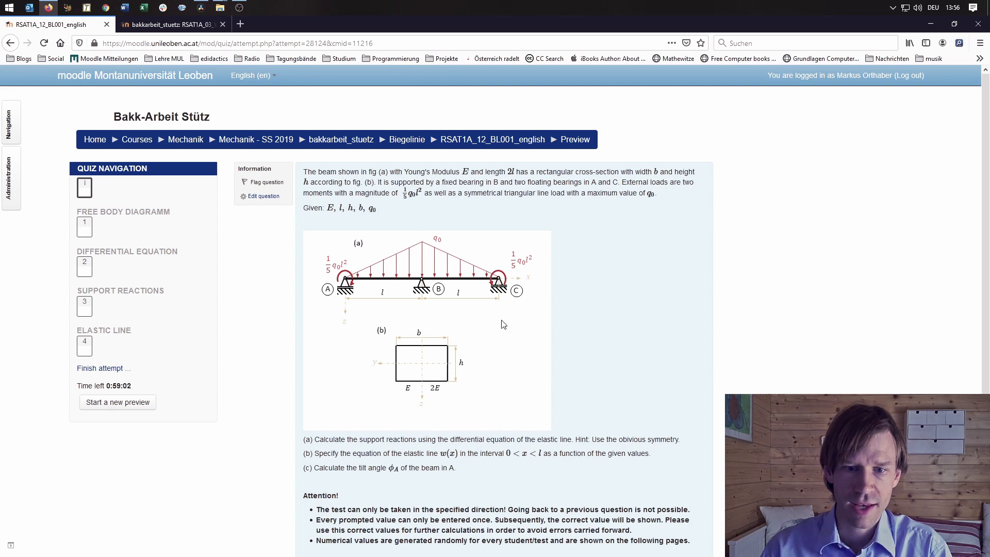
{"action": "mouse_move", "coordinate": [372, 310]}
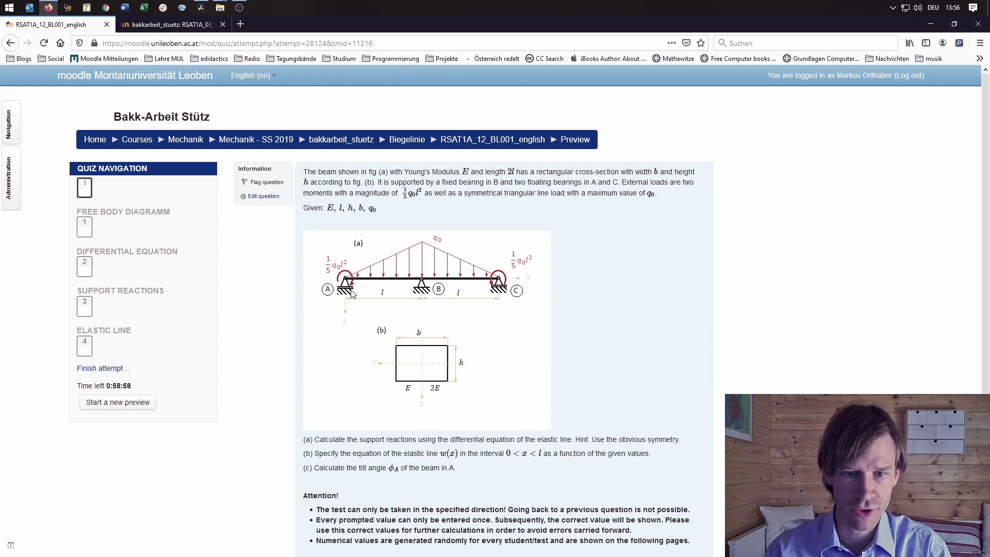
{"action": "mouse_move", "coordinate": [563, 314]}
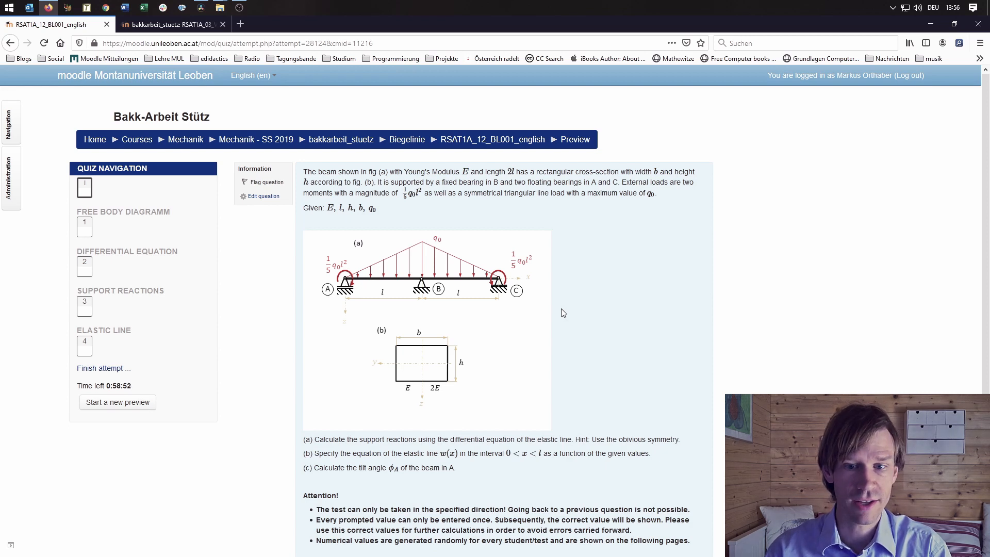
{"action": "mouse_move", "coordinate": [532, 315]}
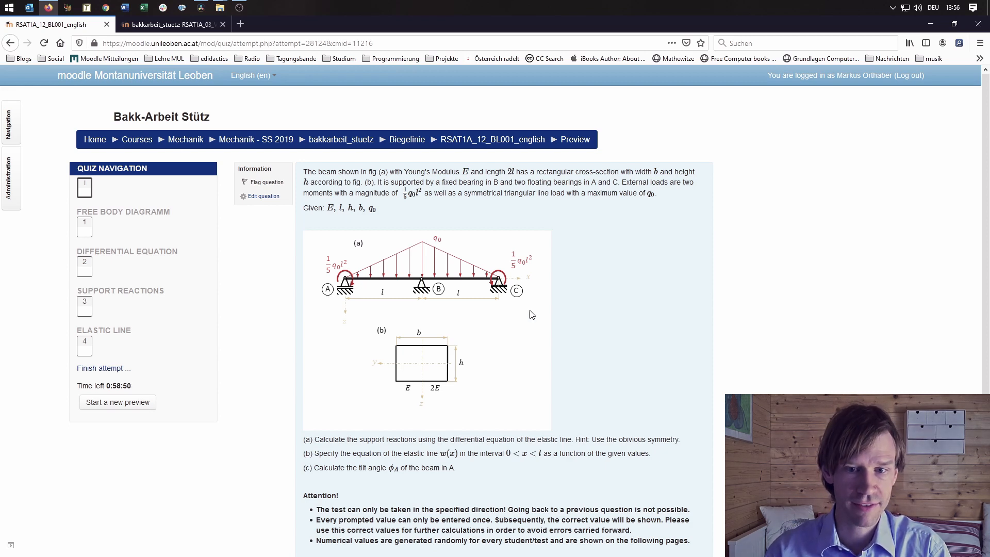
{"action": "mouse_move", "coordinate": [424, 258]}
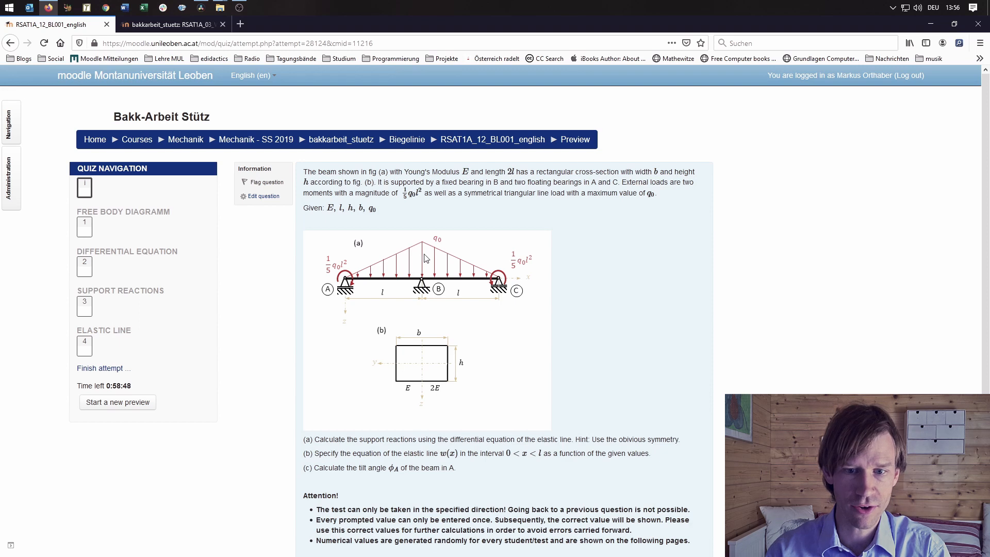
{"action": "mouse_move", "coordinate": [543, 328]}
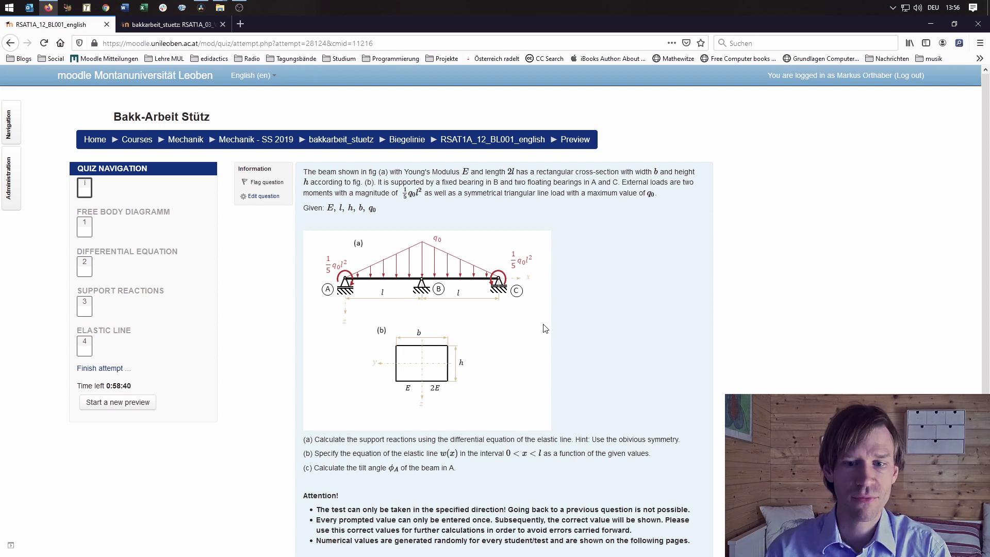
{"action": "mouse_move", "coordinate": [606, 311]}
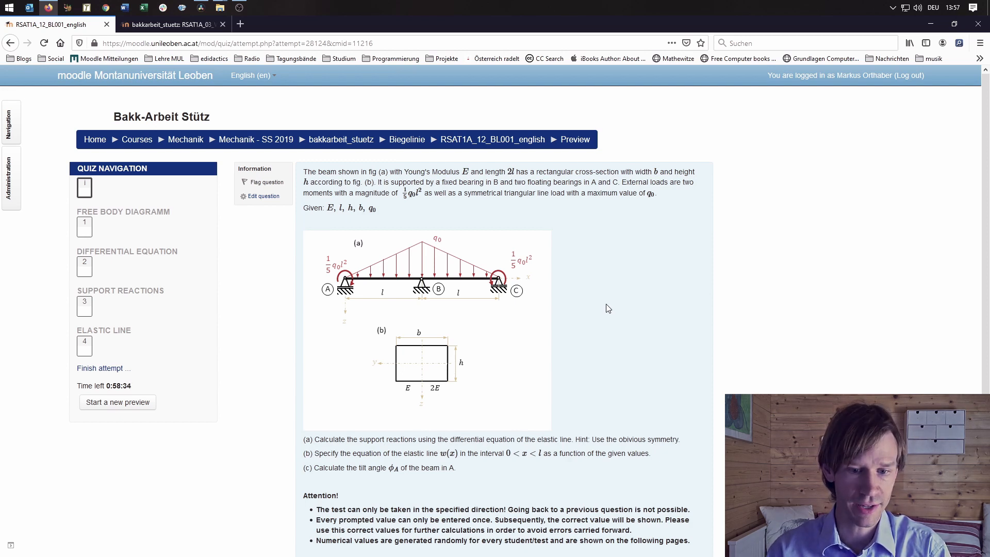
Move from the problem statement to question 1 on the free body diagram
{"action": "scroll", "scroll_direction": "down", "scroll_amount": 3}
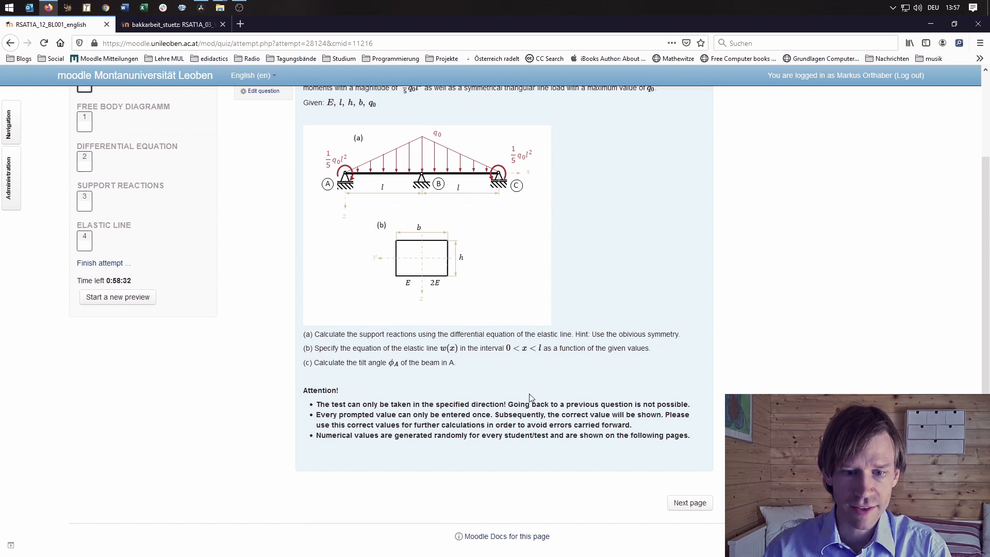
{"action": "mouse_move", "coordinate": [512, 382]}
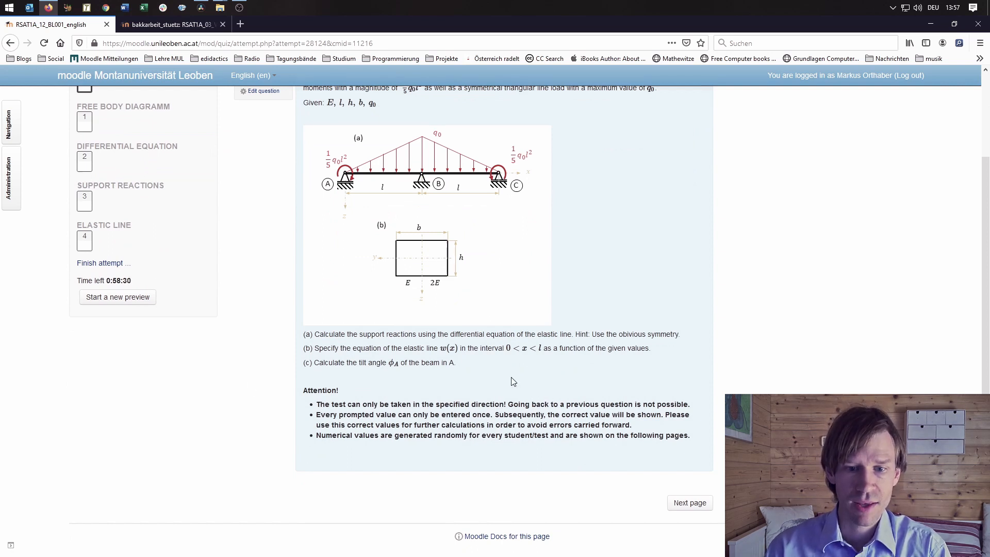
{"action": "mouse_move", "coordinate": [435, 392]}
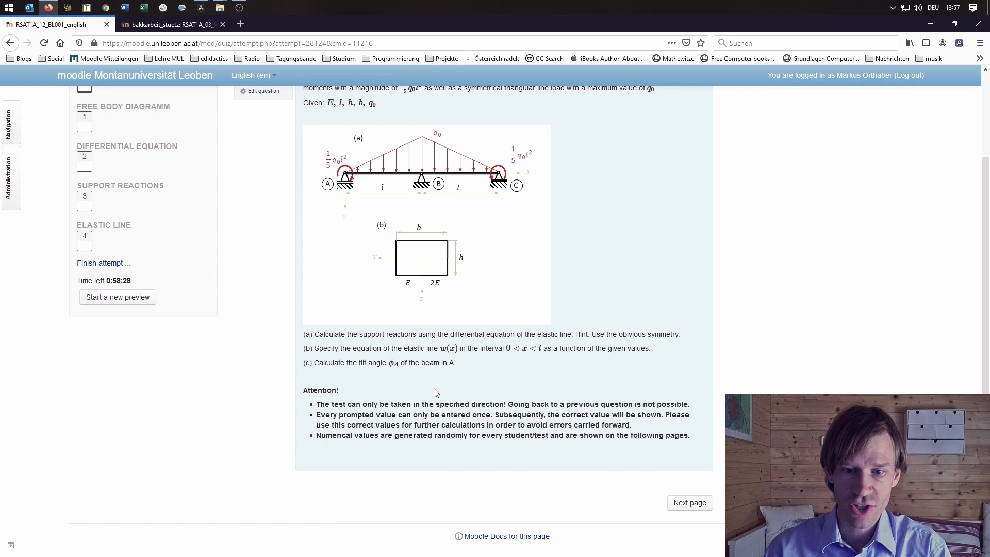
{"action": "mouse_move", "coordinate": [661, 398]}
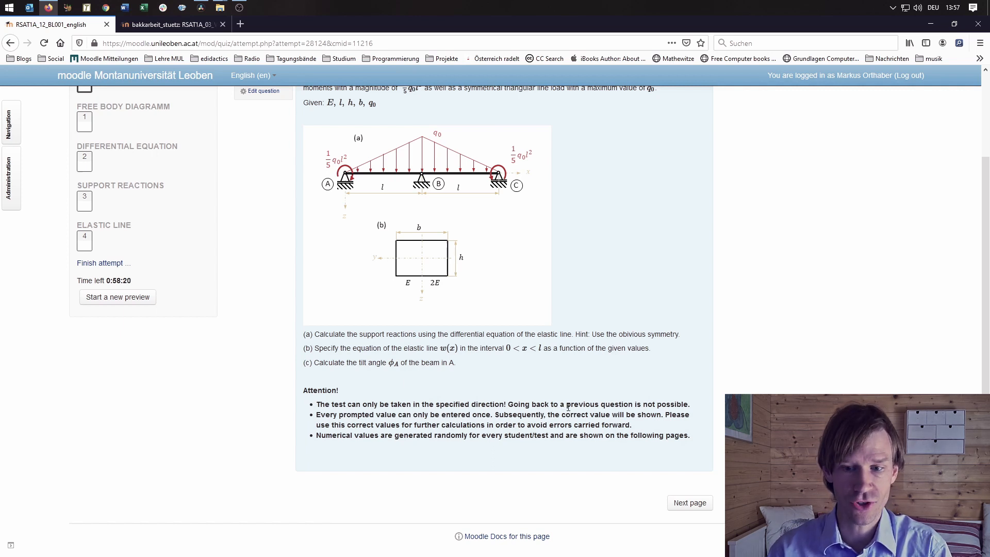
{"action": "mouse_move", "coordinate": [480, 381]}
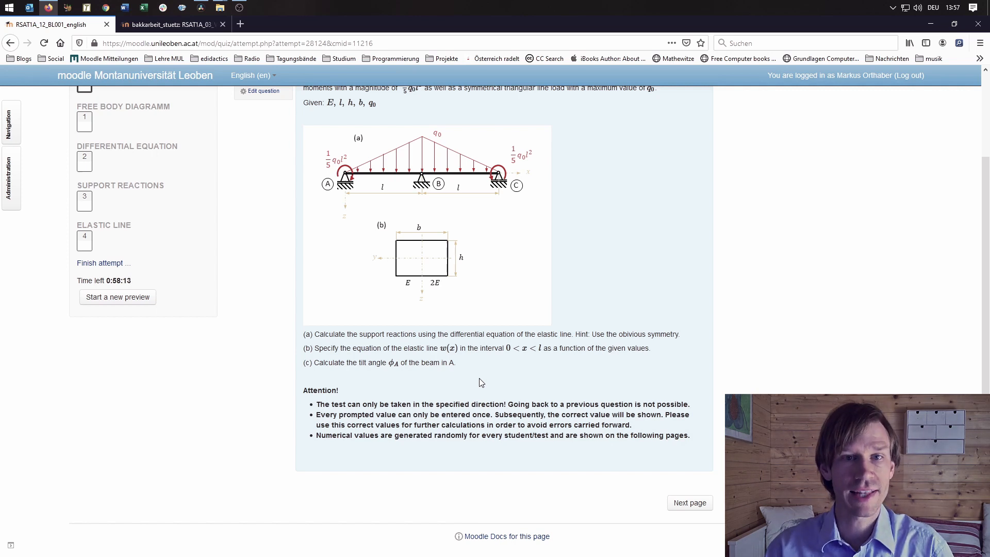
{"action": "mouse_move", "coordinate": [371, 176]}
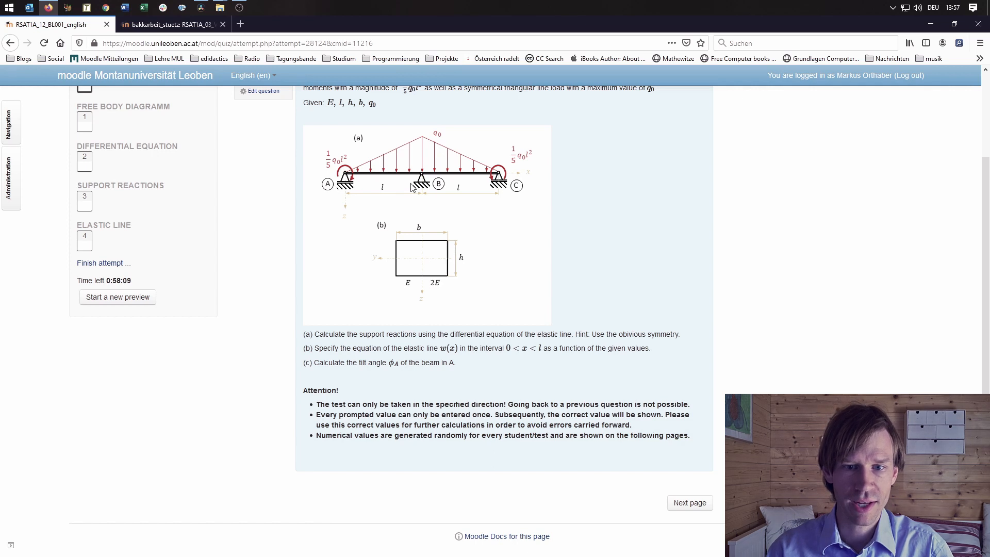
{"action": "mouse_move", "coordinate": [514, 390]}
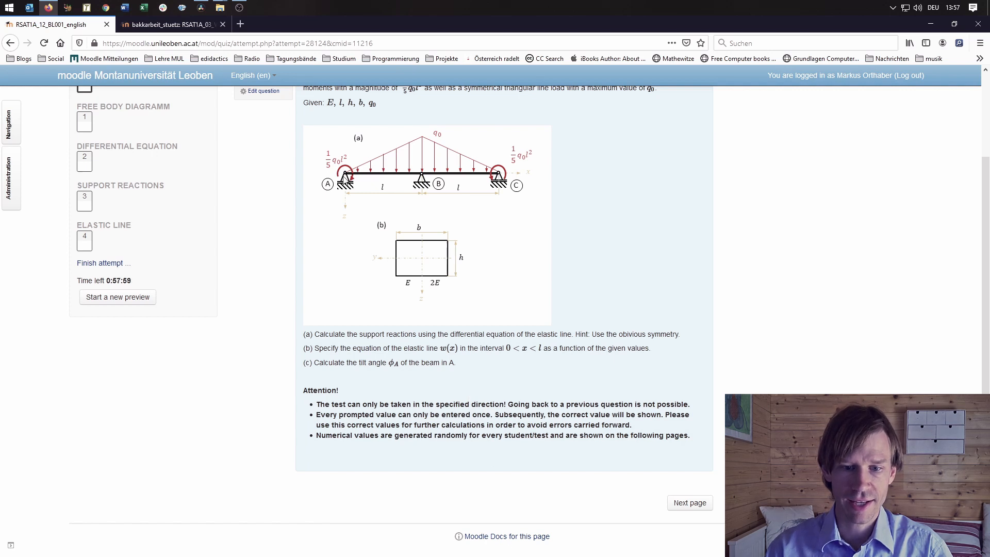
{"action": "mouse_move", "coordinate": [534, 395]}
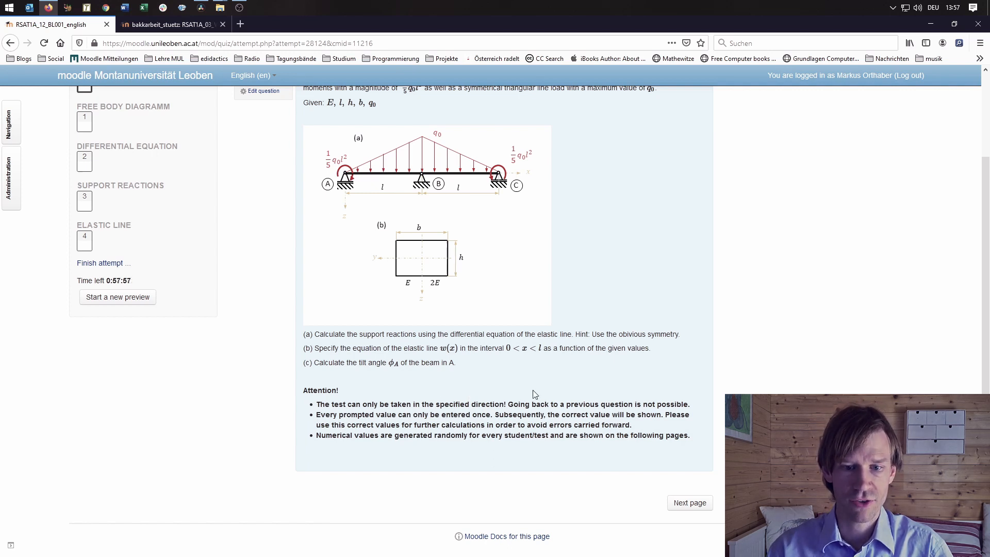
{"action": "mouse_move", "coordinate": [524, 385]}
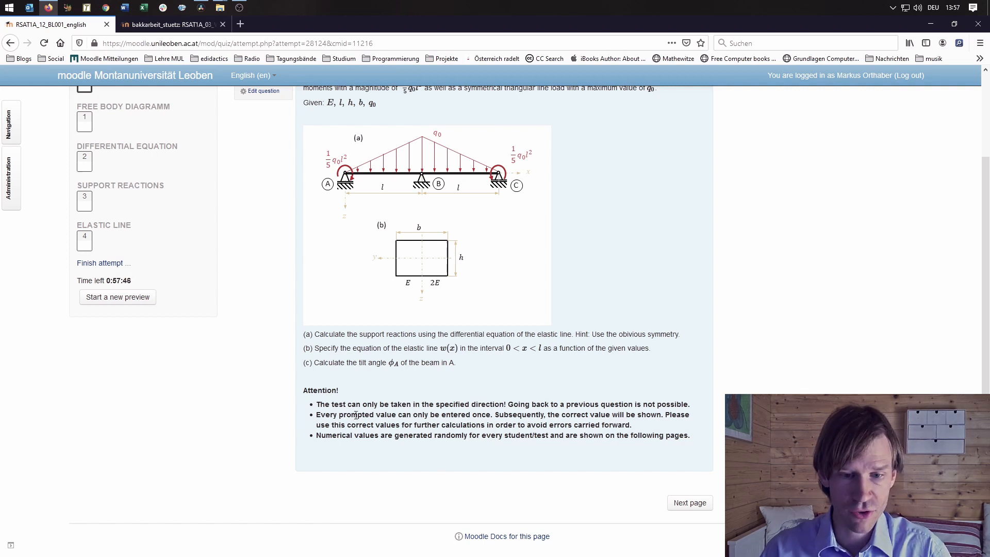
{"action": "mouse_move", "coordinate": [463, 457]}
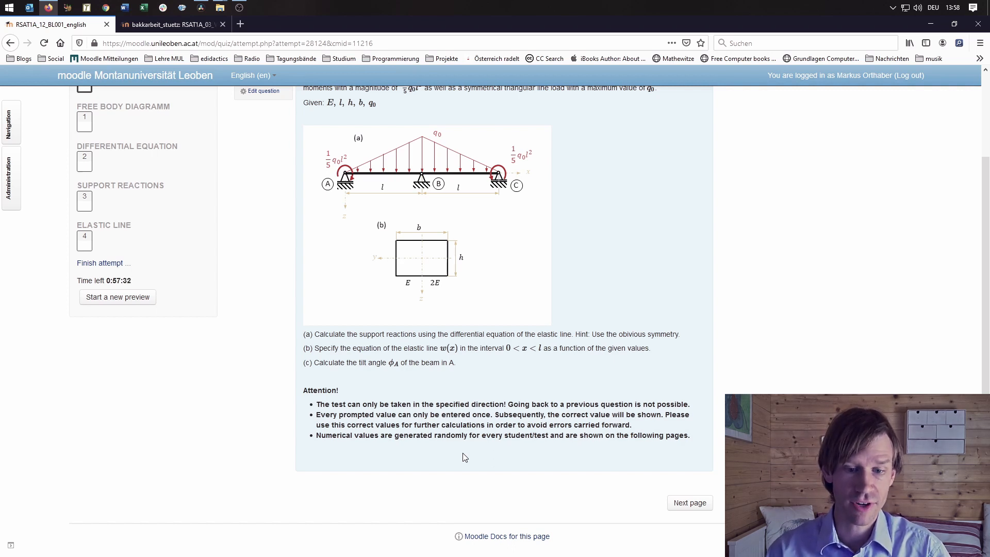
{"action": "mouse_move", "coordinate": [291, 416]}
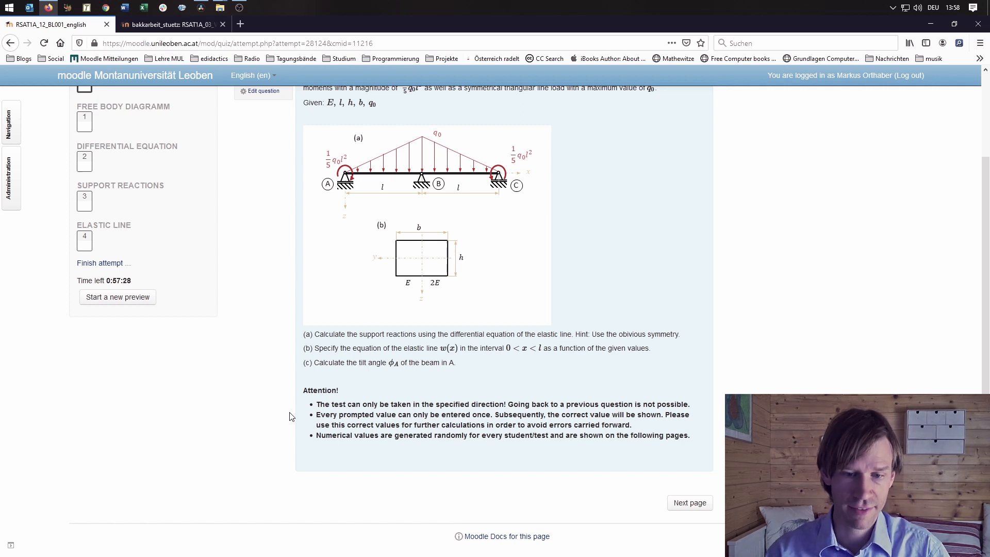
{"action": "mouse_move", "coordinate": [347, 435]}
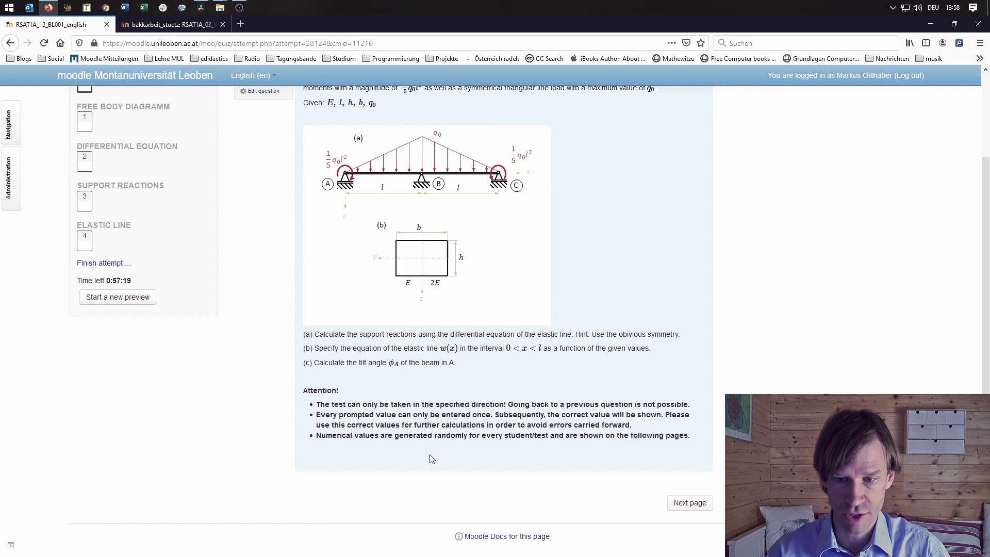
{"action": "mouse_move", "coordinate": [352, 450]}
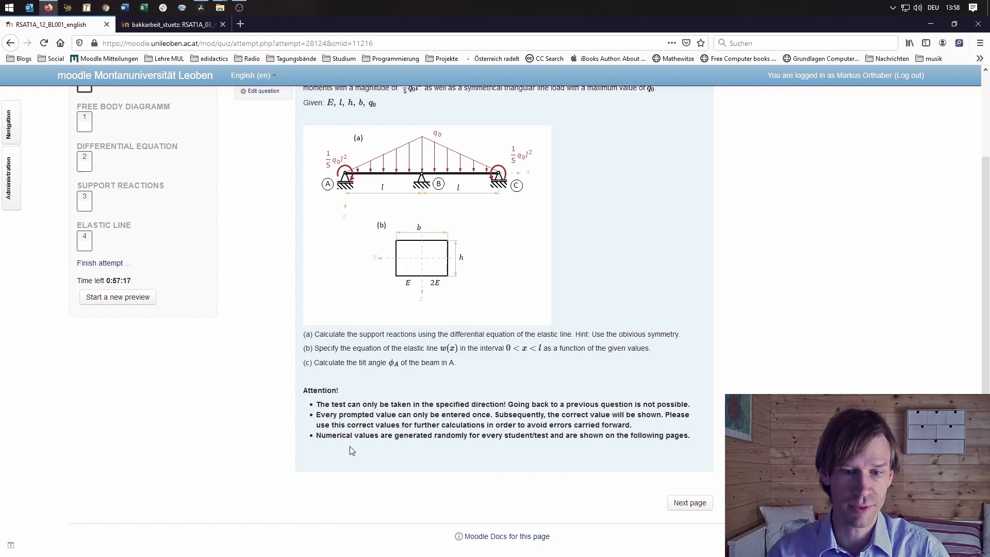
{"action": "scroll", "scroll_direction": "up", "scroll_amount": 3}
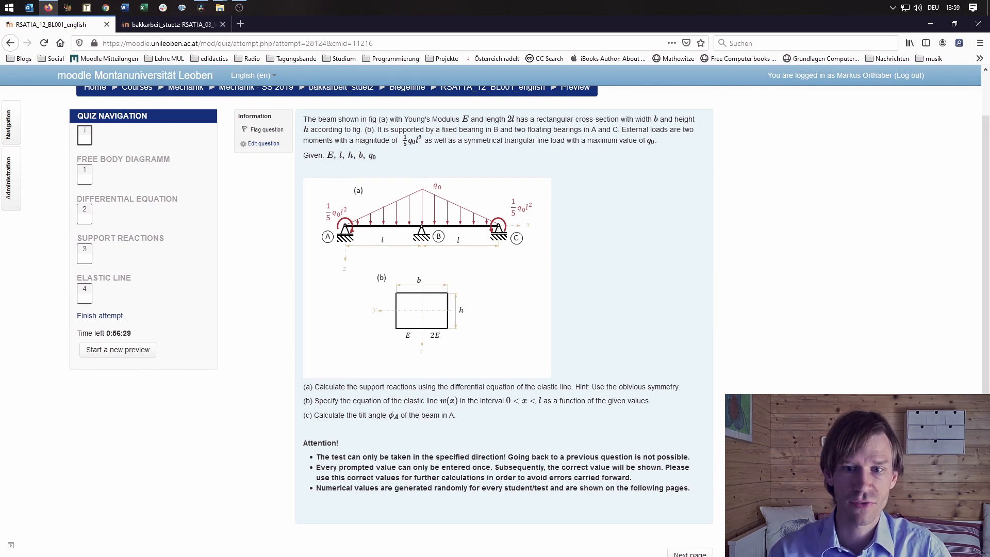
{"action": "scroll", "scroll_direction": "up", "scroll_amount": 3}
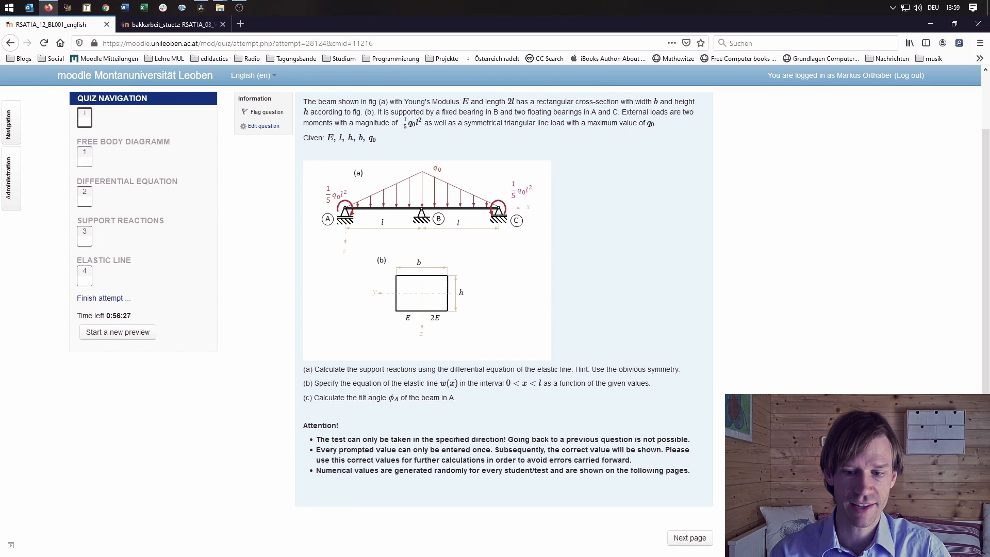
{"action": "left_click", "coordinate": [688, 537]}
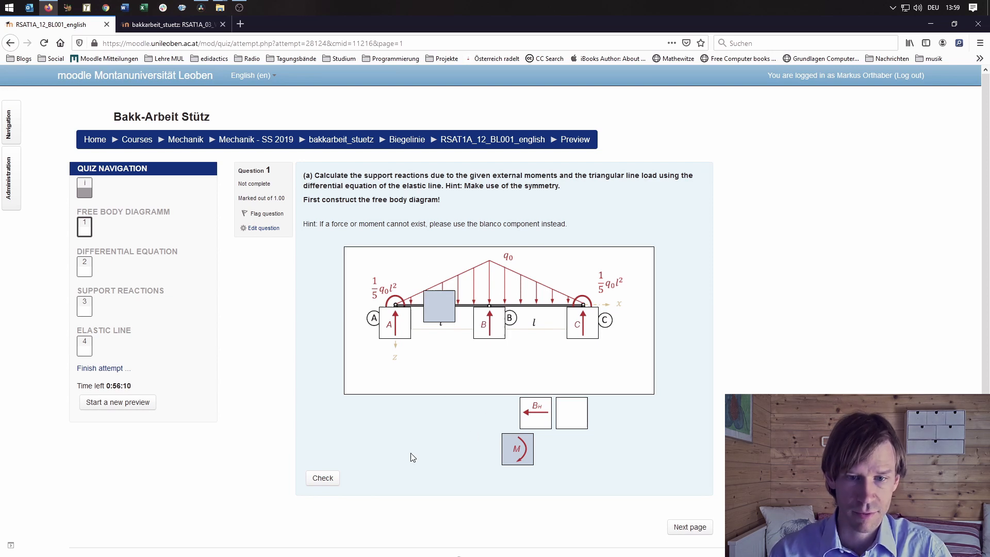
{"action": "mouse_move", "coordinate": [547, 471]}
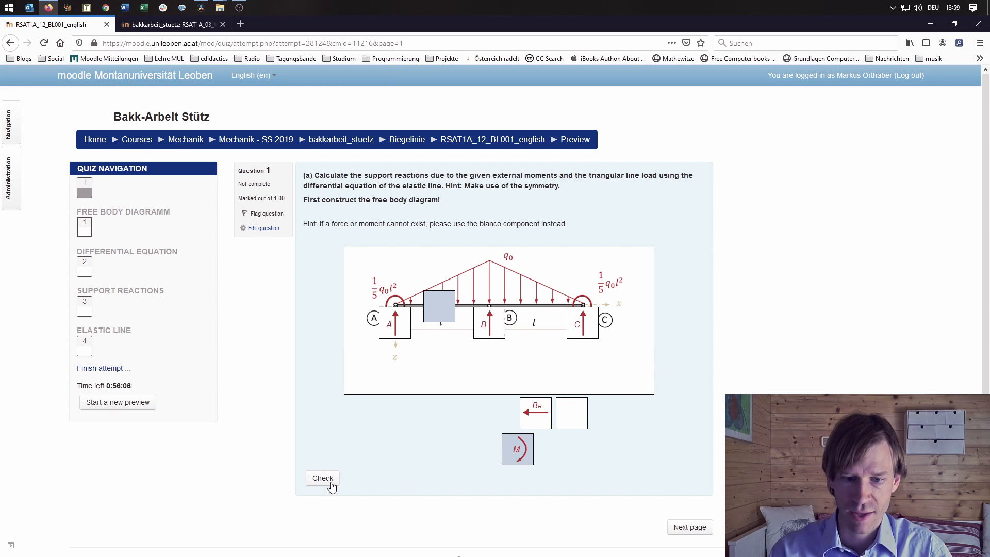
Grade the free body diagram as correct and continue to the differential equation question
{"action": "left_click", "coordinate": [321, 477]}
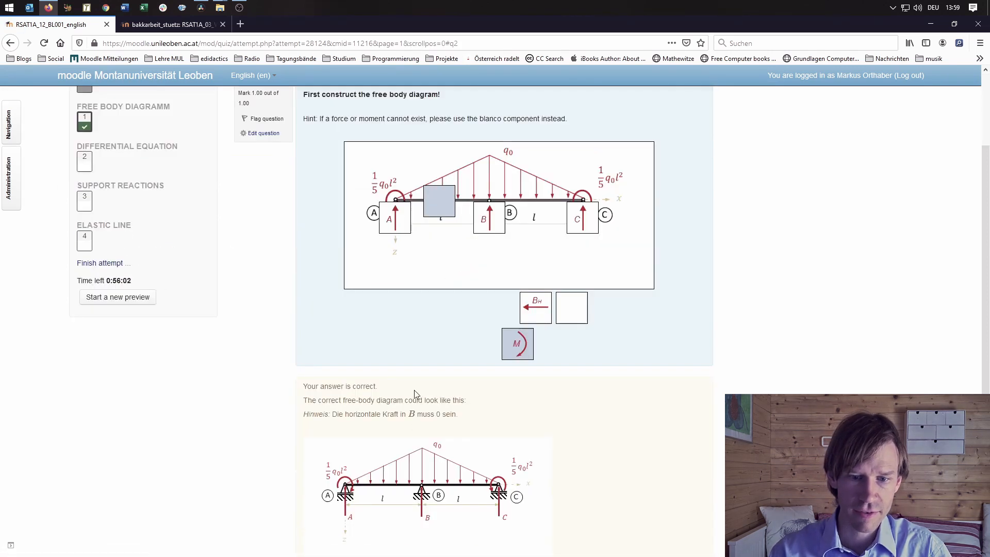
{"action": "left_click", "coordinate": [84, 161]}
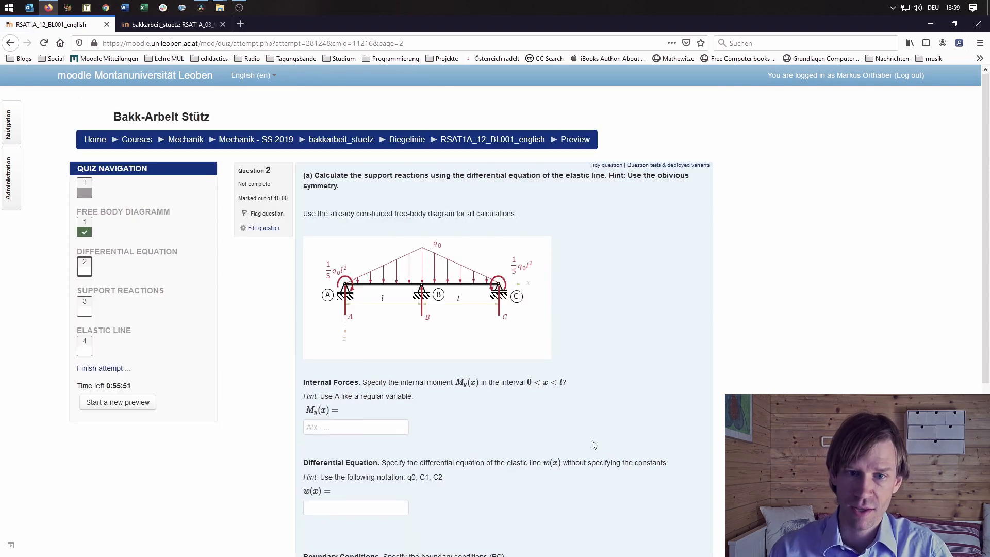
{"action": "mouse_move", "coordinate": [411, 250]}
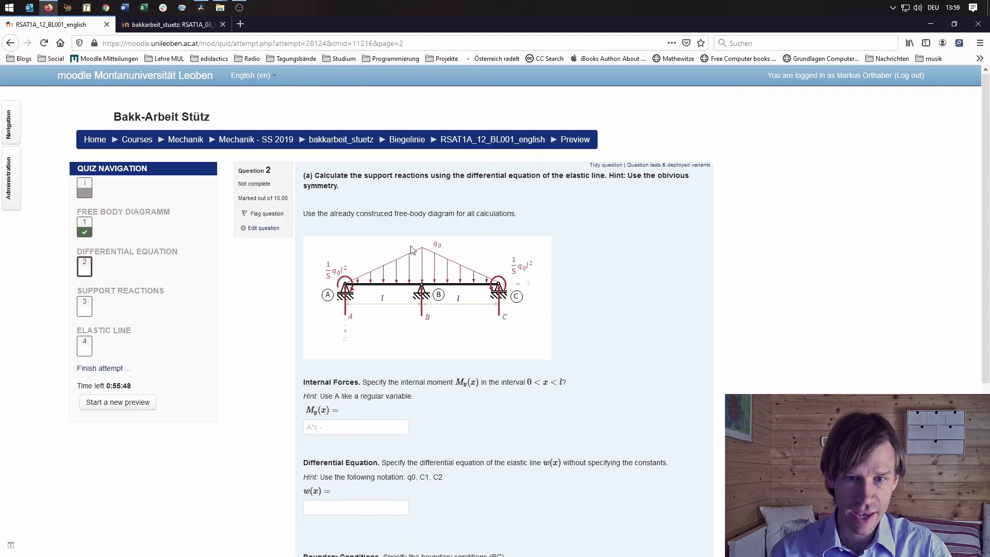
{"action": "mouse_move", "coordinate": [372, 305]}
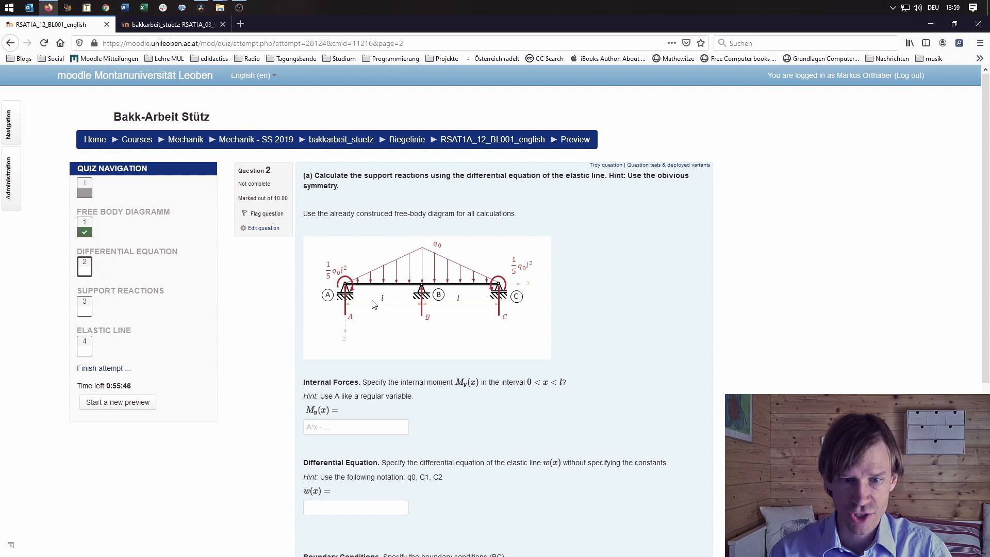
{"action": "mouse_move", "coordinate": [316, 396]}
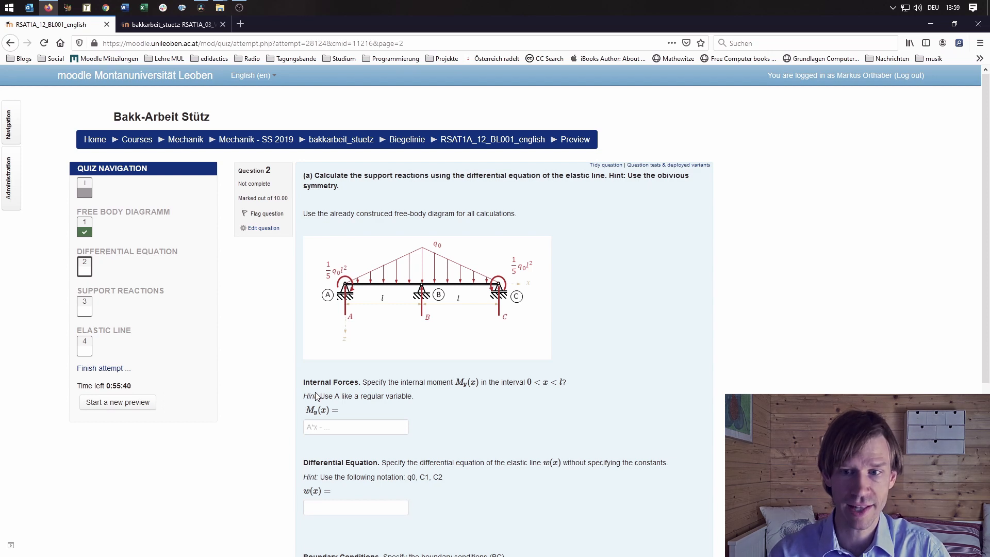
{"action": "mouse_move", "coordinate": [487, 325]}
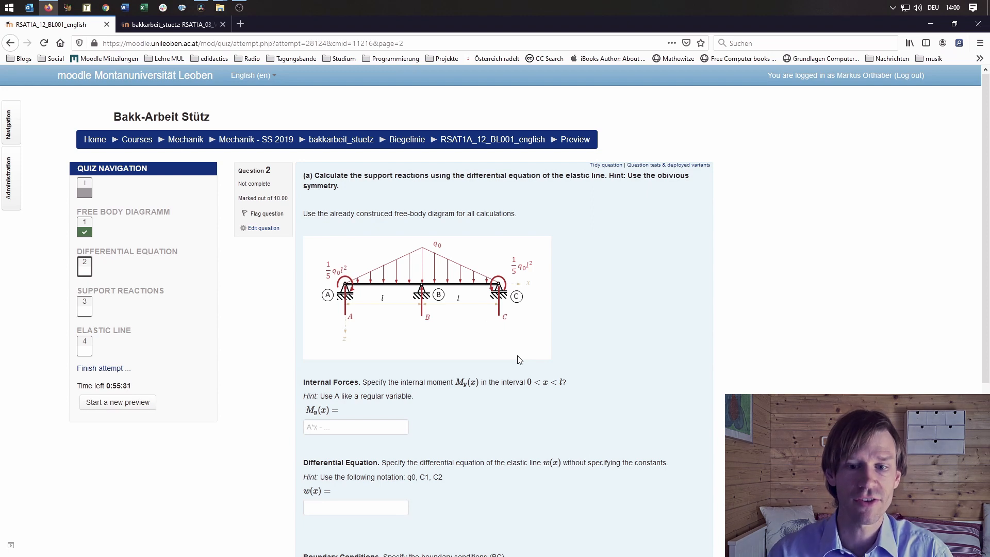
{"action": "mouse_move", "coordinate": [524, 335]}
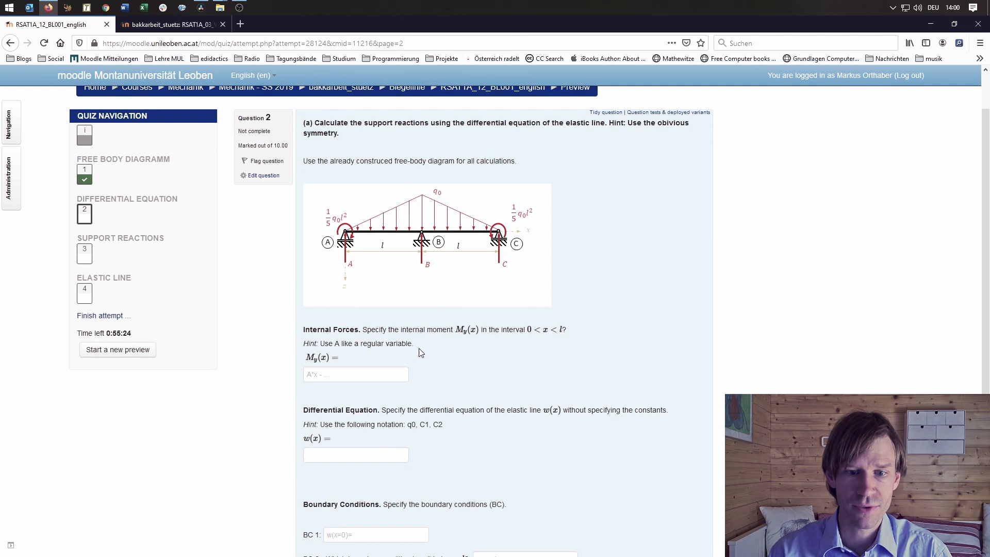
{"action": "mouse_move", "coordinate": [462, 350]}
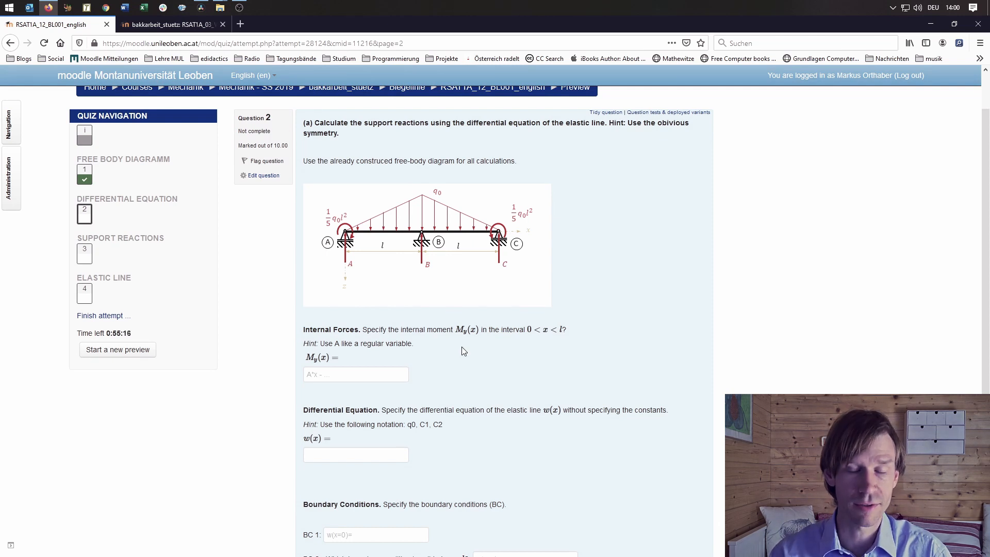
{"action": "mouse_move", "coordinate": [451, 362]}
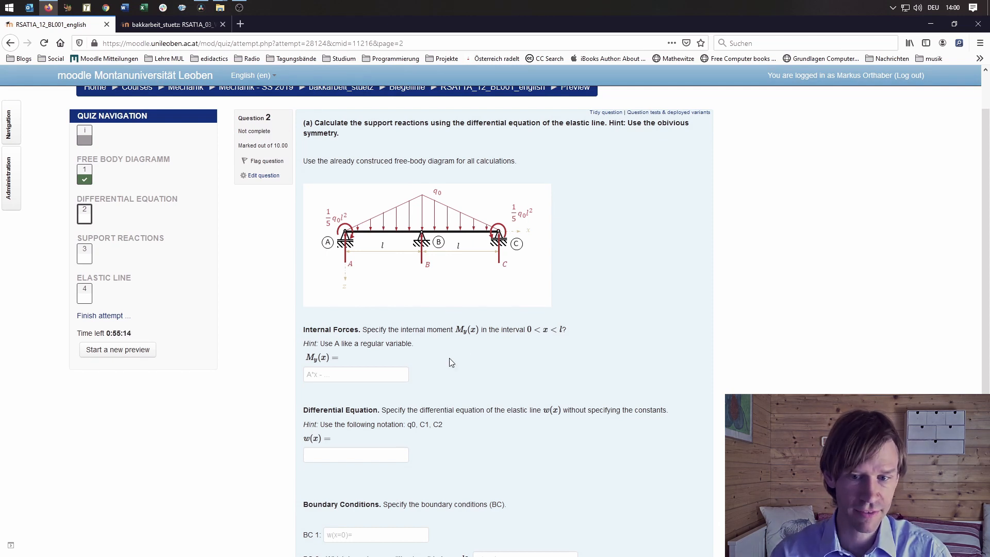
{"action": "mouse_move", "coordinate": [348, 250]}
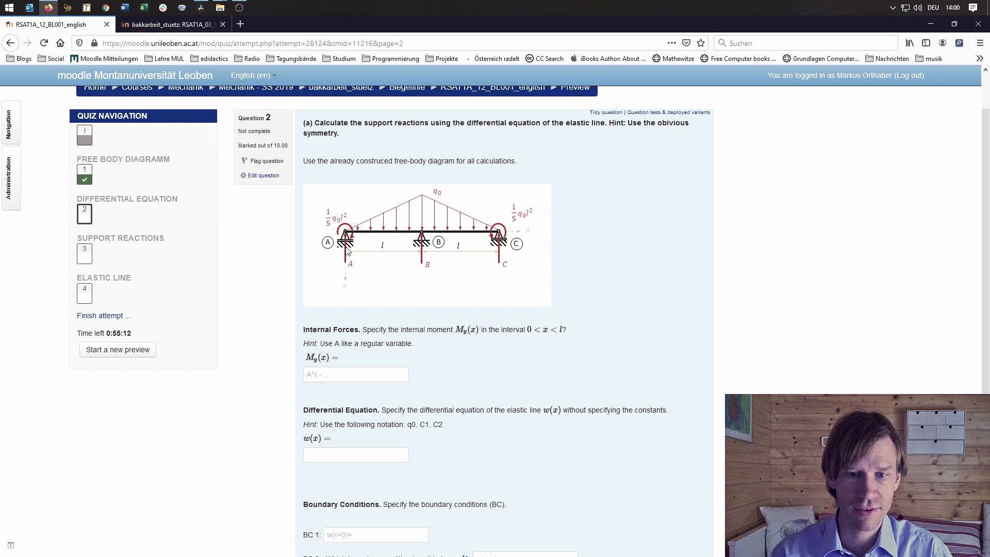
{"action": "mouse_move", "coordinate": [393, 255]}
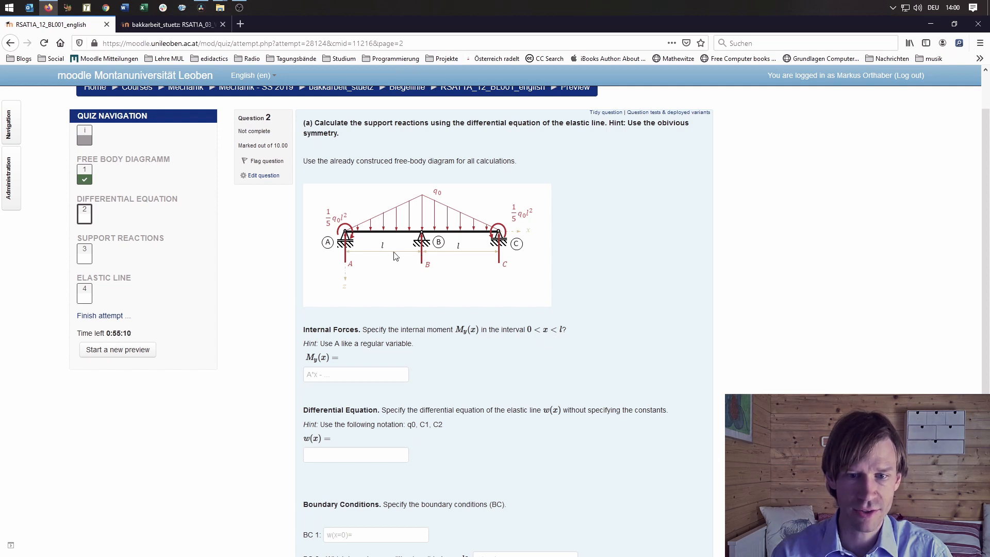
{"action": "mouse_move", "coordinate": [455, 401]}
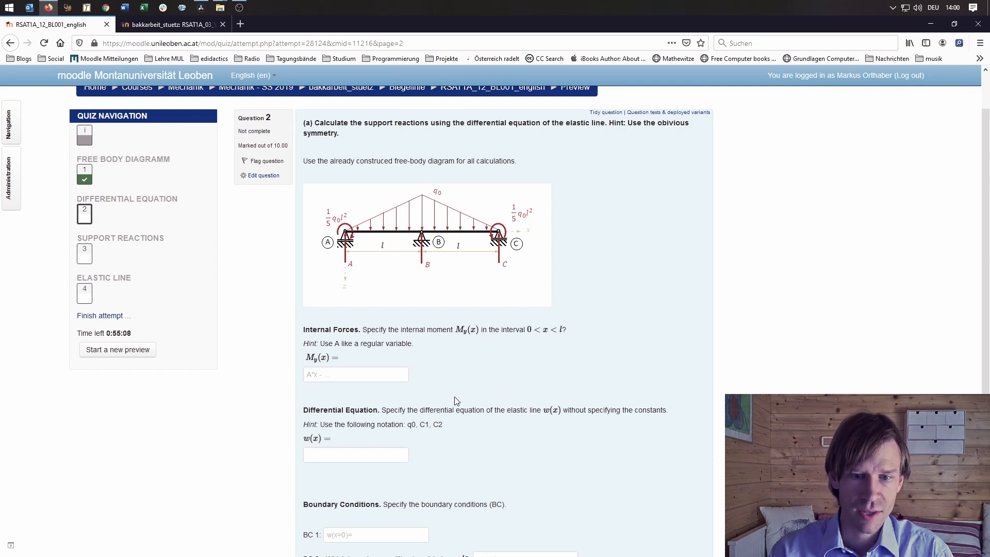
{"action": "mouse_move", "coordinate": [374, 362]}
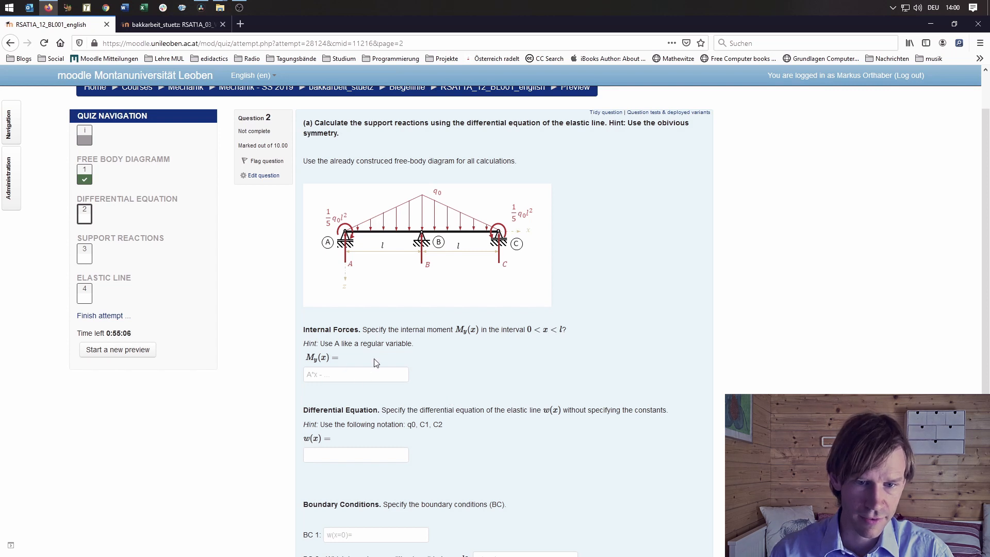
Enter A*x as the internal moment My(x) and 0 as the differential equation w(x)
{"action": "left_click", "coordinate": [355, 373]}
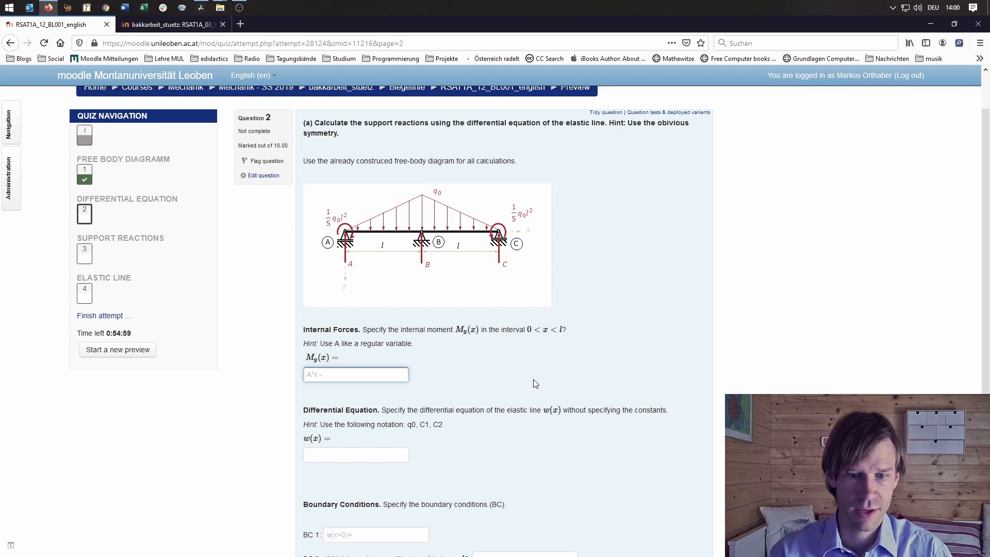
{"action": "type", "text": "A*"}
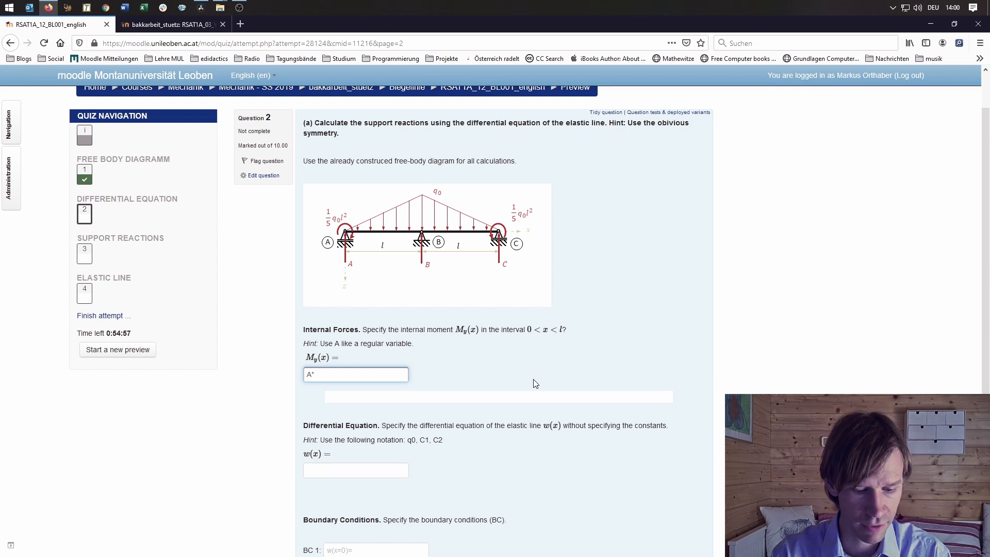
{"action": "type", "text": "x"}
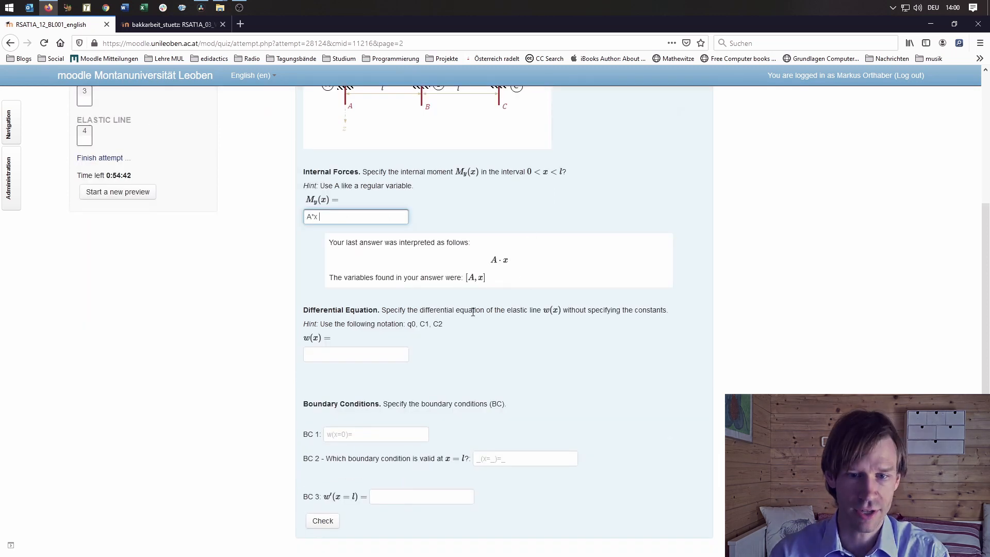
{"action": "left_click", "coordinate": [356, 354]}
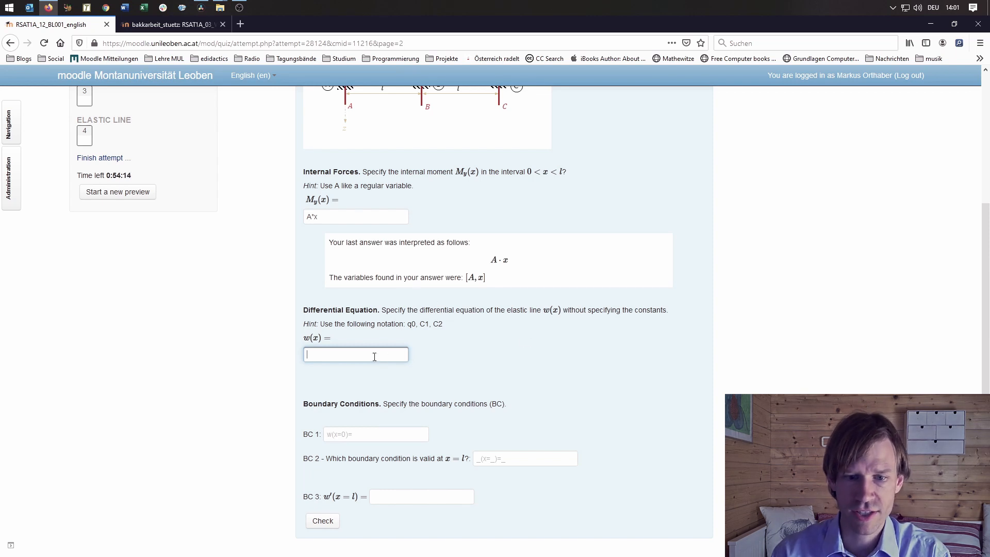
{"action": "type", "text": "0"}
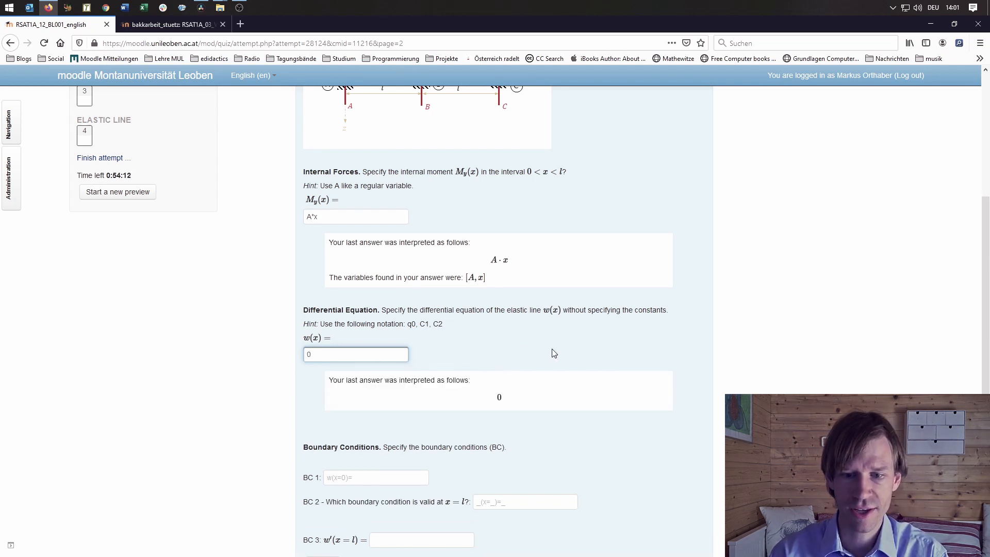
{"action": "scroll", "scroll_direction": "down", "scroll_amount": 3}
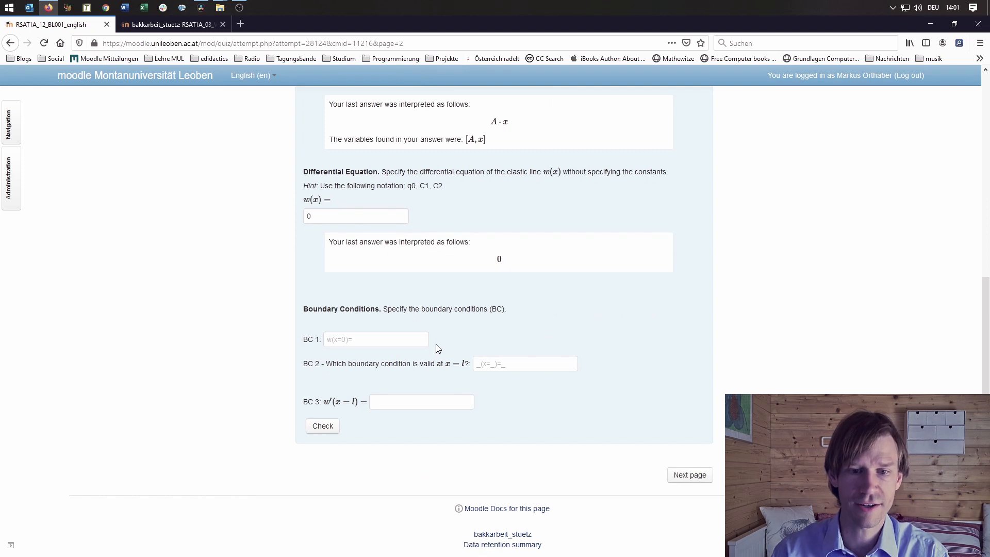
{"action": "left_click", "coordinate": [375, 339]}
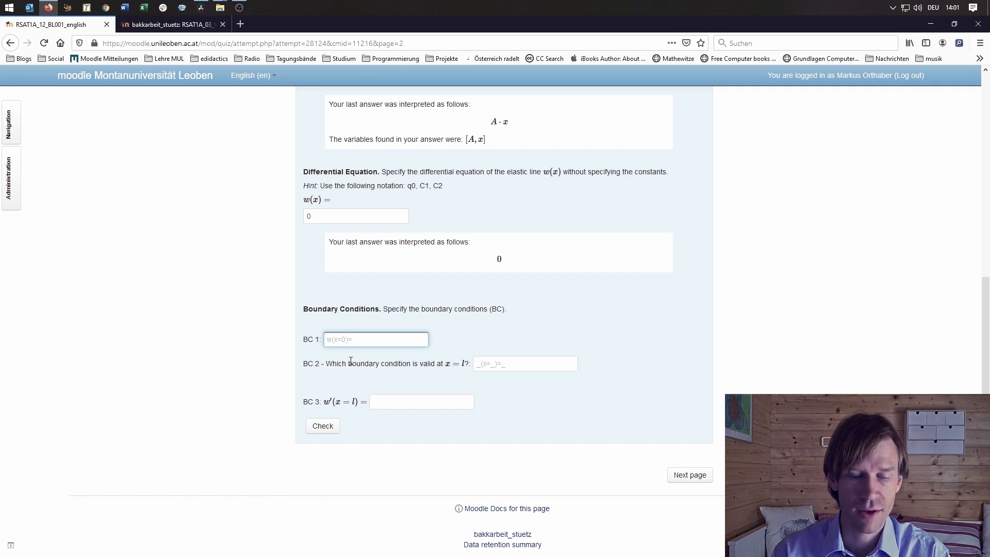
{"action": "mouse_move", "coordinate": [403, 364]}
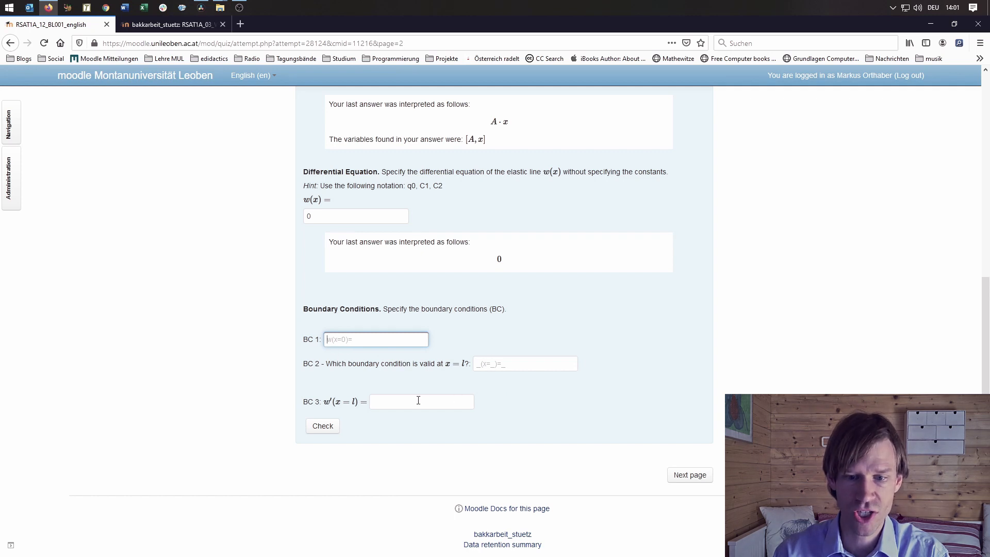
{"action": "mouse_move", "coordinate": [617, 404]}
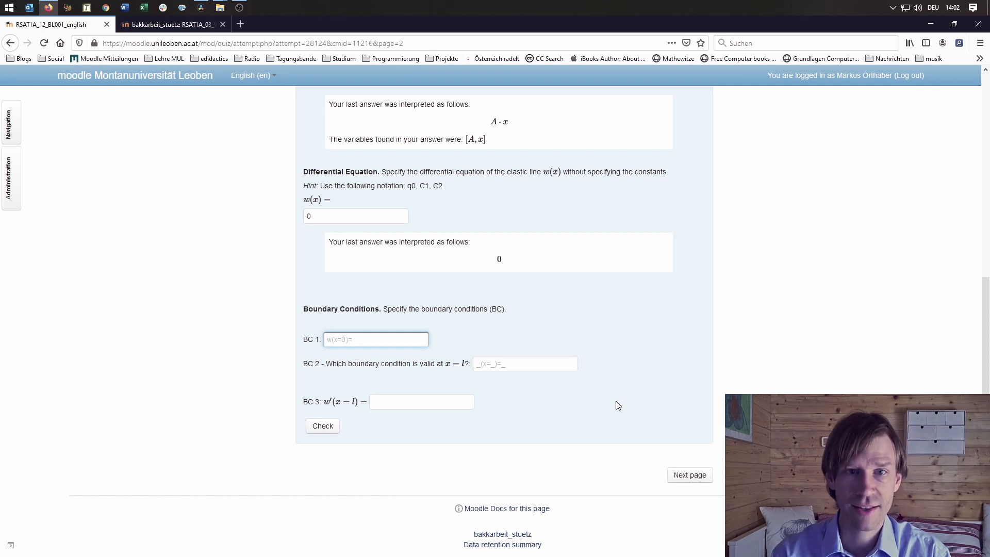
{"action": "left_click", "coordinate": [376, 339]}
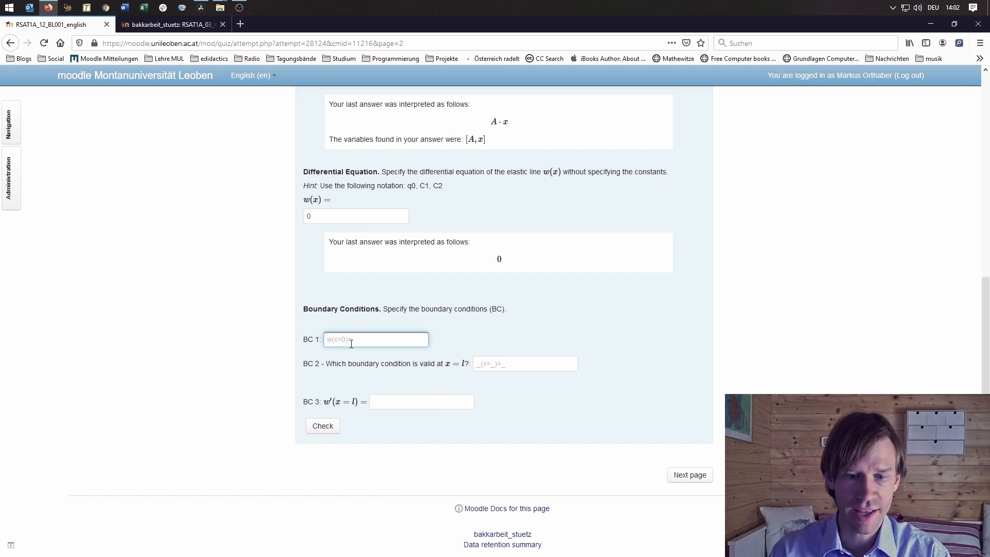
{"action": "mouse_move", "coordinate": [440, 395]}
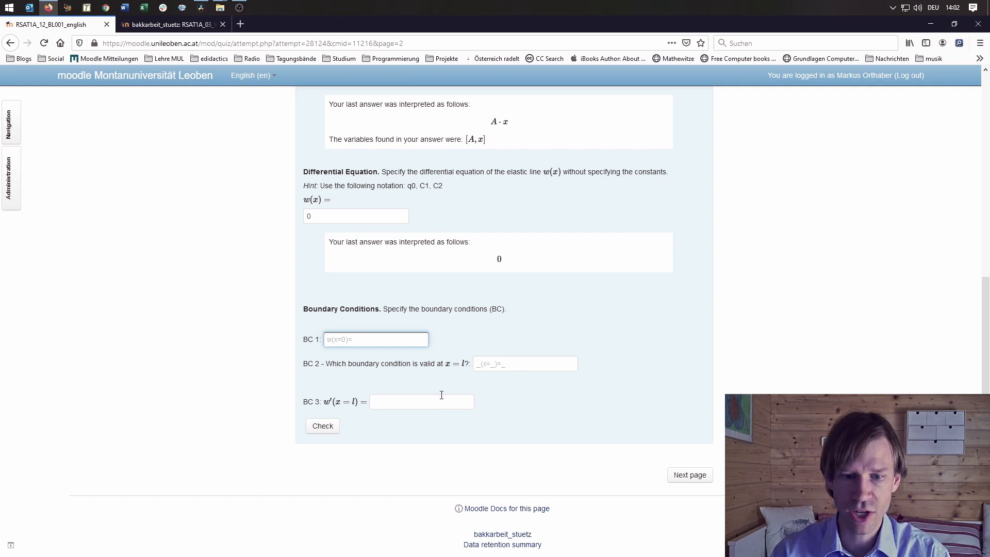
{"action": "mouse_move", "coordinate": [502, 408]}
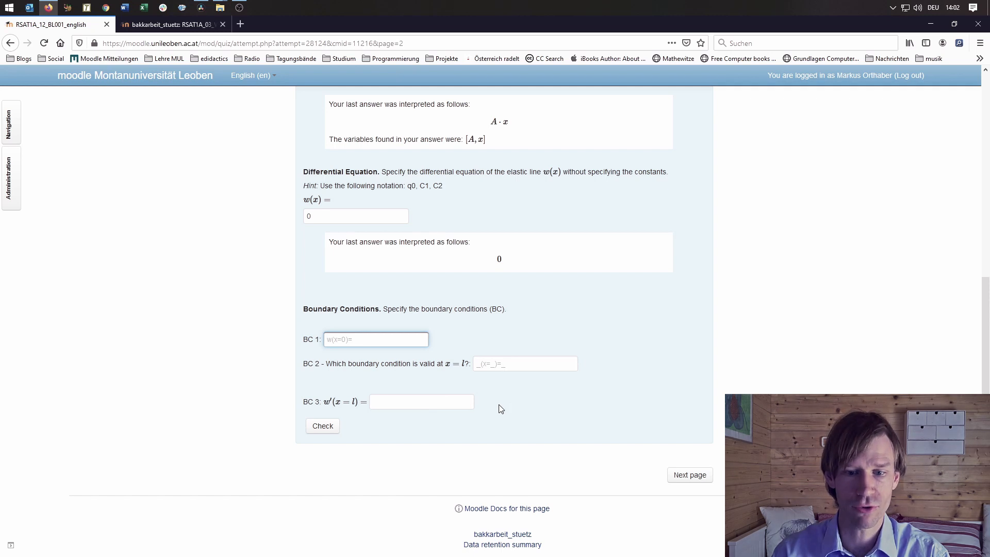
{"action": "mouse_move", "coordinate": [478, 406]}
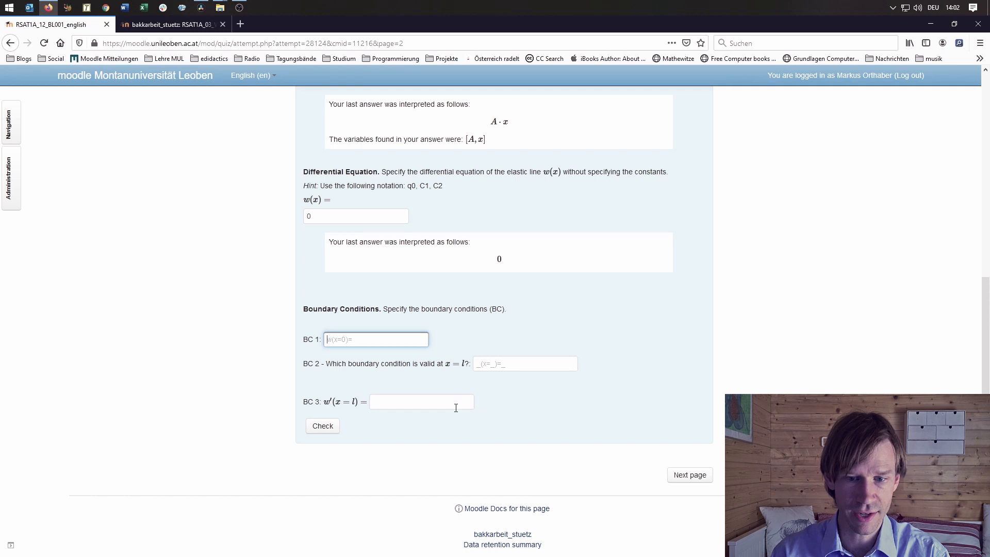
Enter the boundary conditions w(x=0)=0, w(x=l)=0, w'(x=l)=0 and submit them for checking
{"action": "type", "text": "w"}
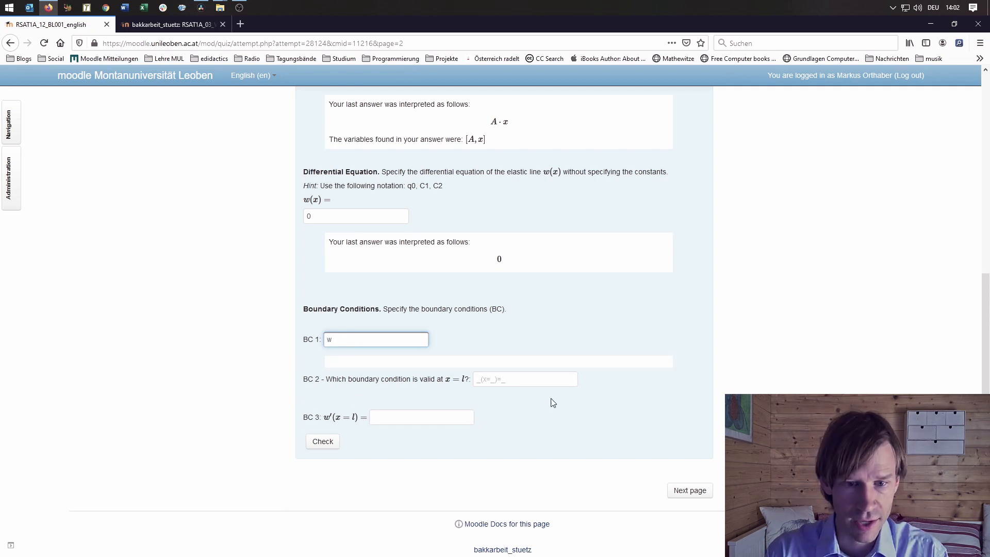
{"action": "type", "text": "(x=0)"}
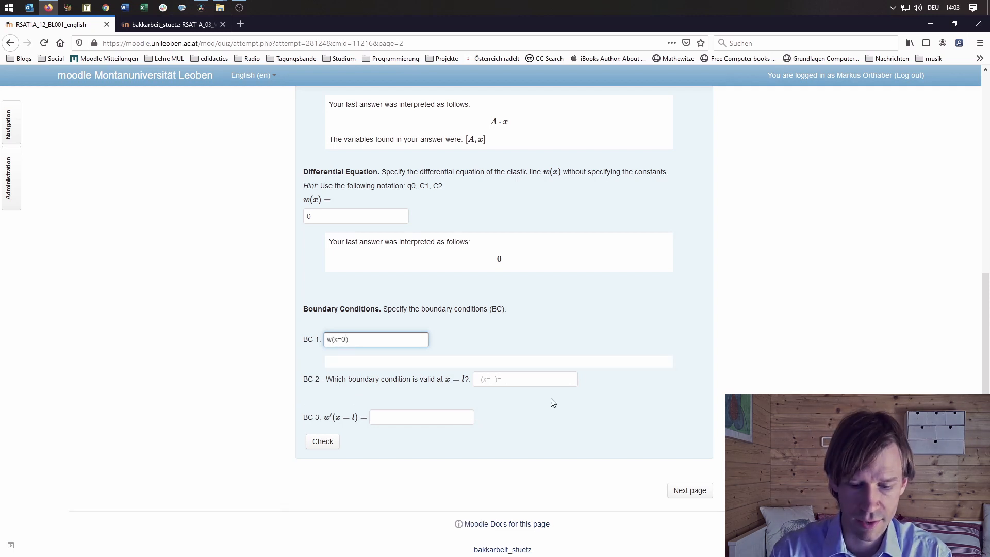
{"action": "type", "text": "= 0"}
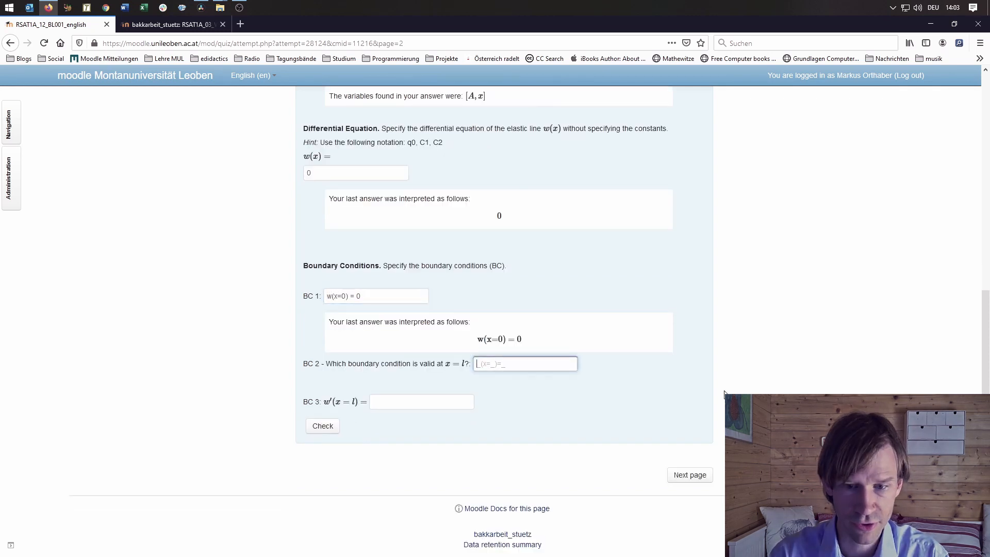
{"action": "type", "text": "w(x=l) = 0"}
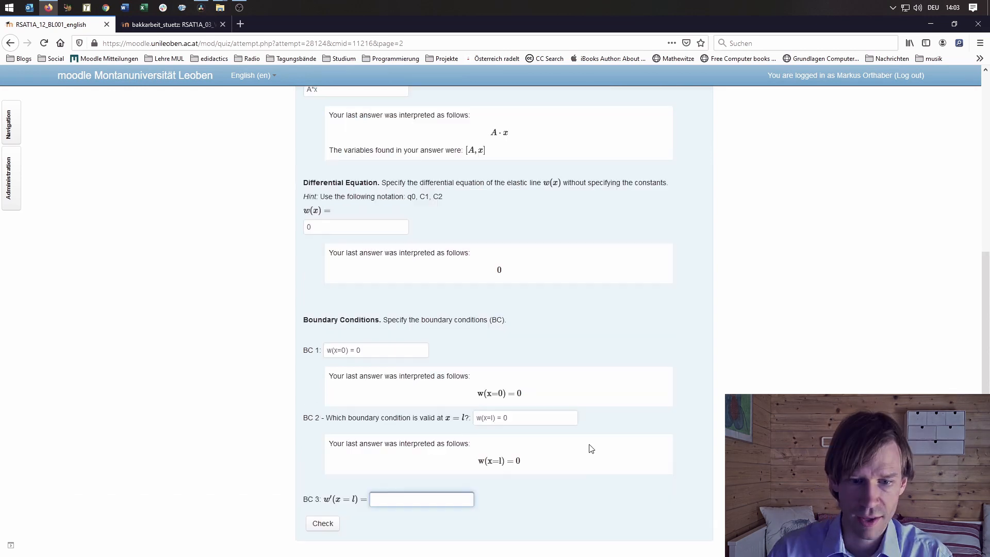
{"action": "scroll", "scroll_direction": "up", "scroll_amount": 3}
{"action": "type", "text": "w"}
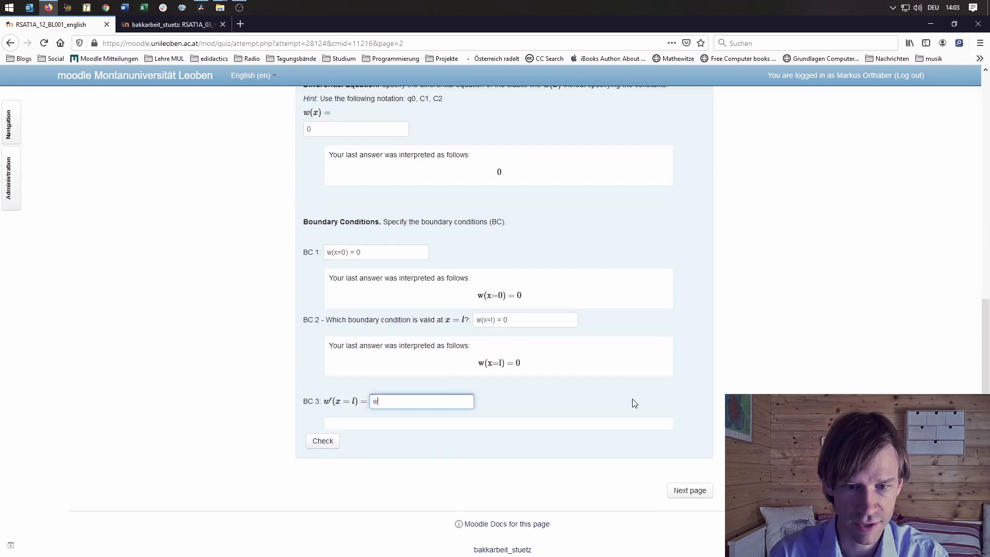
{"action": "left_click", "coordinate": [322, 440]}
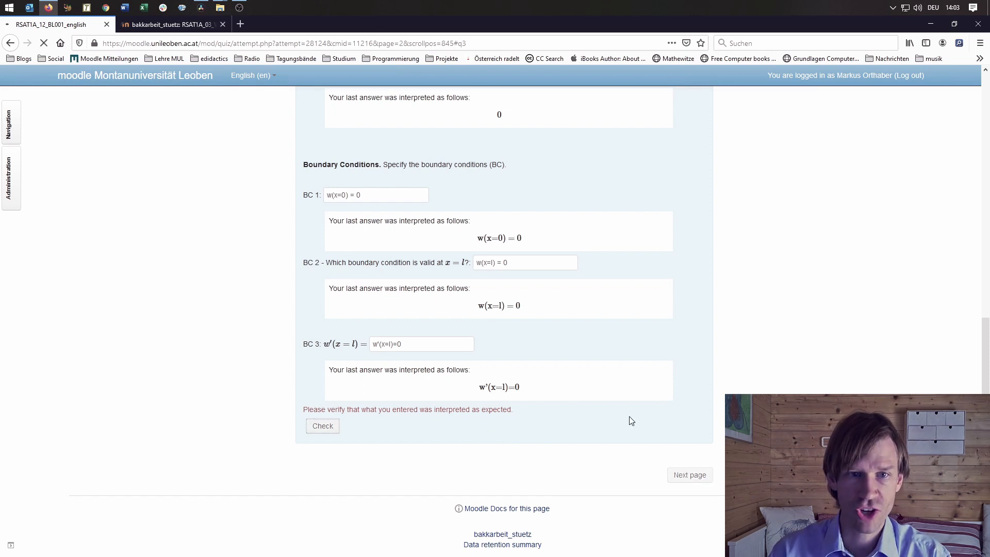
Grade question 2 and look through the partially-correct feedback and correct-answer list
{"action": "left_click", "coordinate": [321, 426]}
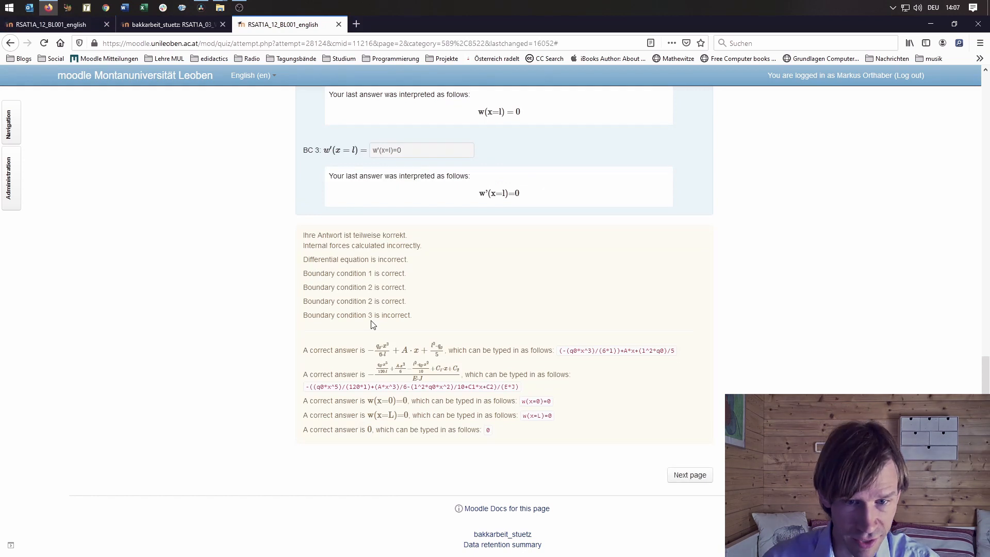
{"action": "mouse_move", "coordinate": [471, 187]}
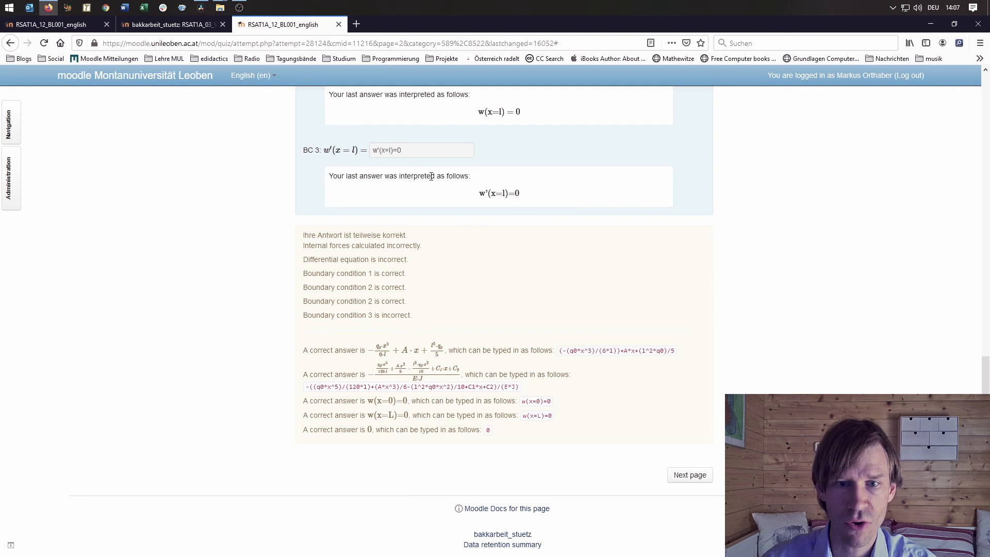
{"action": "mouse_move", "coordinate": [400, 164]}
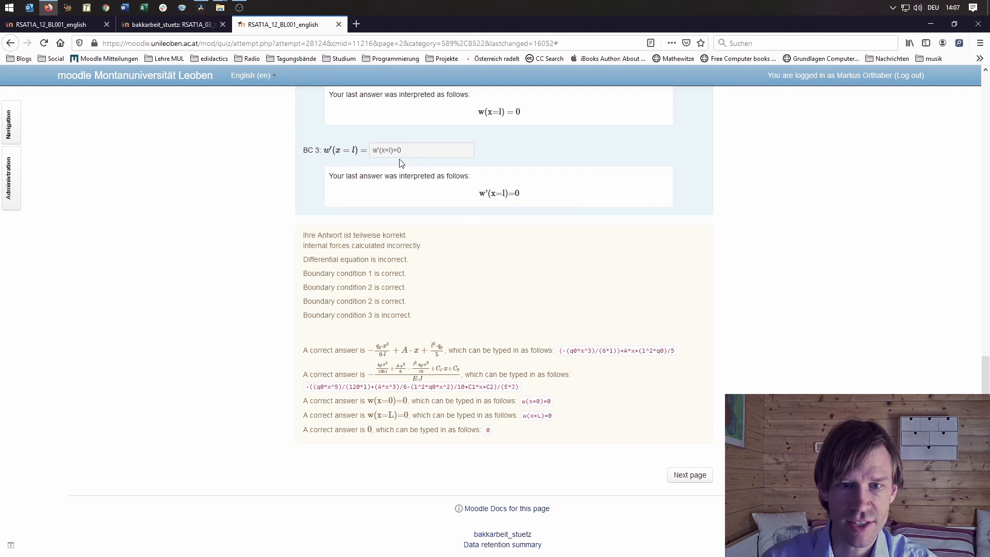
{"action": "mouse_move", "coordinate": [398, 157]}
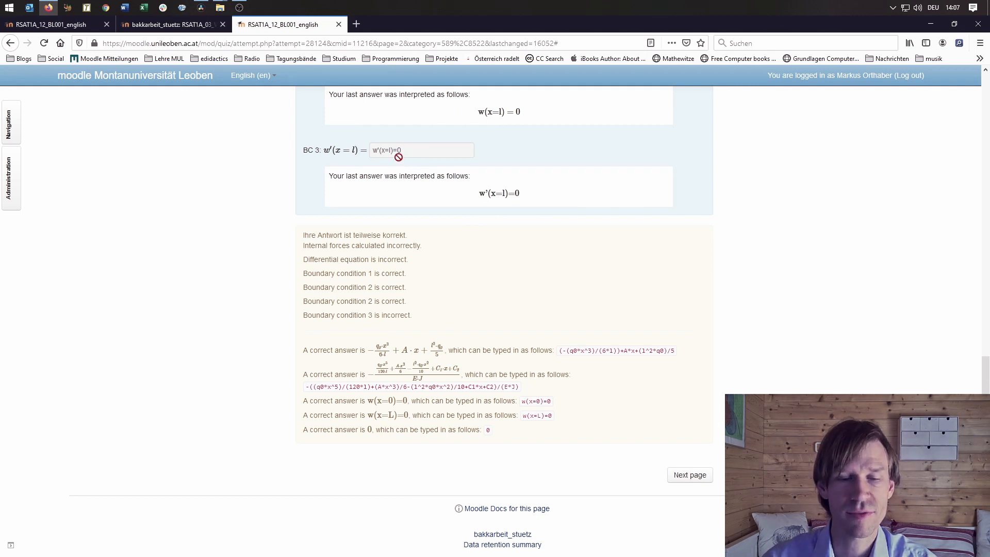
{"action": "mouse_move", "coordinate": [503, 446]}
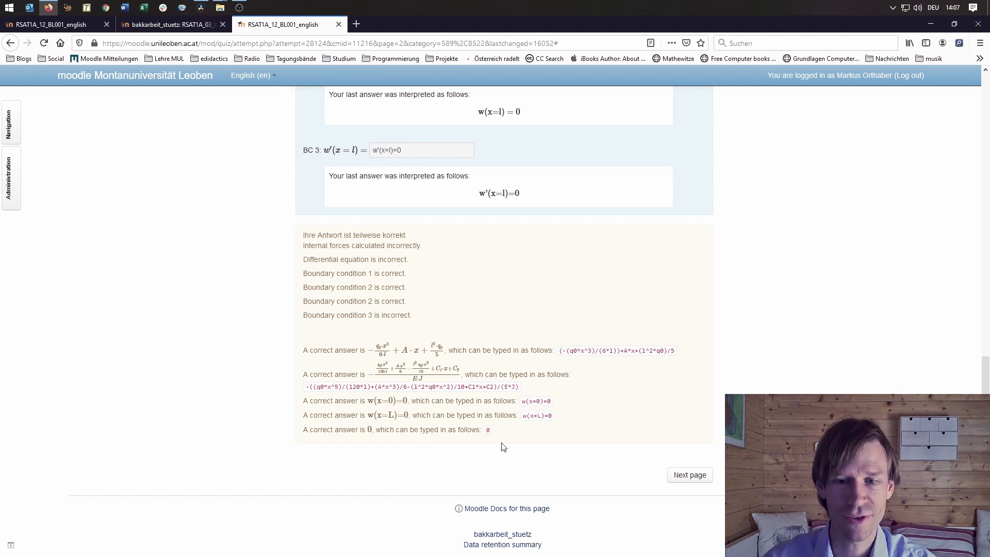
{"action": "scroll", "scroll_direction": "up", "scroll_amount": 3}
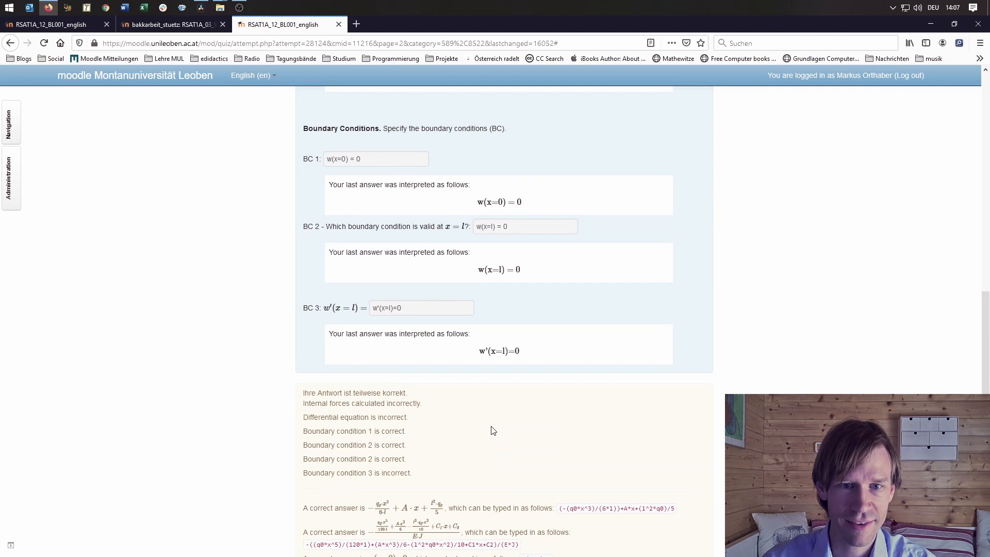
{"action": "mouse_move", "coordinate": [486, 391]}
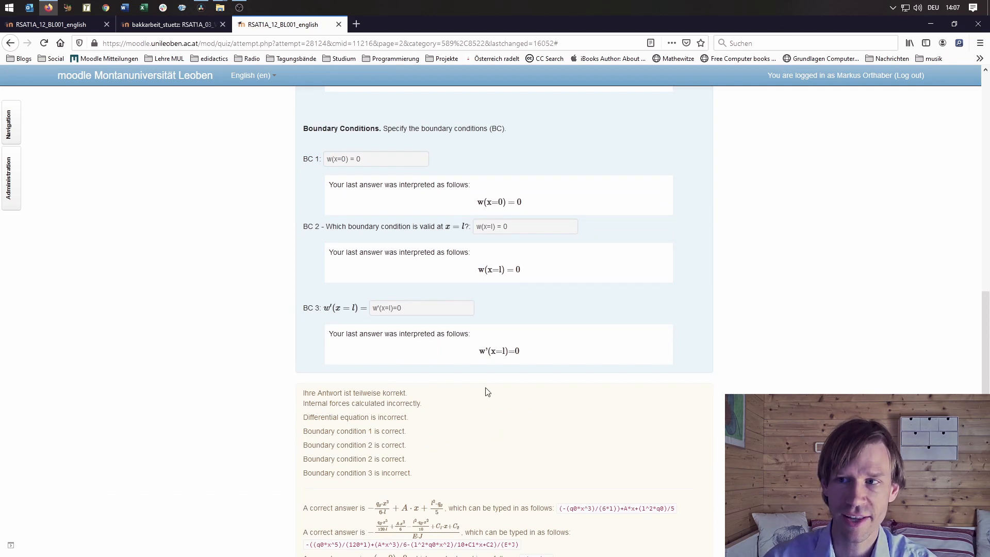
{"action": "scroll", "scroll_direction": "down", "scroll_amount": 3}
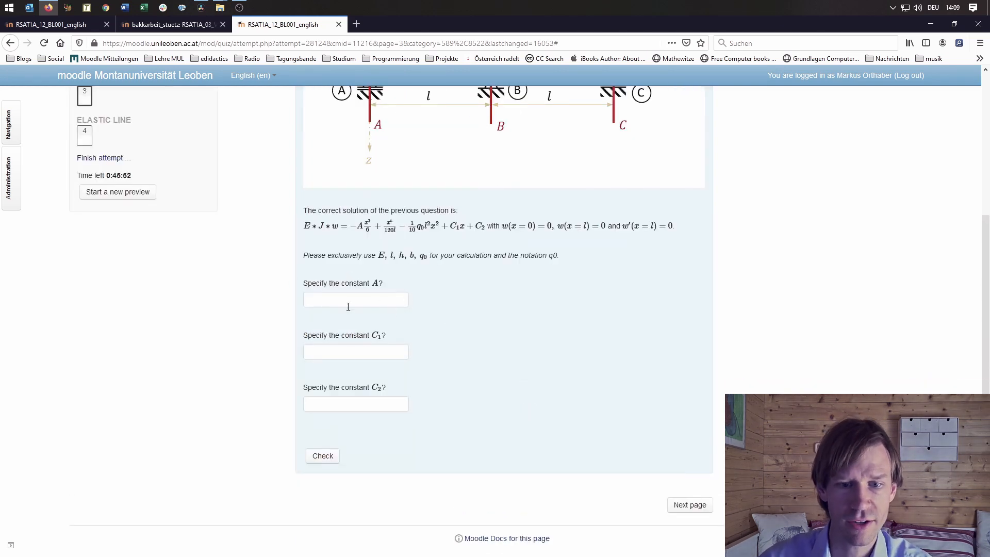
{"action": "mouse_move", "coordinate": [405, 422]}
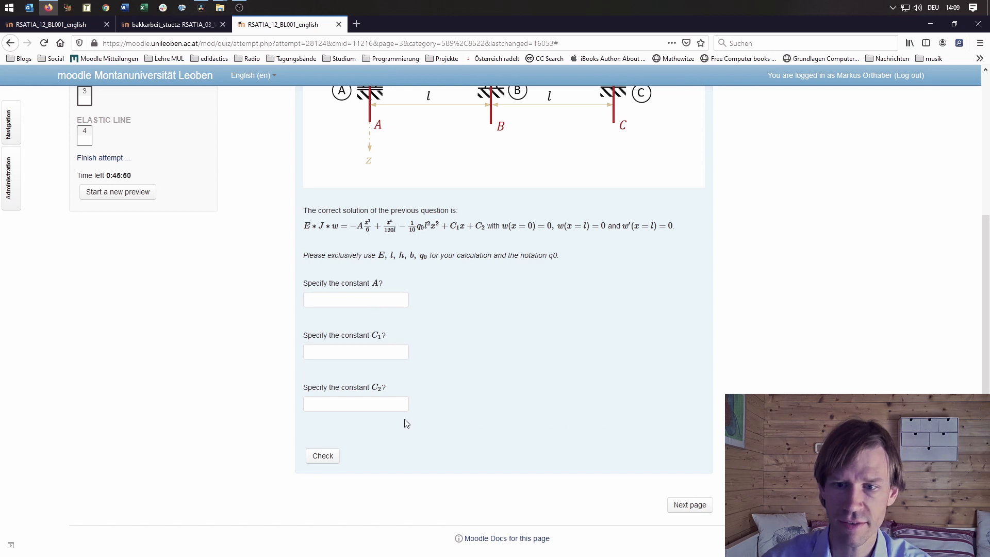
{"action": "mouse_move", "coordinate": [303, 326]}
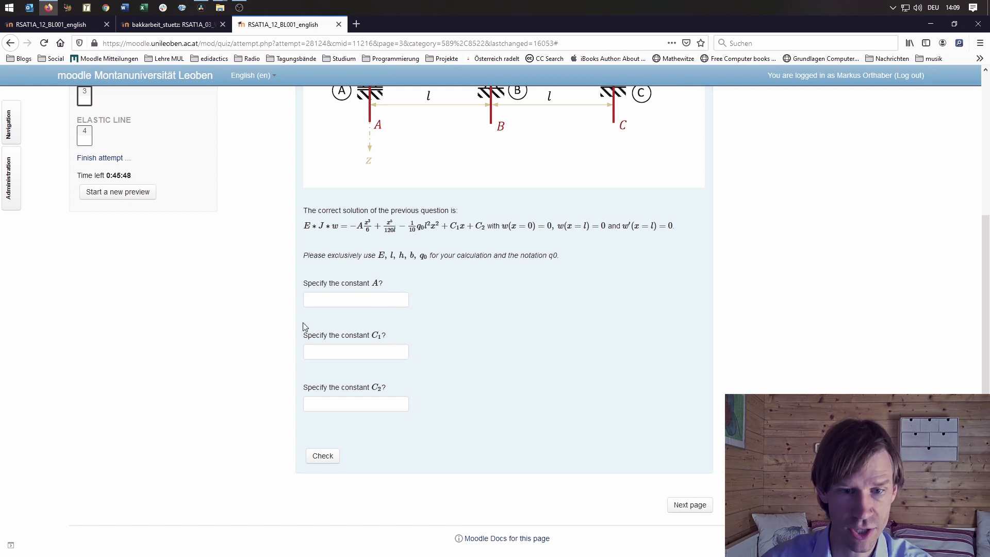
Submit zeros for constants A, C1, C2, see them partially correct, and advance to question 4
{"action": "type", "text": "0"}
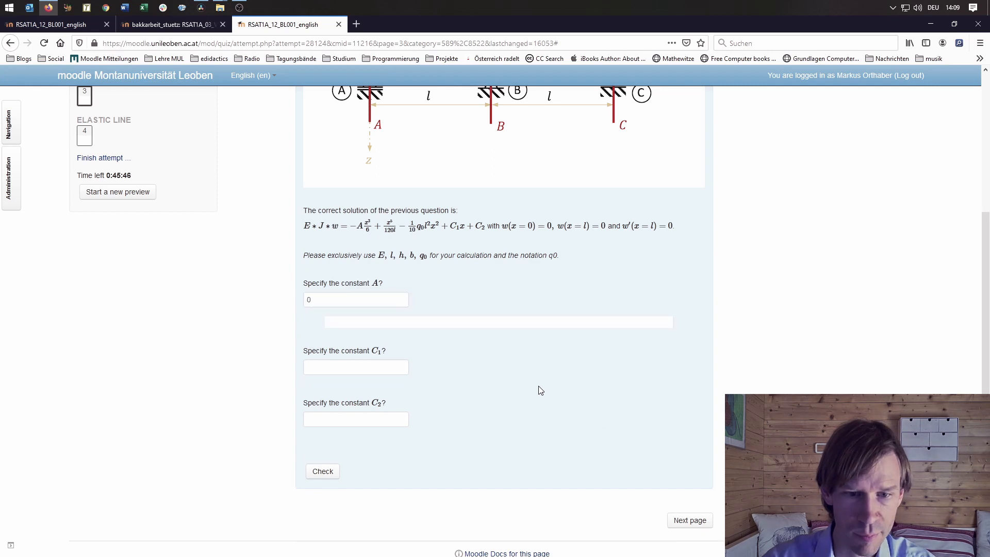
{"action": "left_click", "coordinate": [322, 471]}
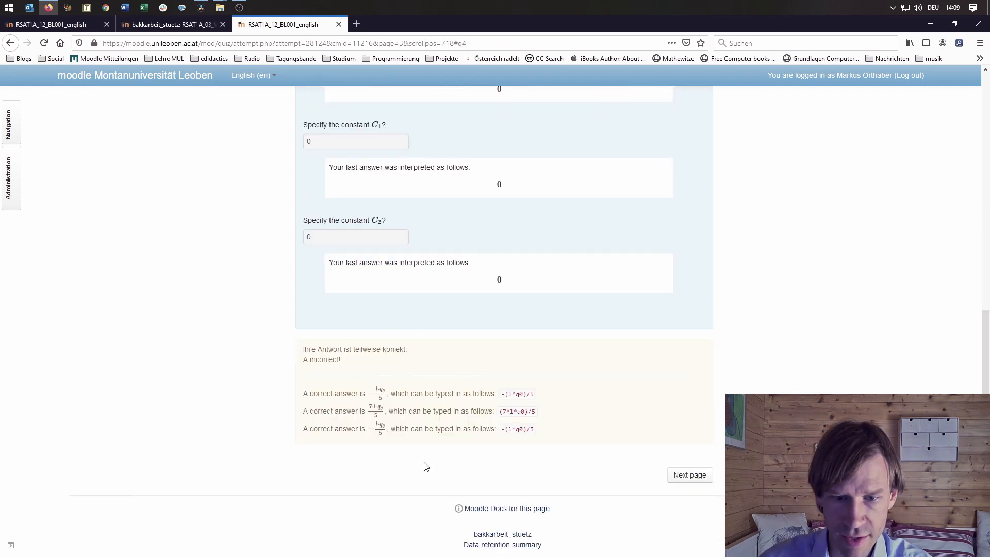
{"action": "mouse_move", "coordinate": [343, 373]}
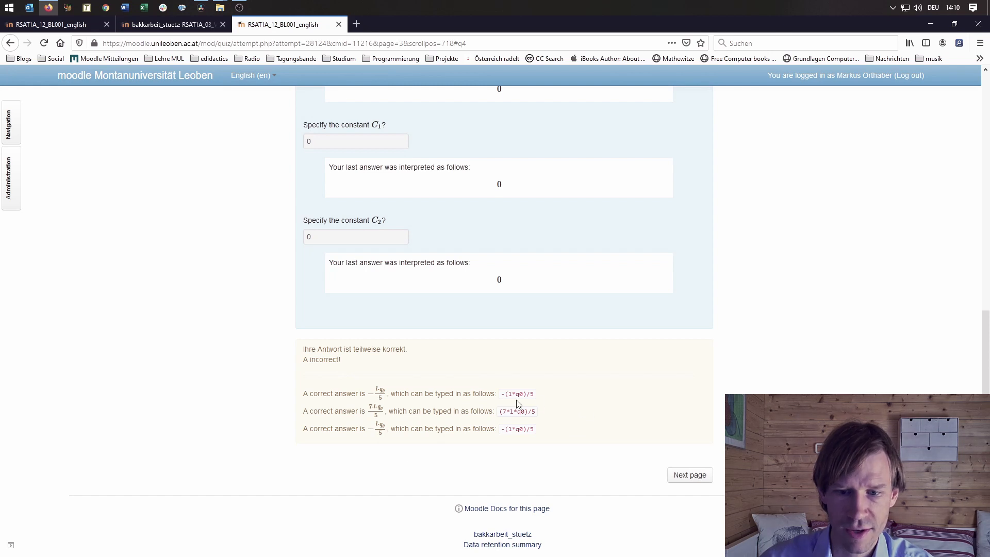
{"action": "mouse_move", "coordinate": [551, 449]}
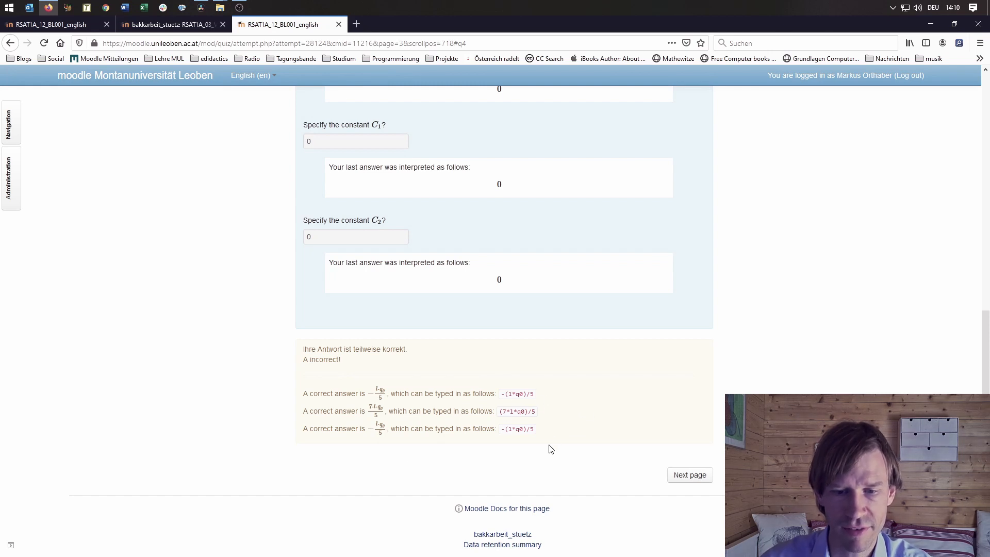
{"action": "mouse_move", "coordinate": [448, 467]}
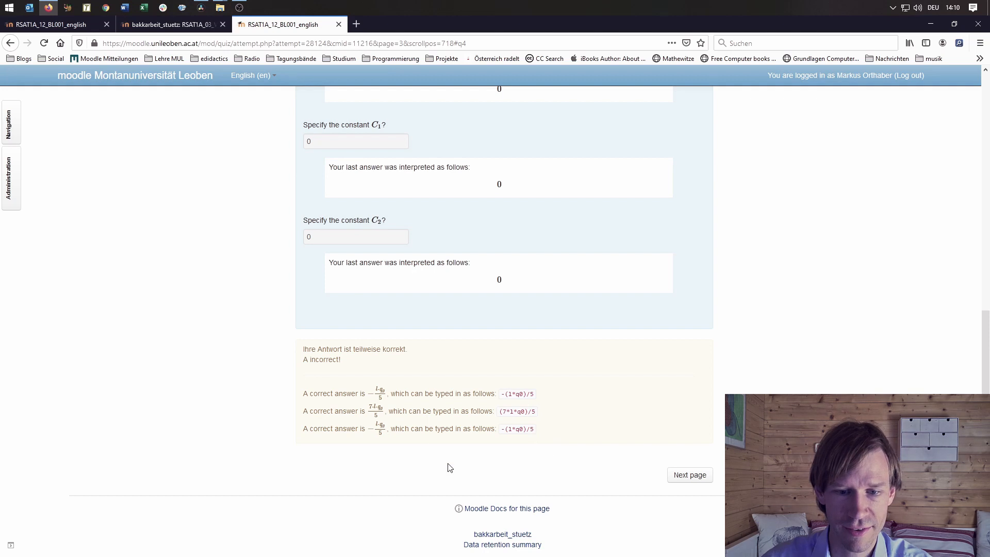
{"action": "mouse_move", "coordinate": [624, 478]}
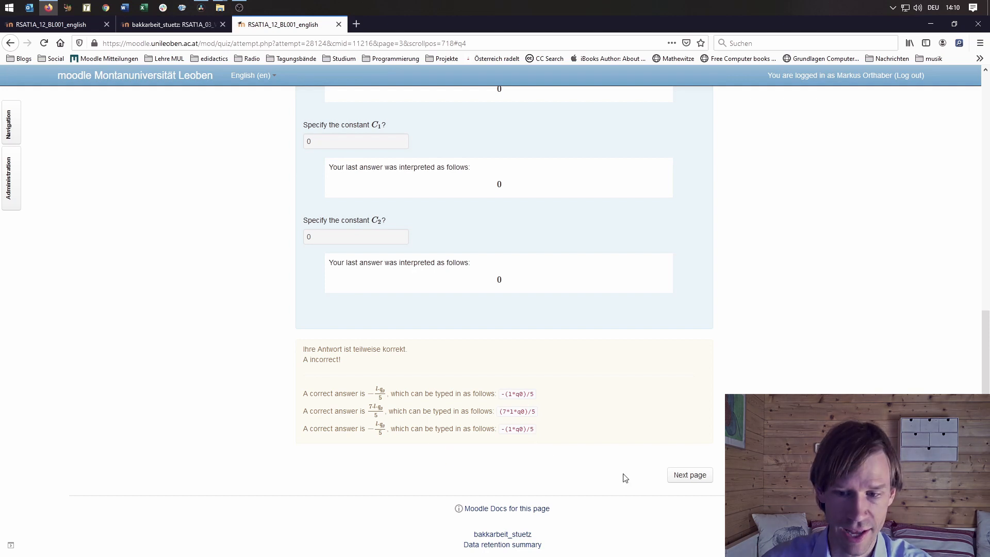
{"action": "left_click", "coordinate": [690, 474]}
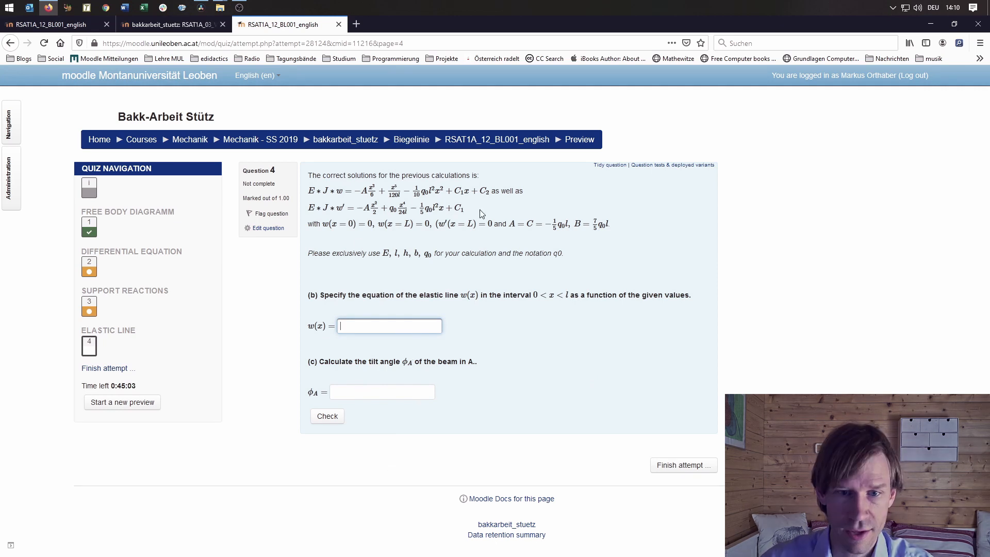
{"action": "mouse_move", "coordinate": [352, 213]}
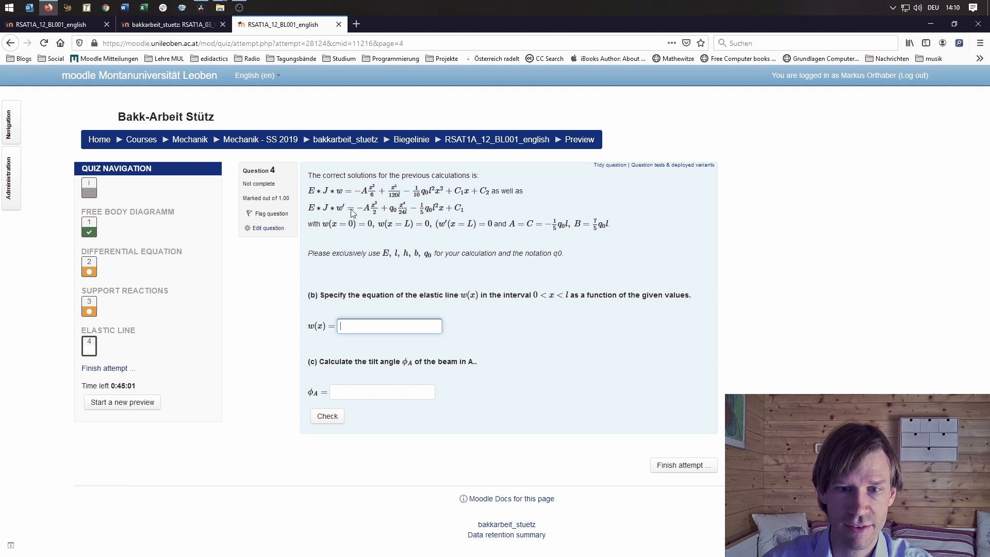
{"action": "mouse_move", "coordinate": [374, 252]}
{"action": "type", "text": "0"}
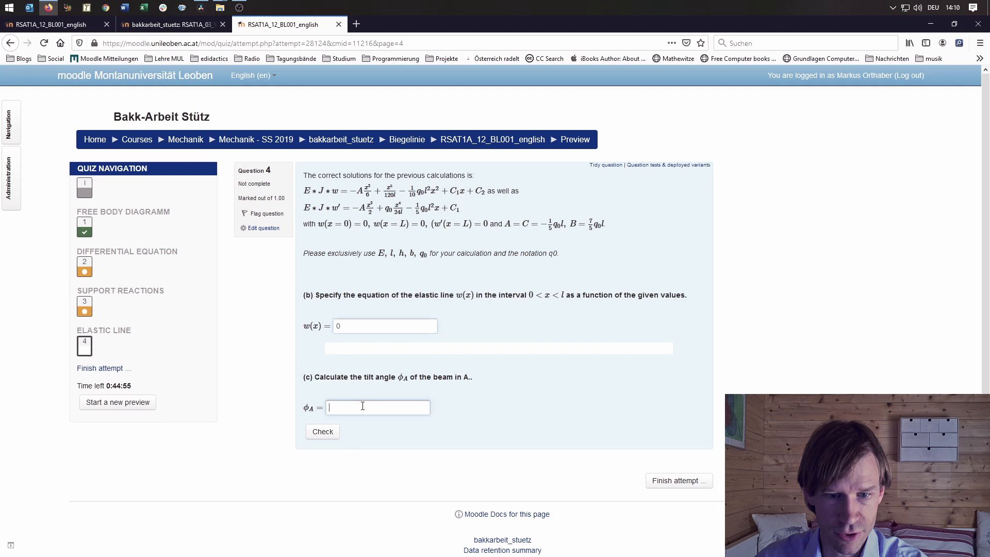
Check the zero answers for w(x) and phi_A and finish the attempt to see its summary
{"action": "left_click", "coordinate": [322, 431]}
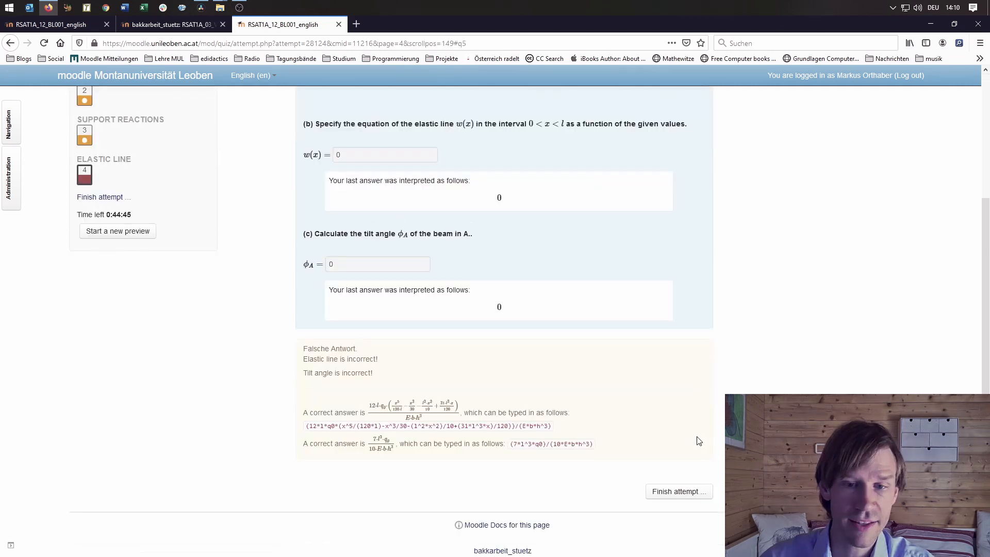
{"action": "left_click", "coordinate": [677, 490]}
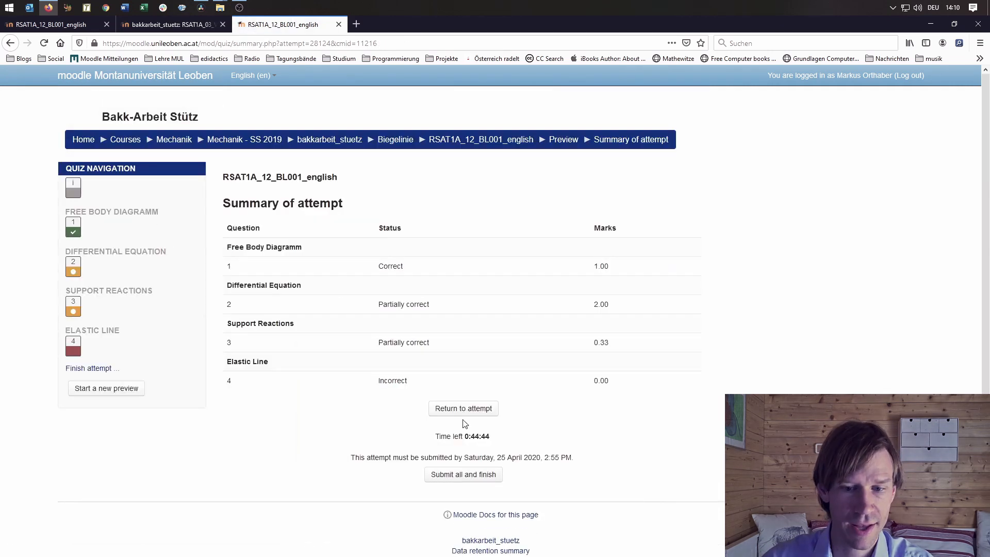
Submit all and finish the attempt, then look through the review graded 2.56 out of 10.00
{"action": "left_click", "coordinate": [463, 474]}
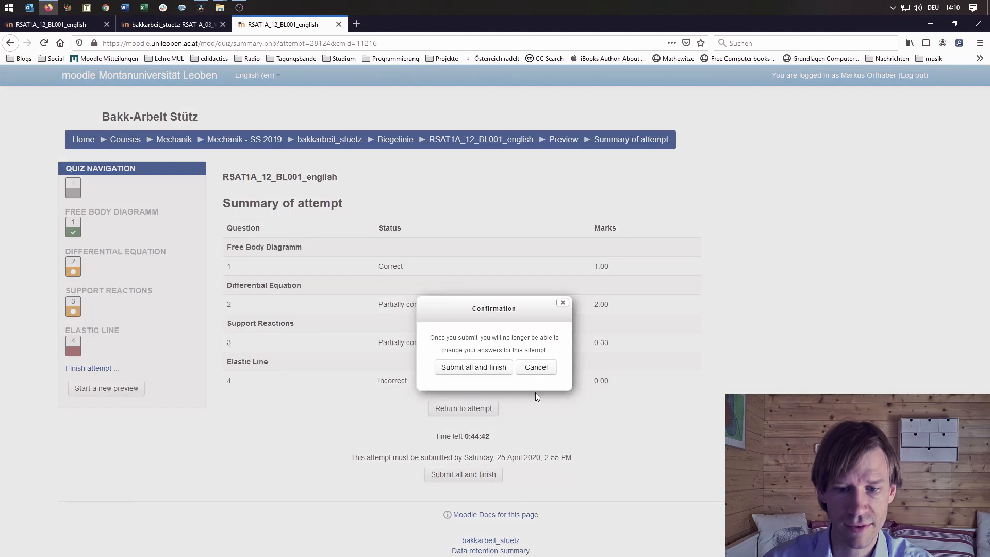
{"action": "left_click", "coordinate": [473, 367]}
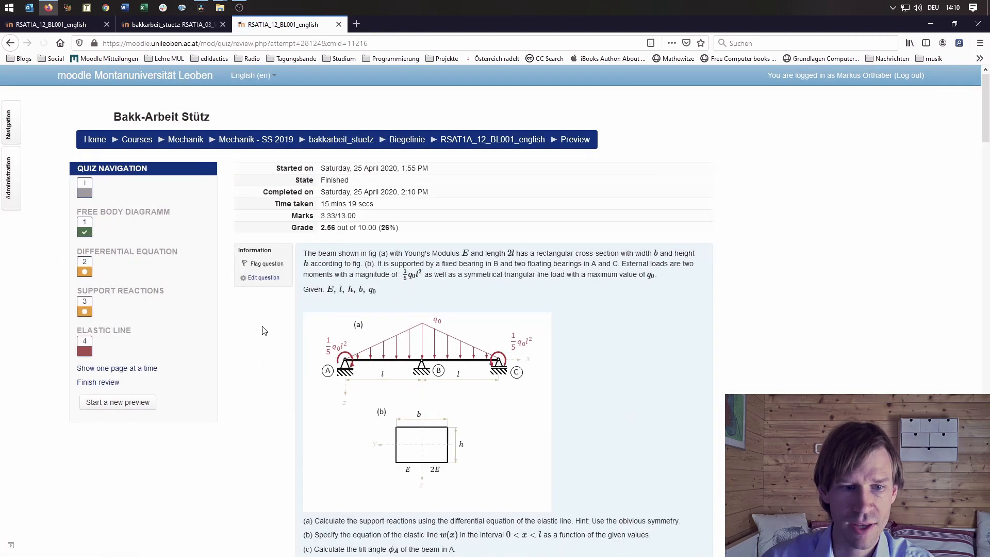
{"action": "scroll", "scroll_direction": "down", "scroll_amount": 3}
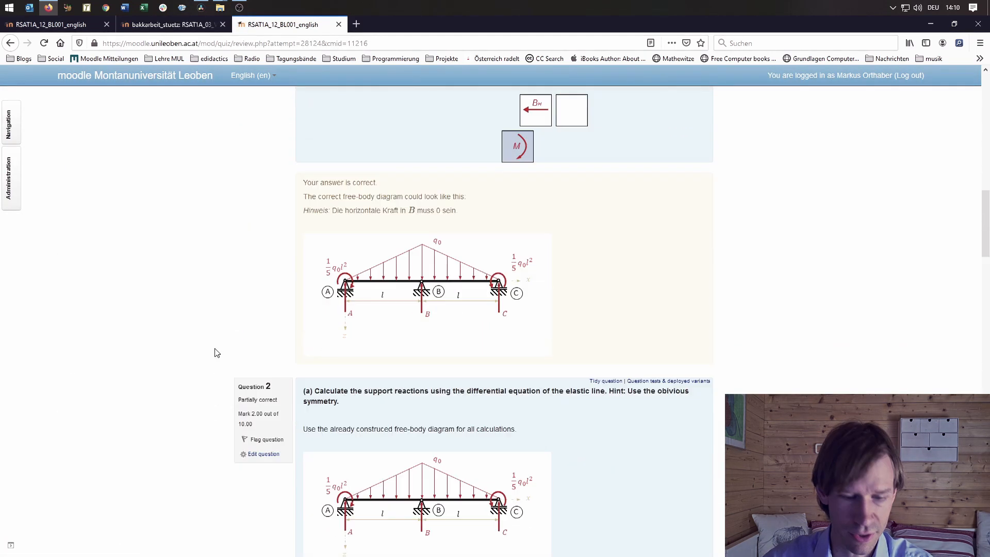
{"action": "scroll", "scroll_direction": "down", "scroll_amount": 3}
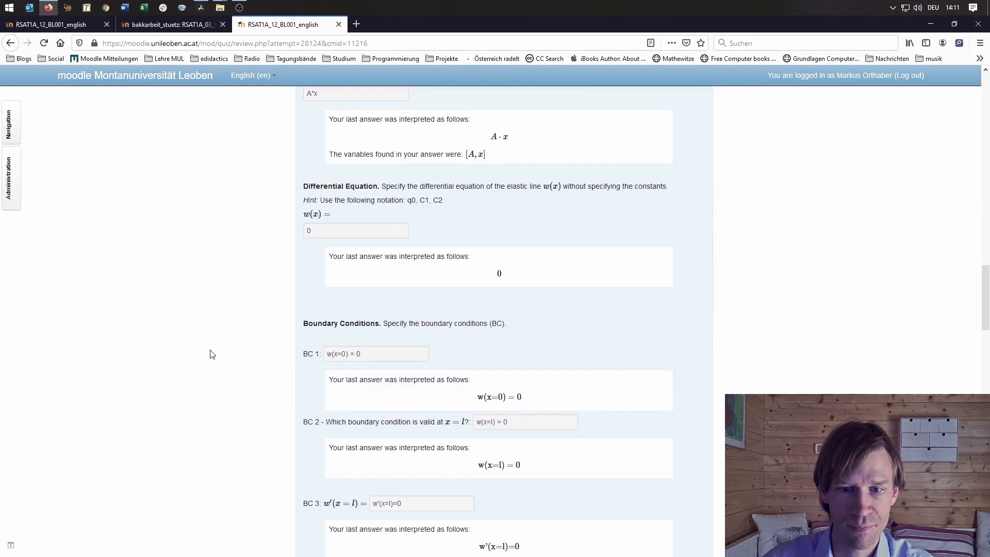
{"action": "scroll", "scroll_direction": "up", "scroll_amount": 3}
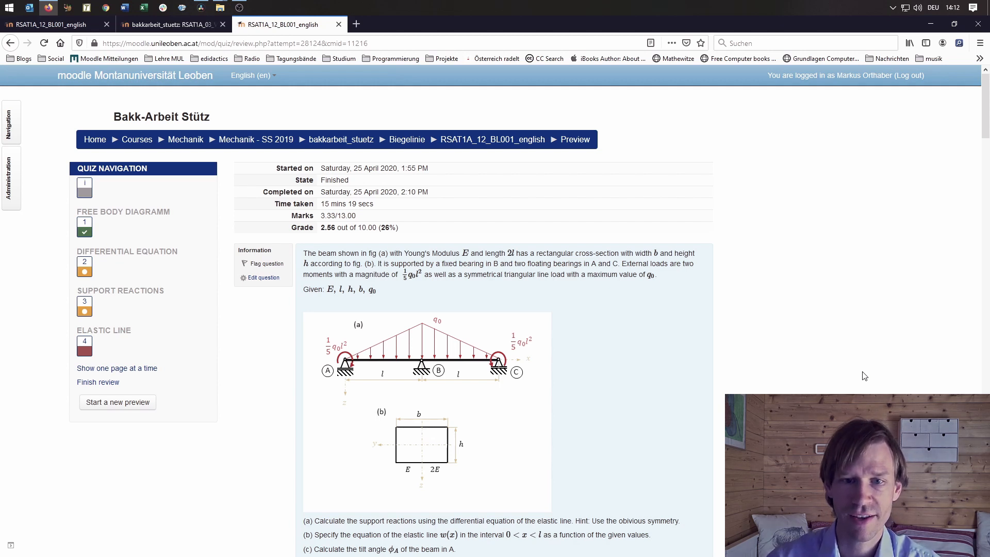
Switch to the RSAT1A_03_VS003_engl vector statics quiz preview
{"action": "left_click", "coordinate": [170, 24]}
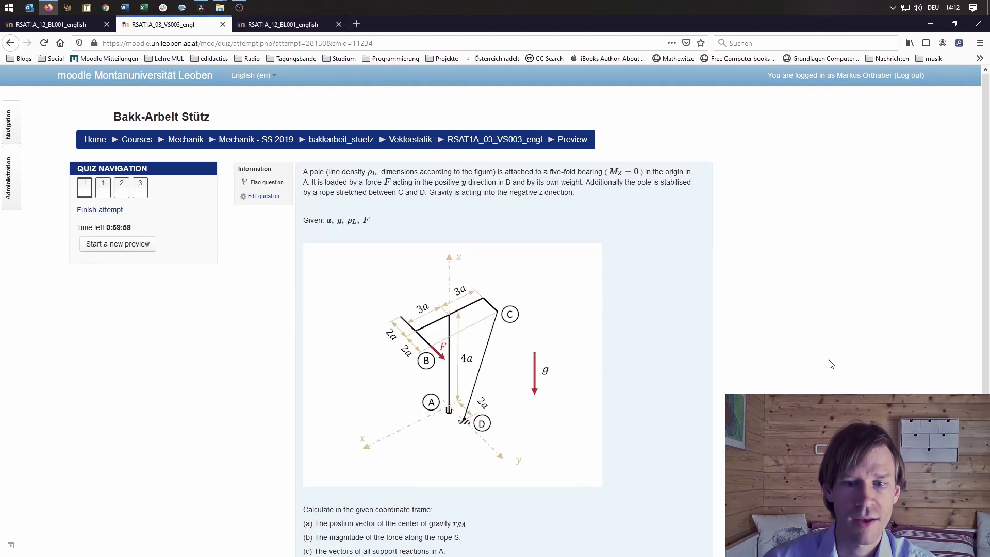
{"action": "mouse_move", "coordinate": [566, 350]}
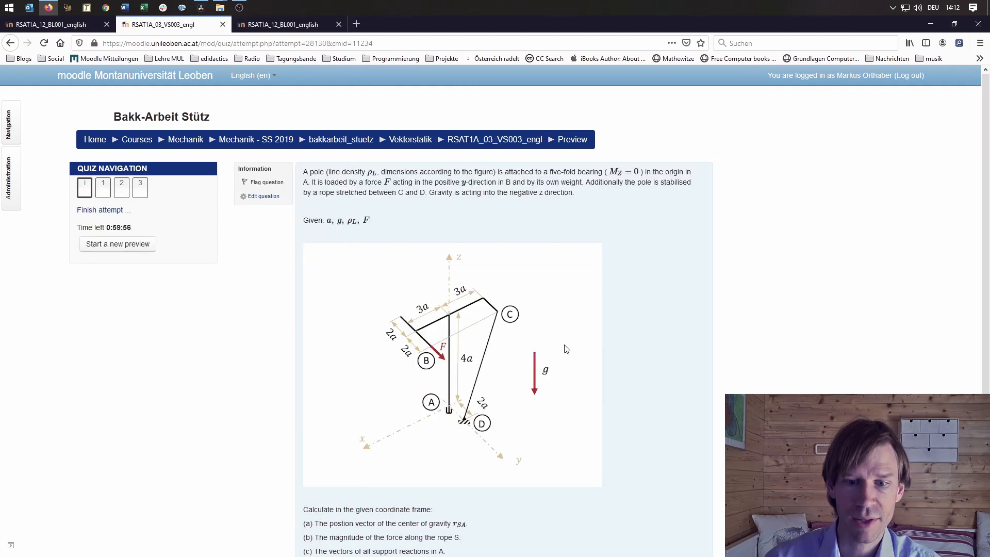
{"action": "mouse_move", "coordinate": [603, 387]}
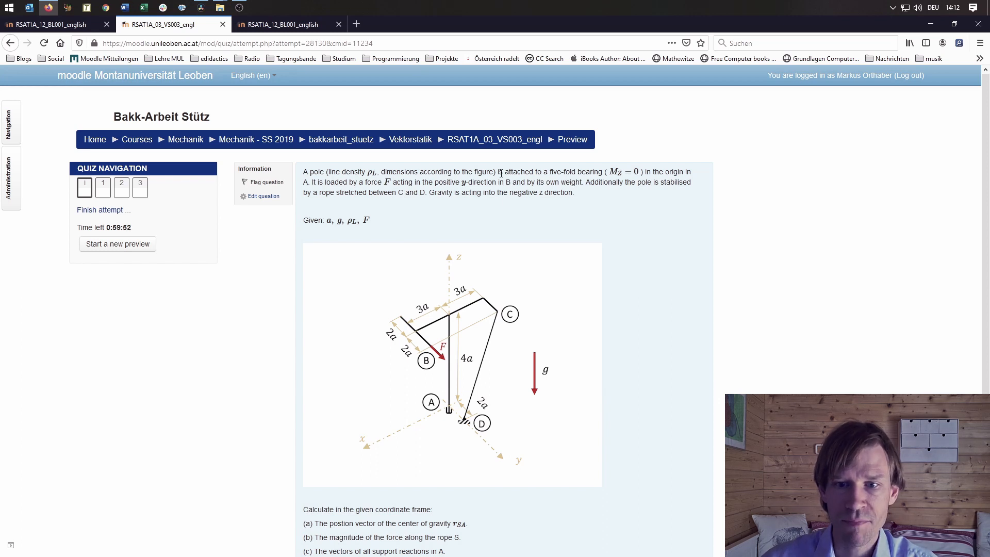
{"action": "mouse_move", "coordinate": [639, 211]}
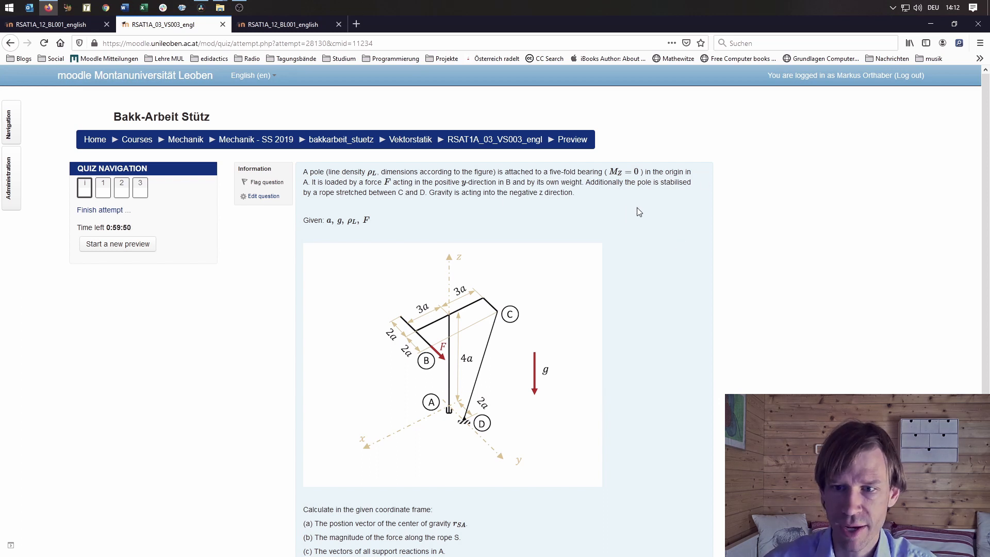
{"action": "mouse_move", "coordinate": [648, 417]}
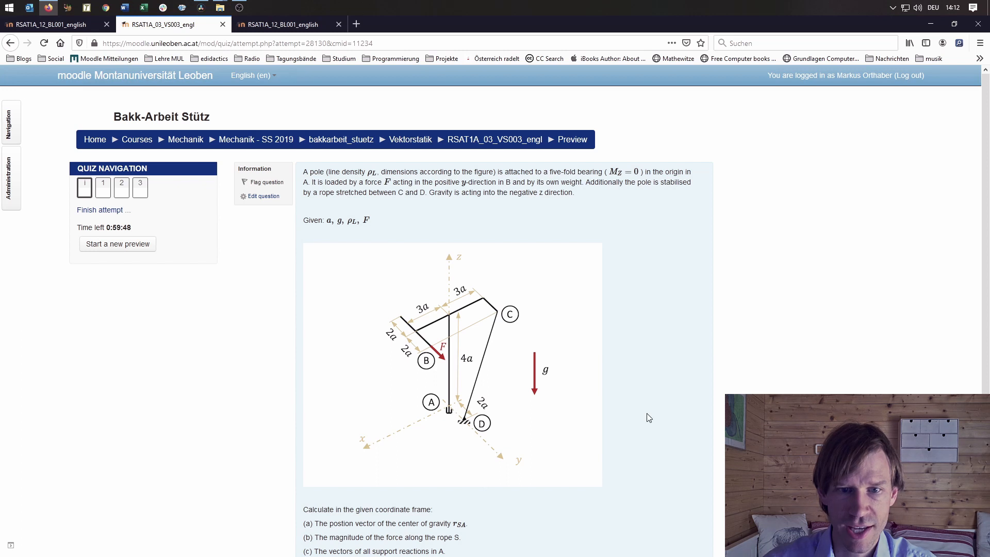
{"action": "mouse_move", "coordinate": [447, 358]}
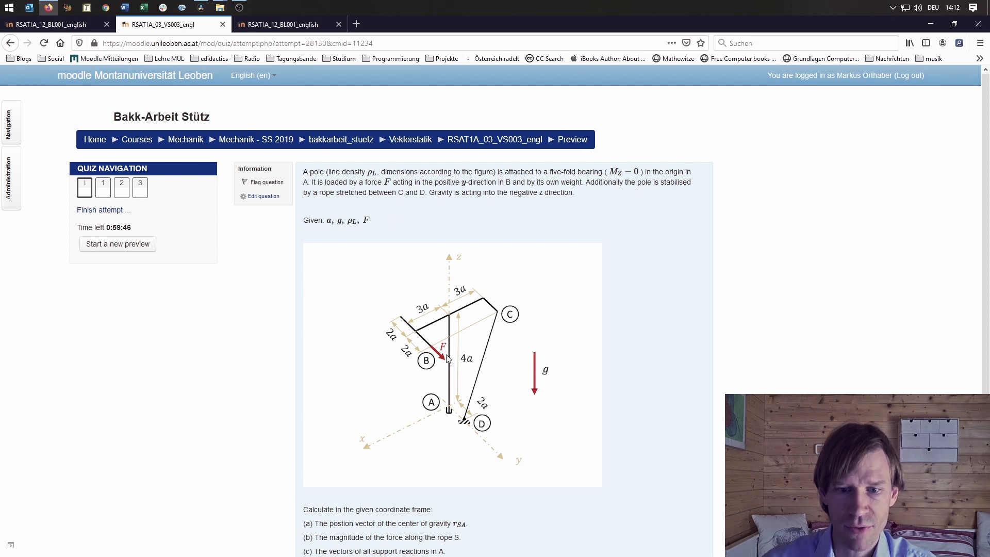
{"action": "mouse_move", "coordinate": [535, 408]}
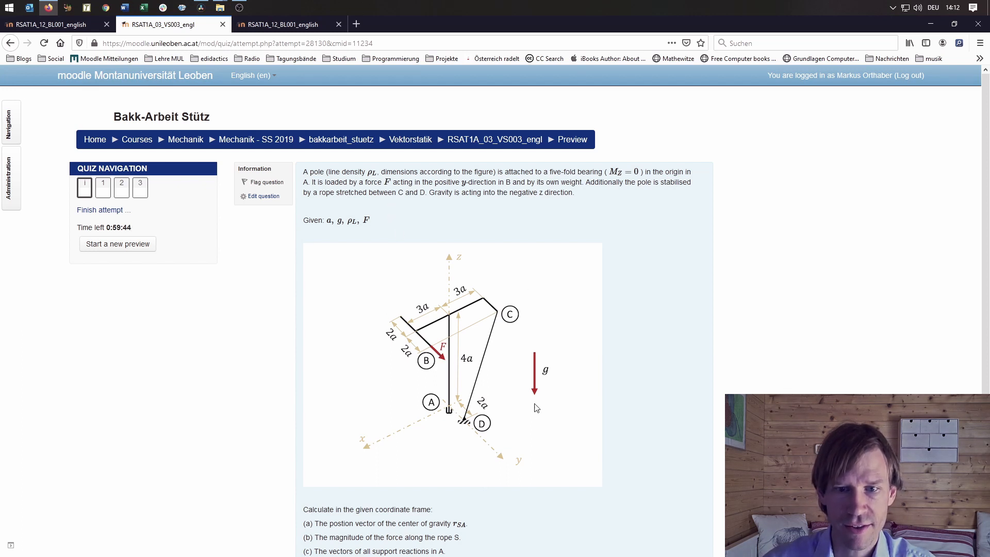
{"action": "mouse_move", "coordinate": [460, 367]}
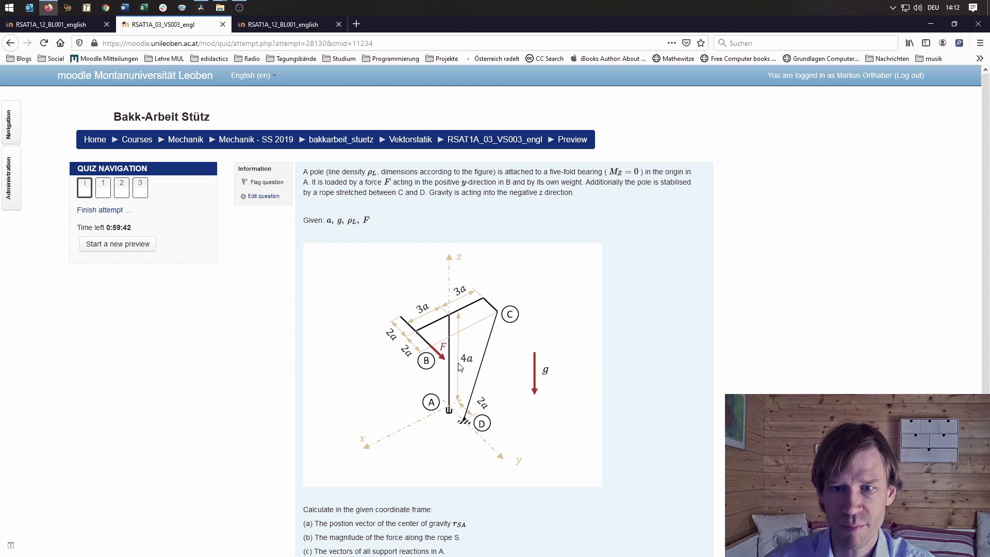
{"action": "mouse_move", "coordinate": [539, 386]}
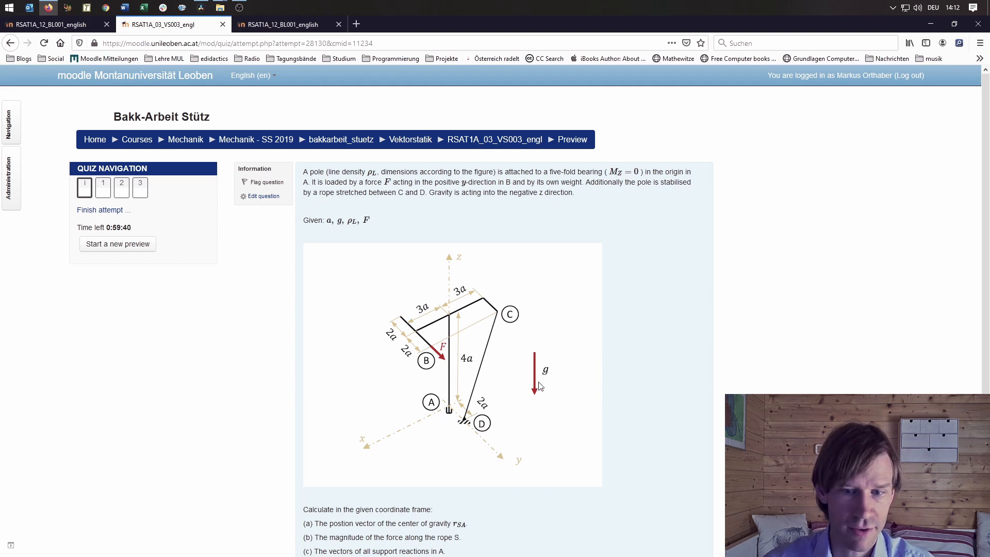
{"action": "mouse_move", "coordinate": [493, 403]}
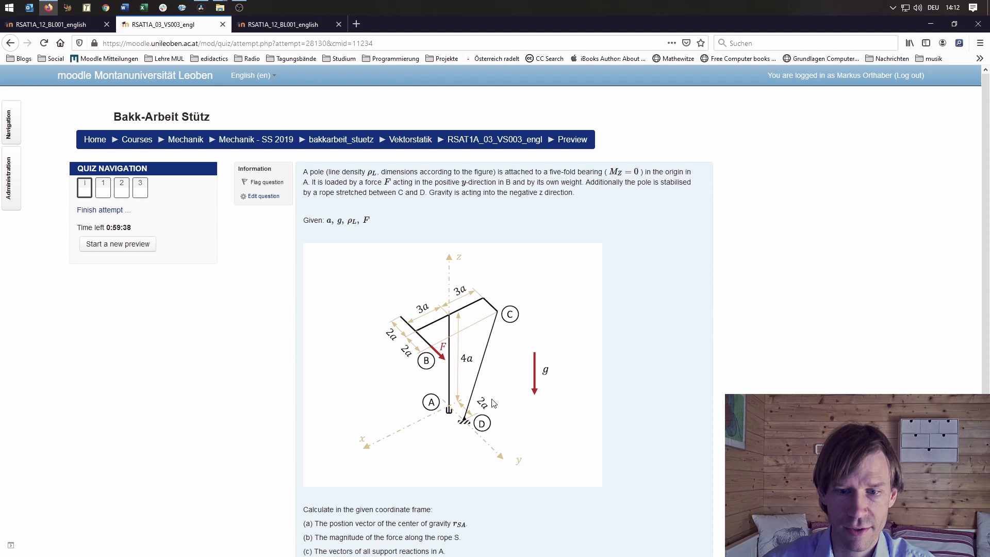
{"action": "mouse_move", "coordinate": [505, 325]}
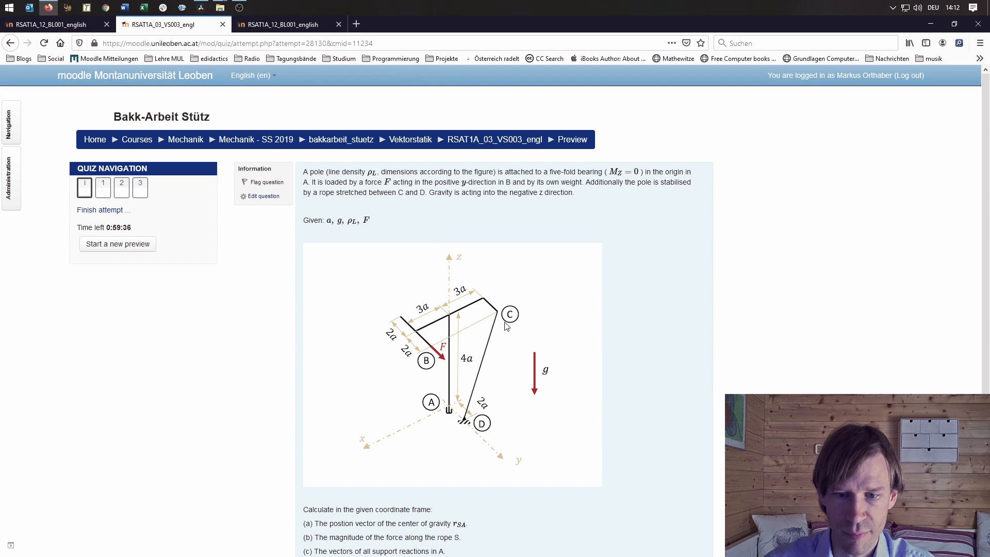
Read past the pole problem's Attention notes and advance to question 1
{"action": "scroll", "scroll_direction": "down", "scroll_amount": 3}
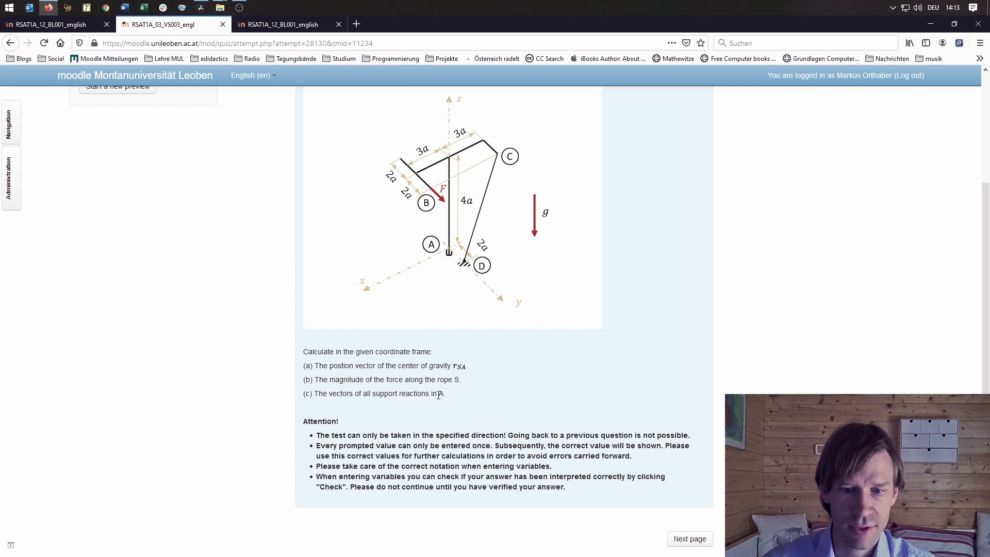
{"action": "mouse_move", "coordinate": [475, 414]}
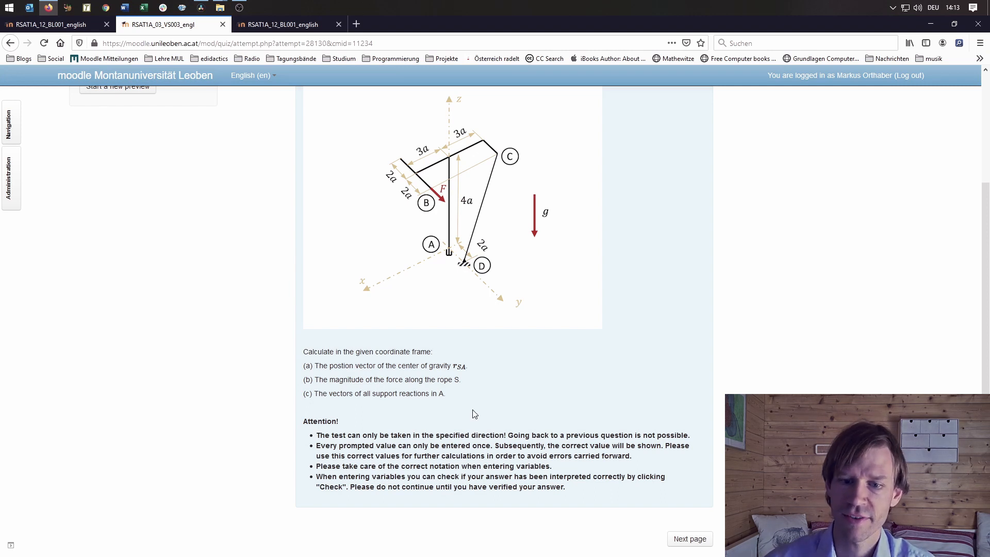
{"action": "mouse_move", "coordinate": [470, 430]}
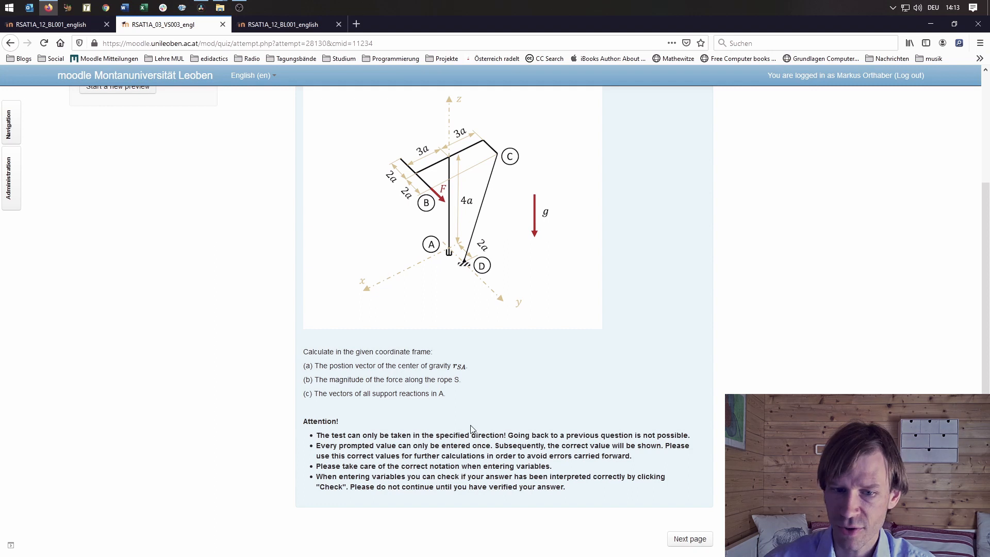
{"action": "mouse_move", "coordinate": [391, 423]}
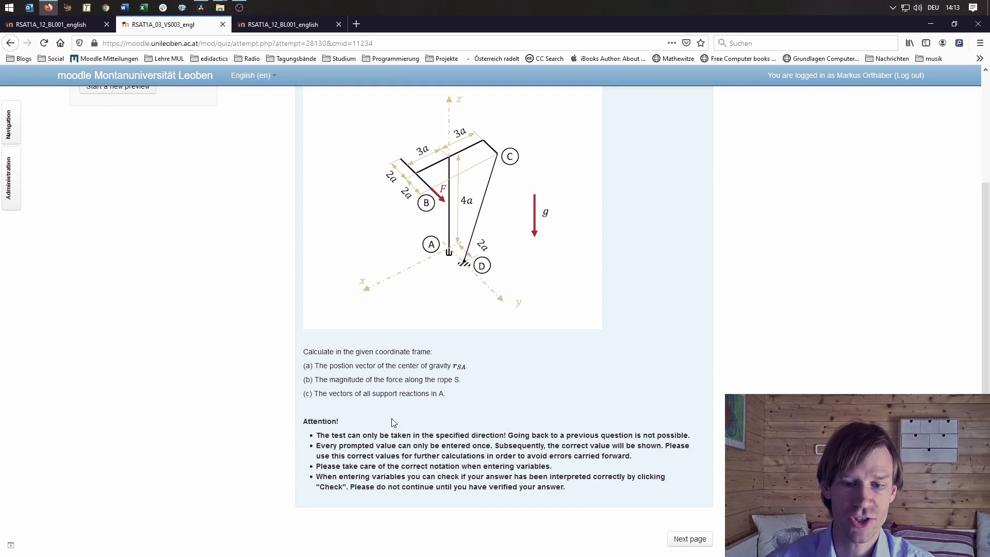
{"action": "left_click", "coordinate": [689, 538]}
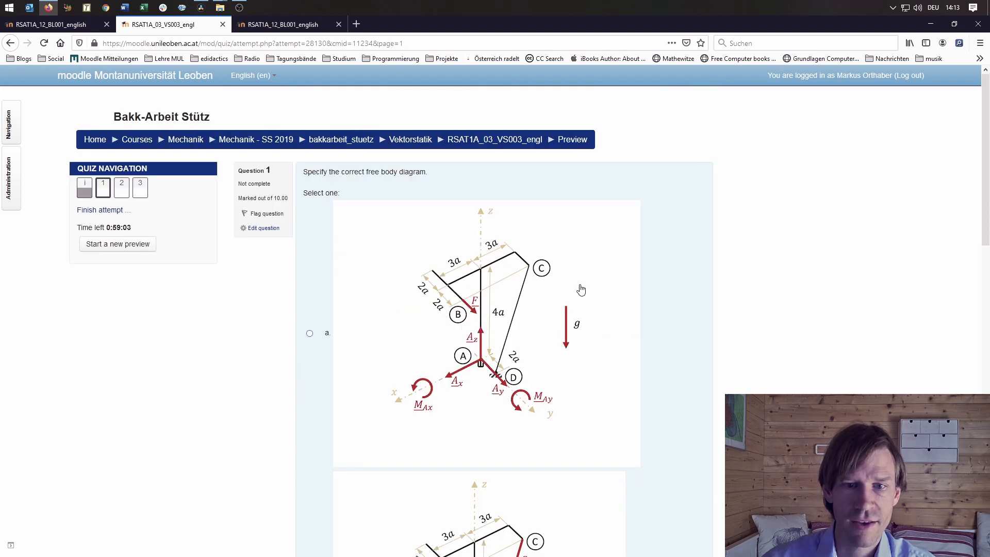
Look through question 1's free body diagram answer options before moving to question 2
{"action": "scroll", "scroll_direction": "down", "scroll_amount": 3}
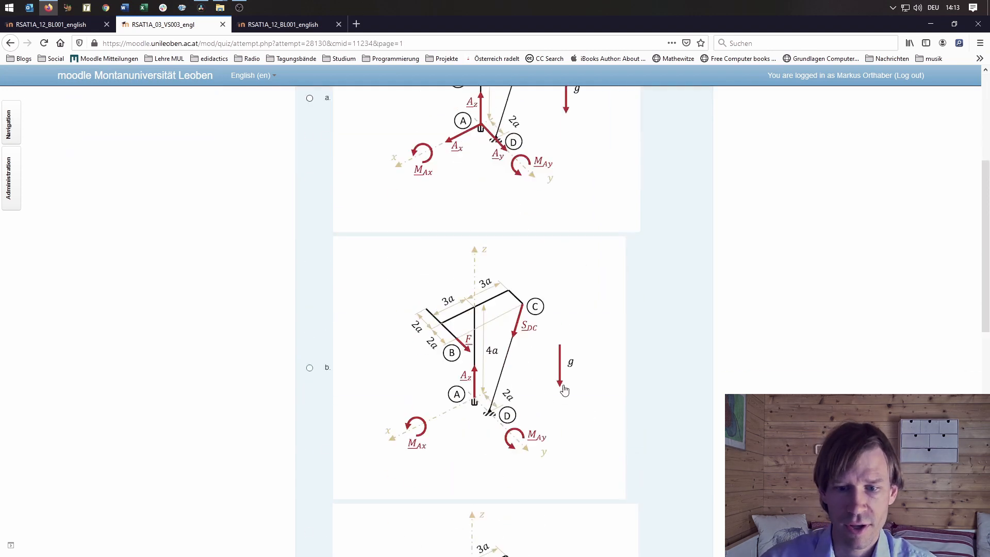
{"action": "scroll", "scroll_direction": "down", "scroll_amount": 3}
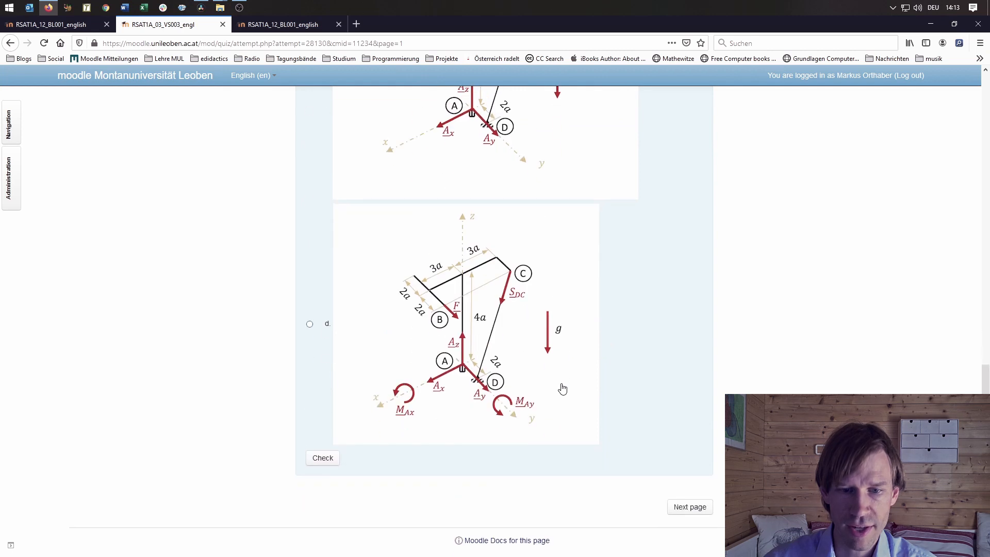
{"action": "scroll", "scroll_direction": "up", "scroll_amount": 3}
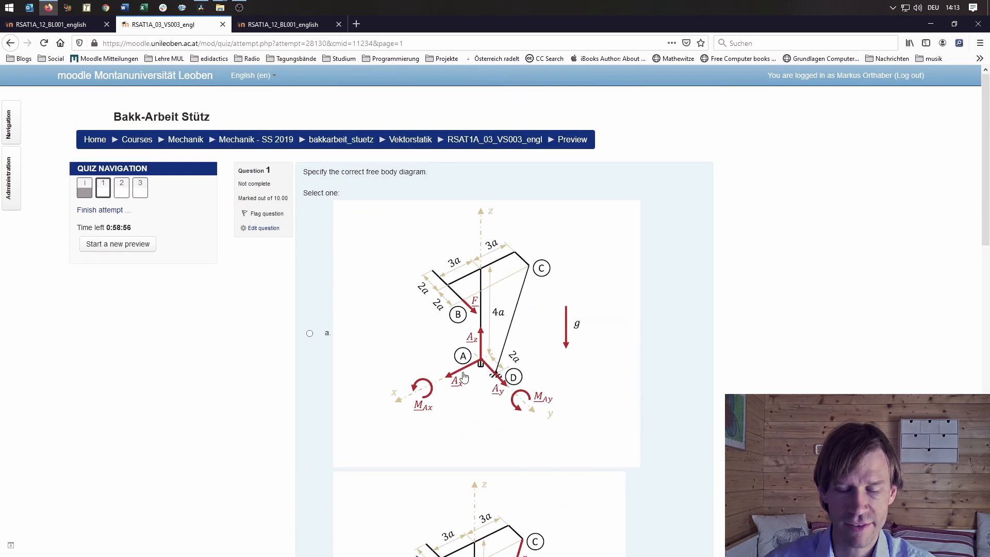
{"action": "scroll", "scroll_direction": "down", "scroll_amount": 3}
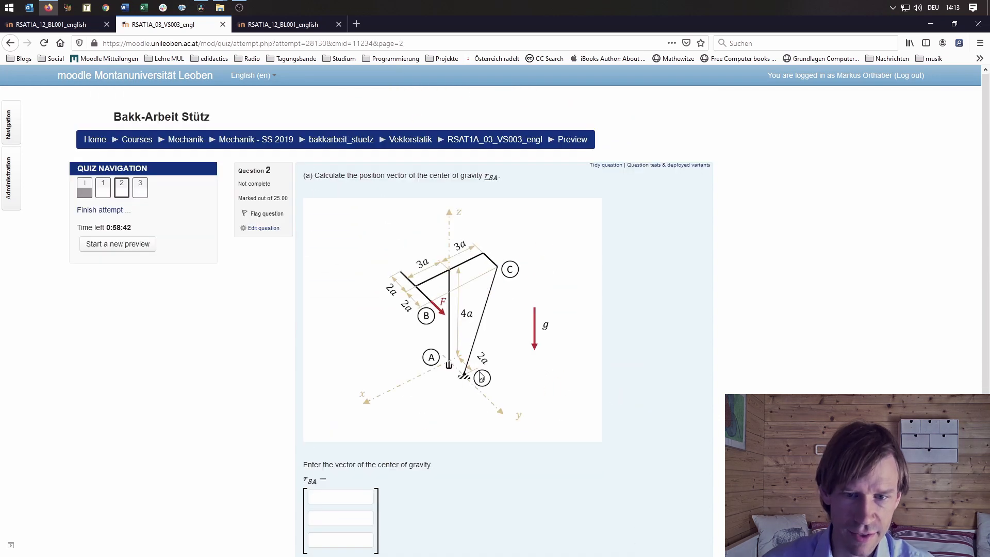
Enter the vector 1, 2, 3 for r_SA and submit it for marking
{"action": "scroll", "scroll_direction": "down", "scroll_amount": 3}
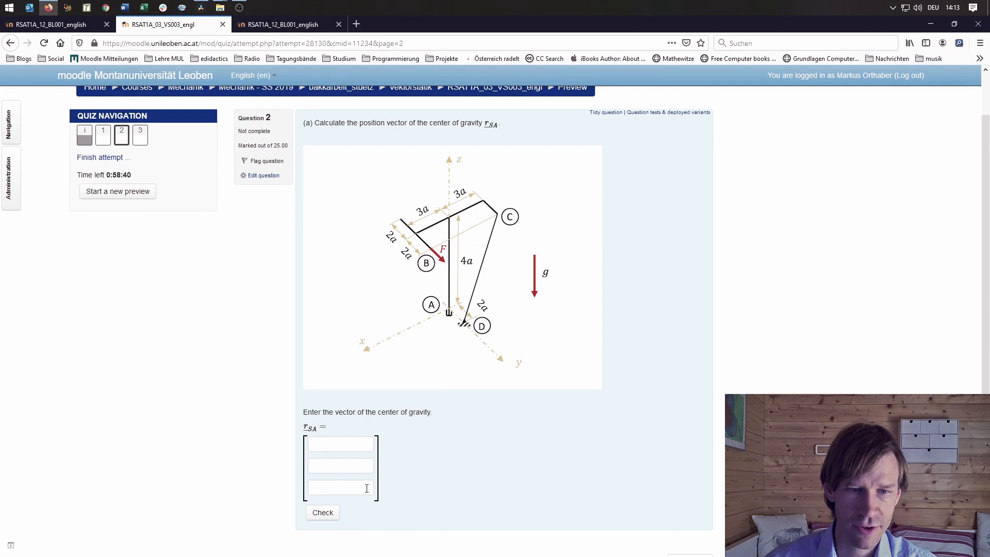
{"action": "mouse_move", "coordinate": [410, 468]}
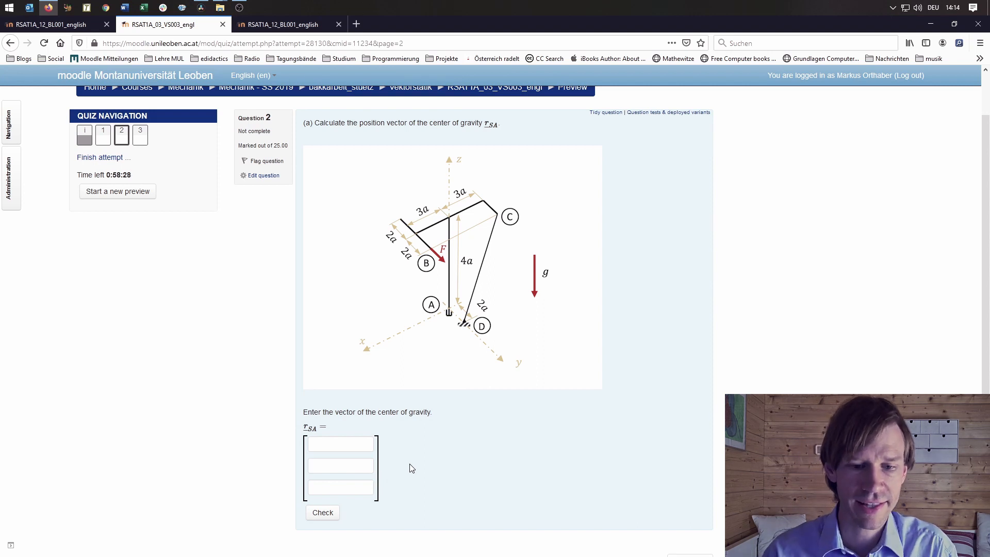
{"action": "mouse_move", "coordinate": [387, 435]}
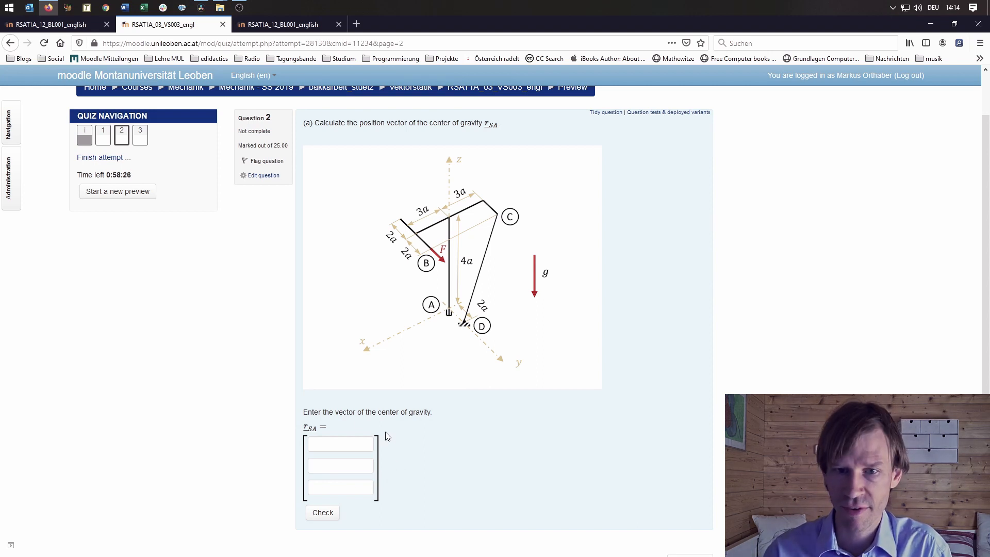
{"action": "mouse_move", "coordinate": [373, 479]}
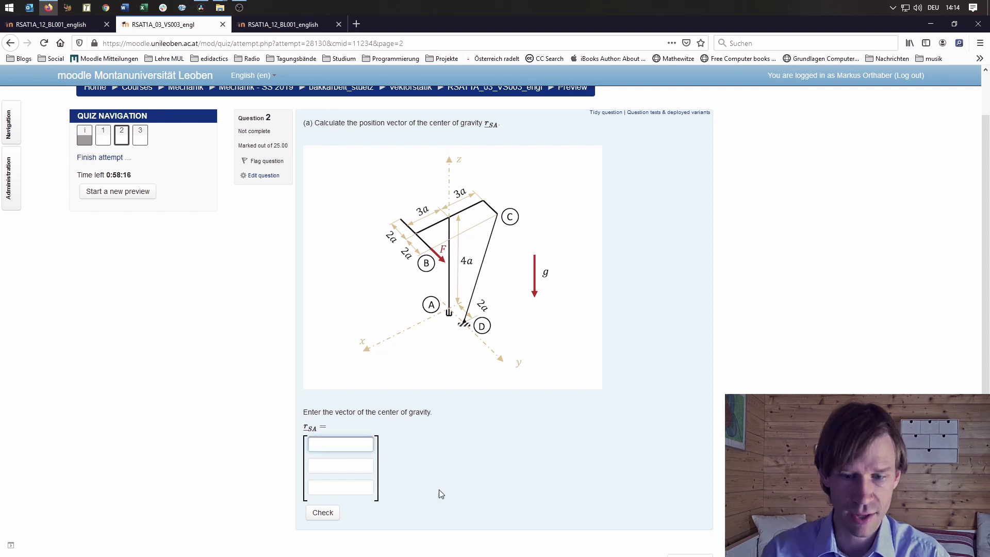
{"action": "left_click", "coordinate": [322, 512]}
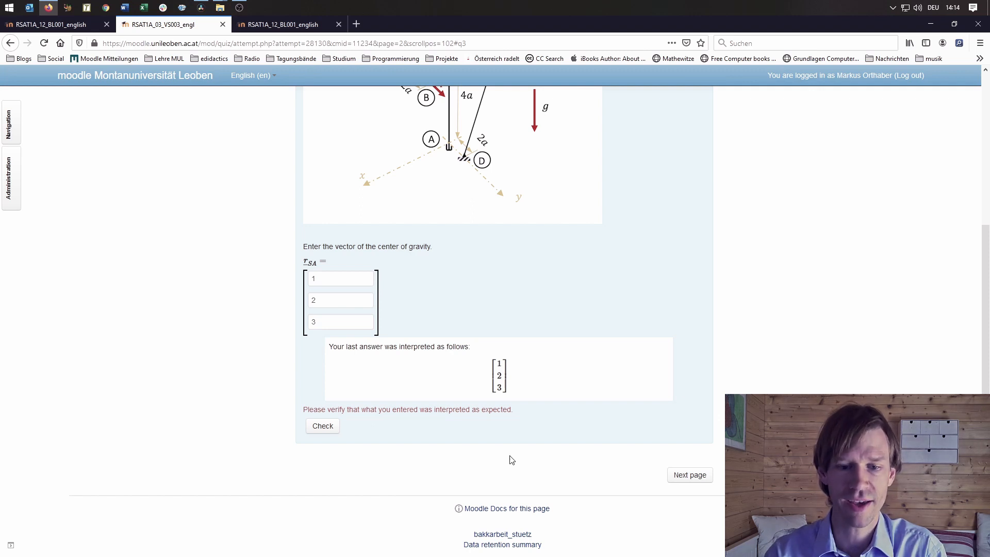
{"action": "left_click", "coordinate": [322, 425]}
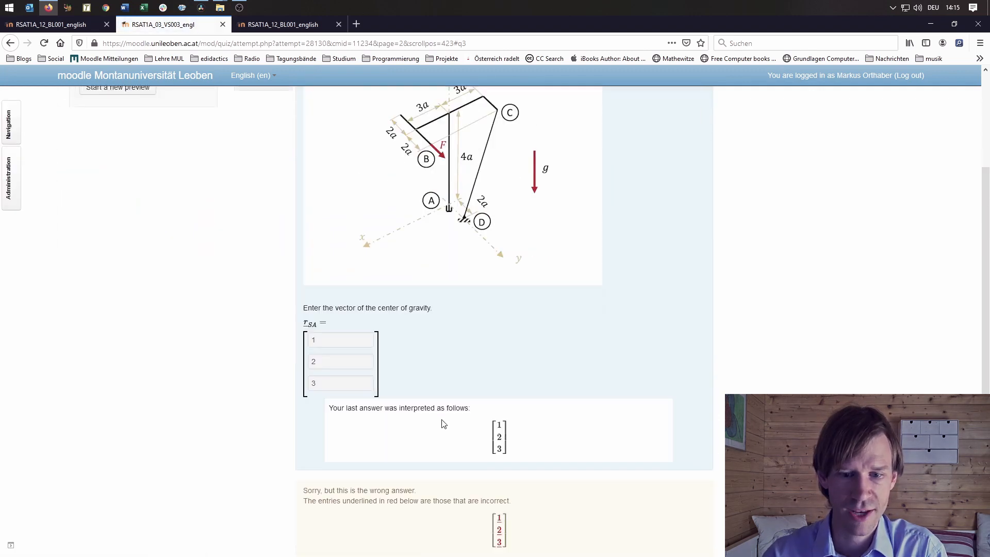
Review the wrong-answer feedback with the correct centre-of-gravity vector and advance to question 3
{"action": "scroll", "scroll_direction": "up", "scroll_amount": 3}
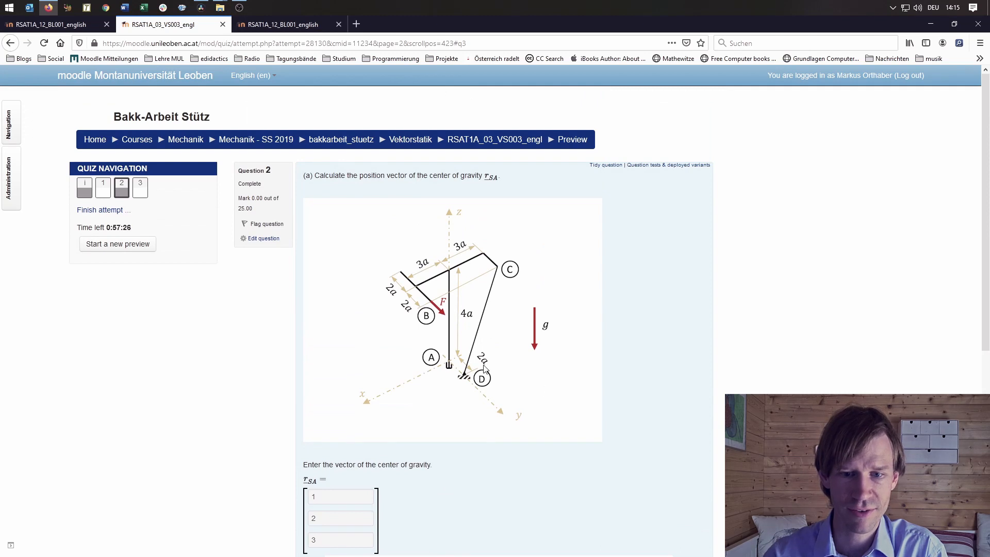
{"action": "scroll", "scroll_direction": "down", "scroll_amount": 3}
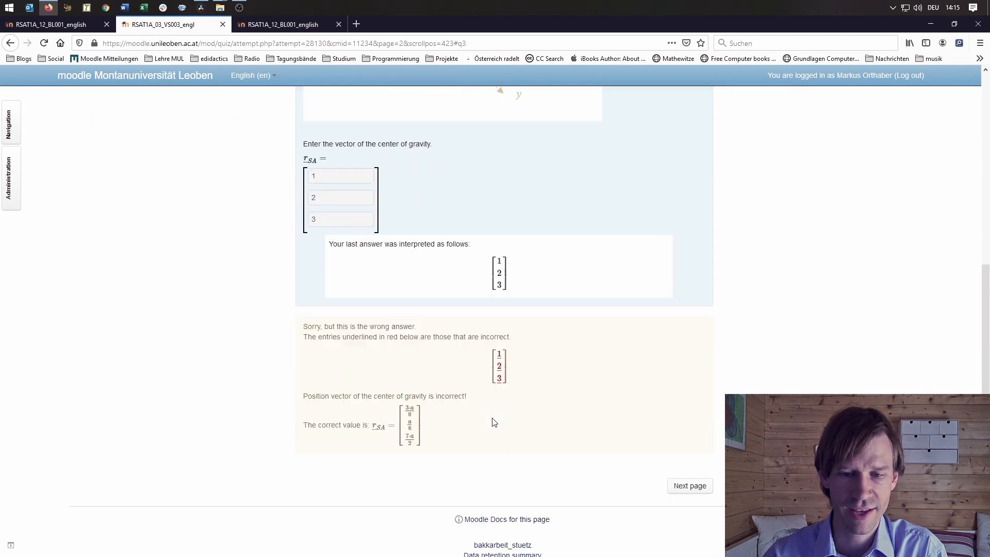
{"action": "left_click", "coordinate": [689, 485]}
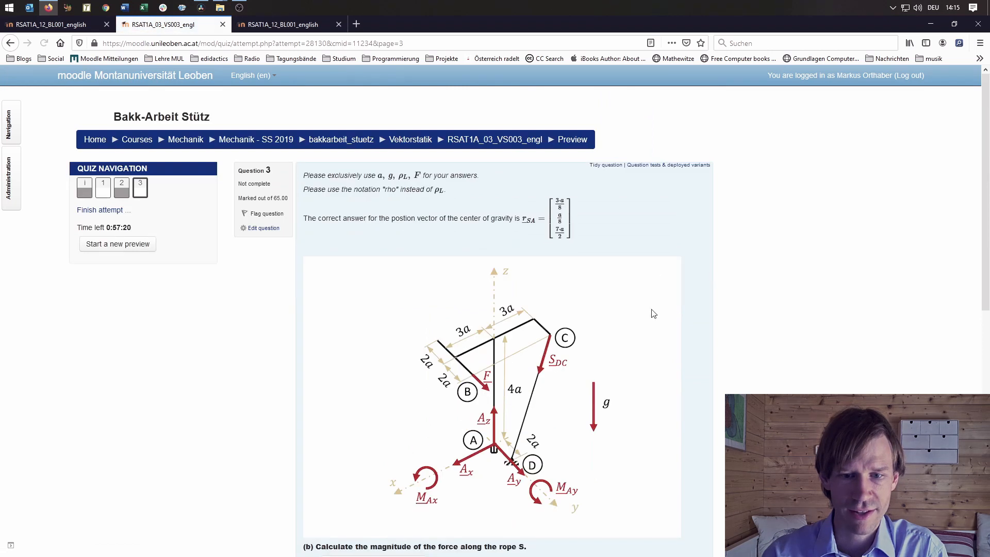
{"action": "mouse_move", "coordinate": [600, 243]}
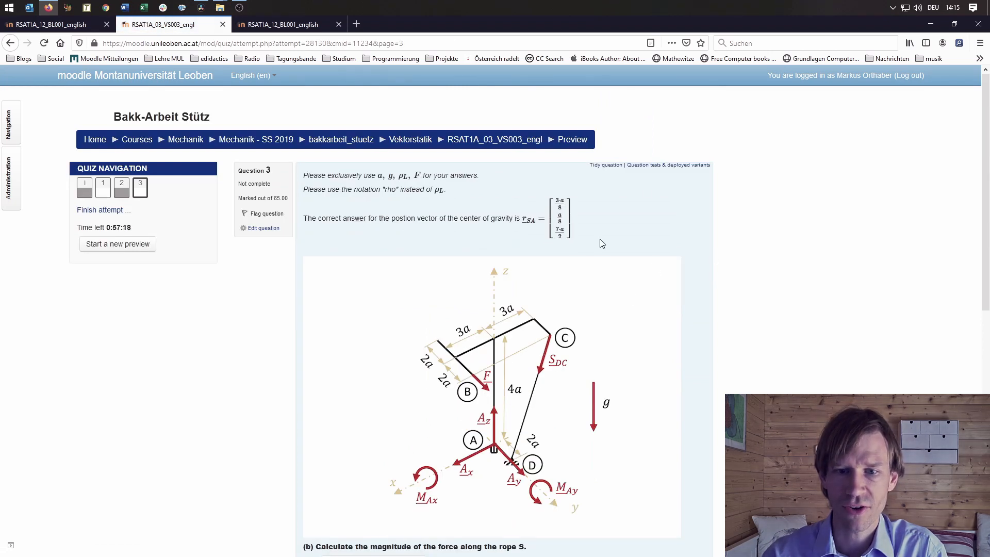
{"action": "mouse_move", "coordinate": [755, 303]}
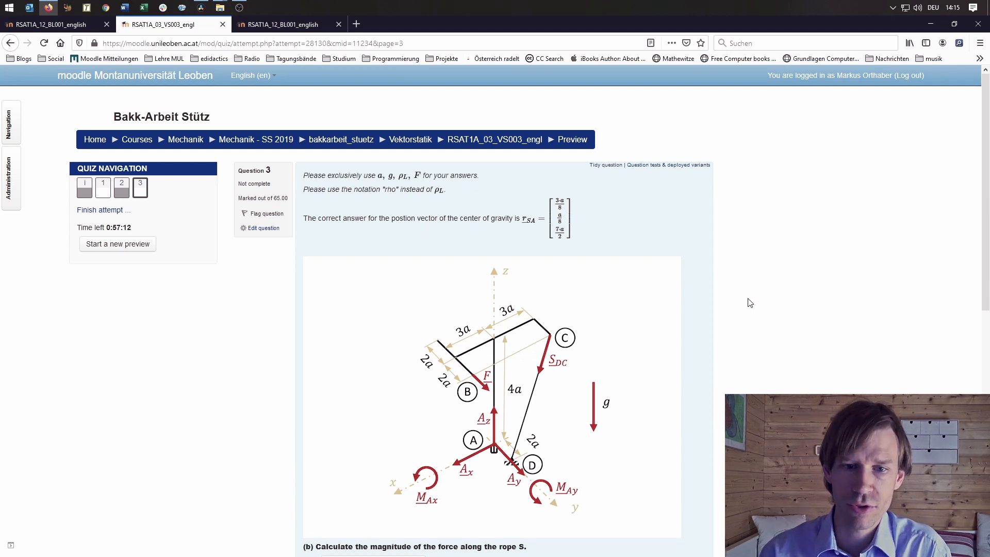
{"action": "mouse_move", "coordinate": [634, 229]}
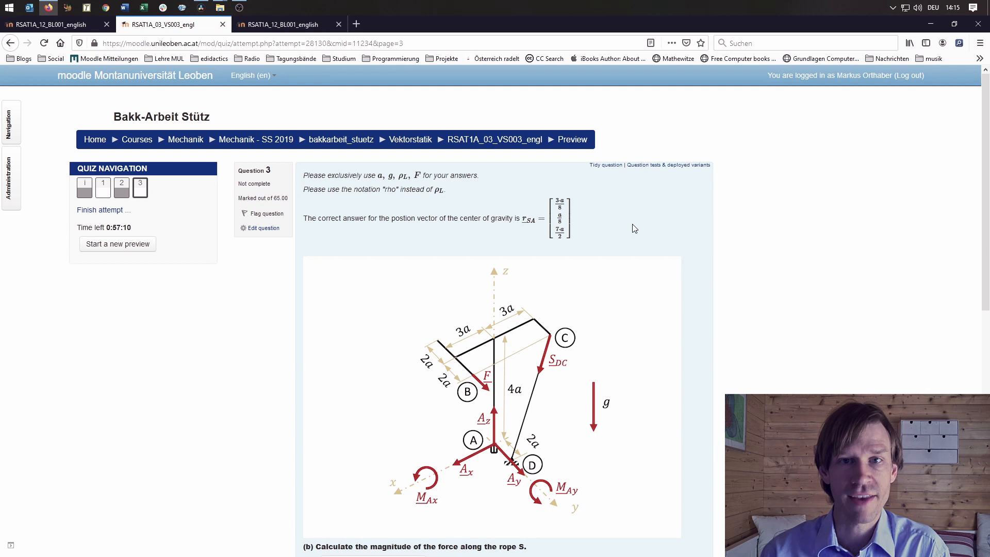
{"action": "mouse_move", "coordinate": [537, 389]}
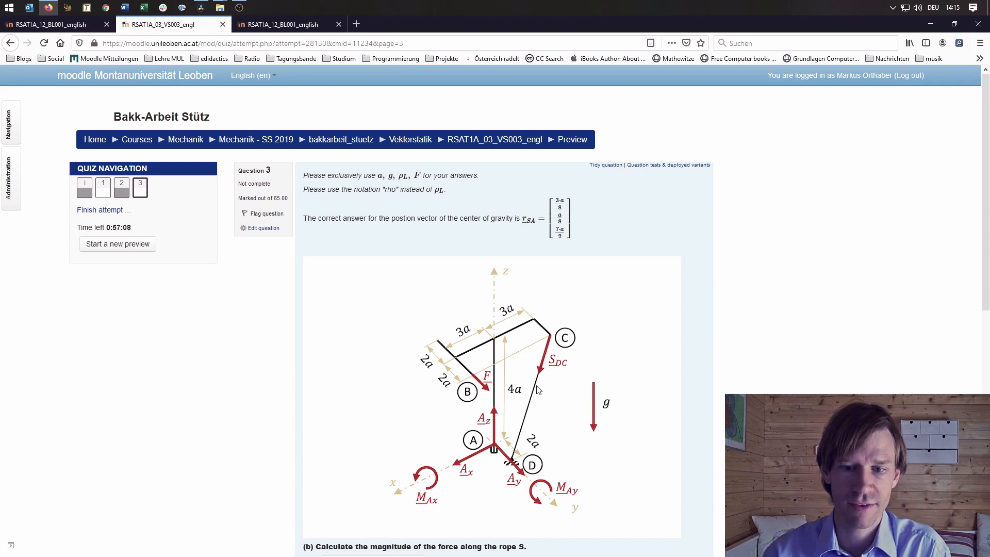
{"action": "mouse_move", "coordinate": [712, 361]}
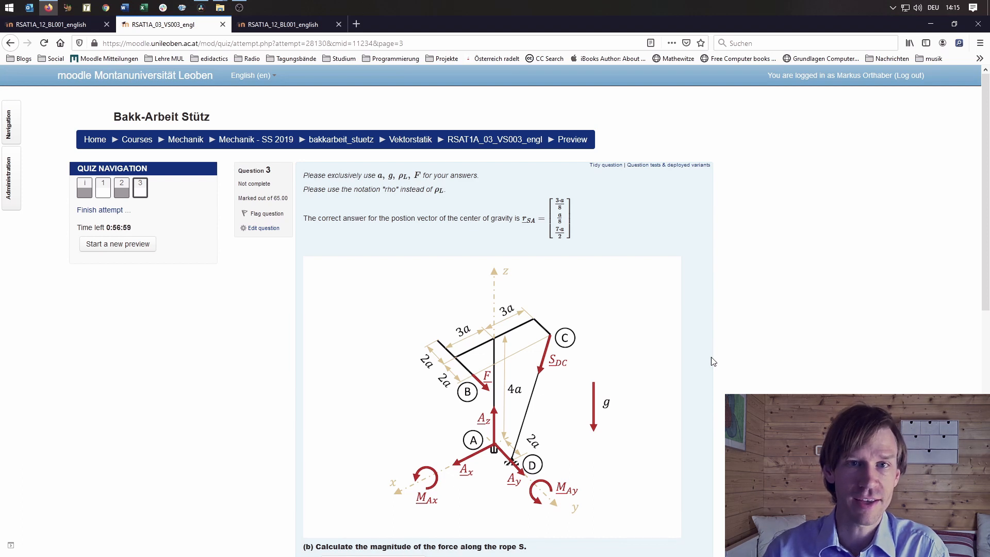
{"action": "scroll", "scroll_direction": "down", "scroll_amount": 3}
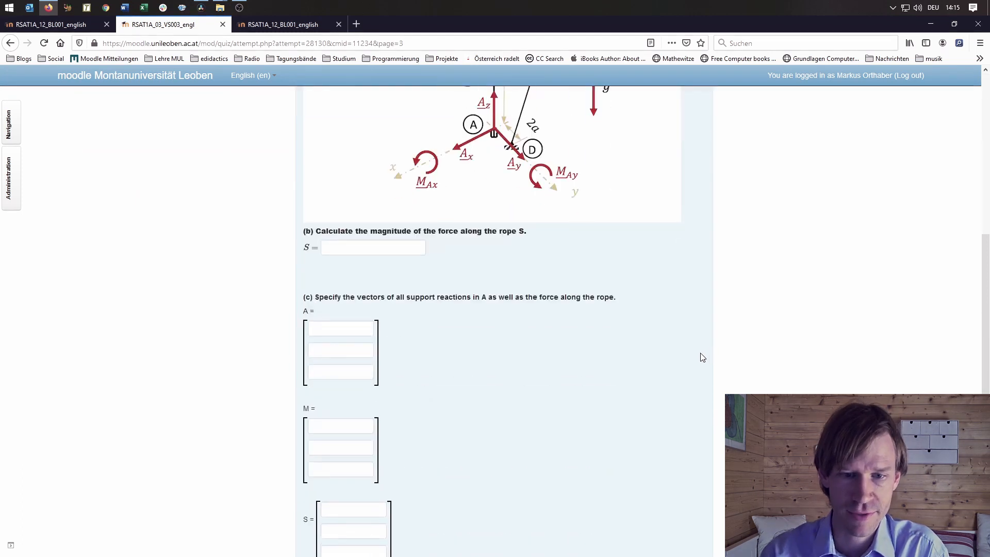
{"action": "mouse_move", "coordinate": [655, 355]}
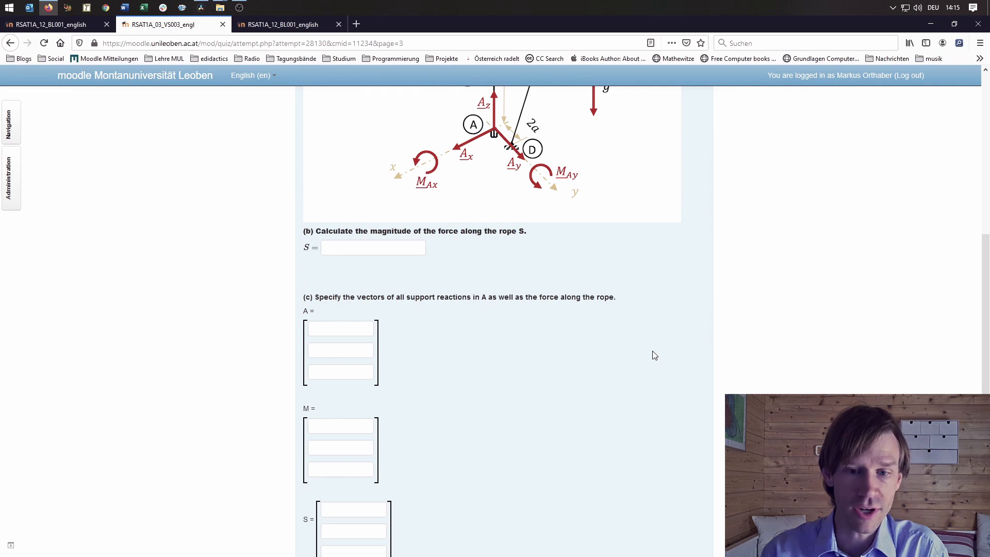
{"action": "mouse_move", "coordinate": [452, 291]}
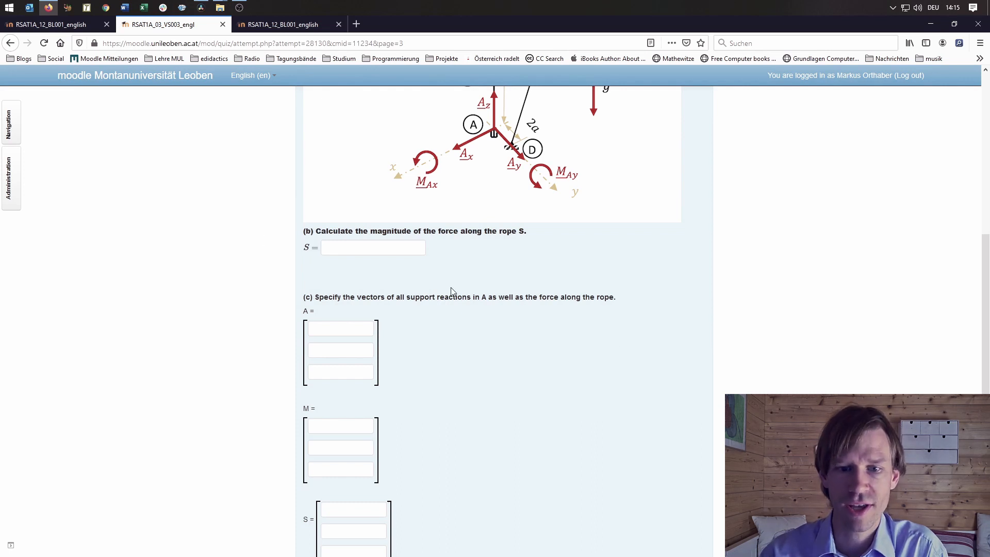
{"action": "mouse_move", "coordinate": [523, 315]}
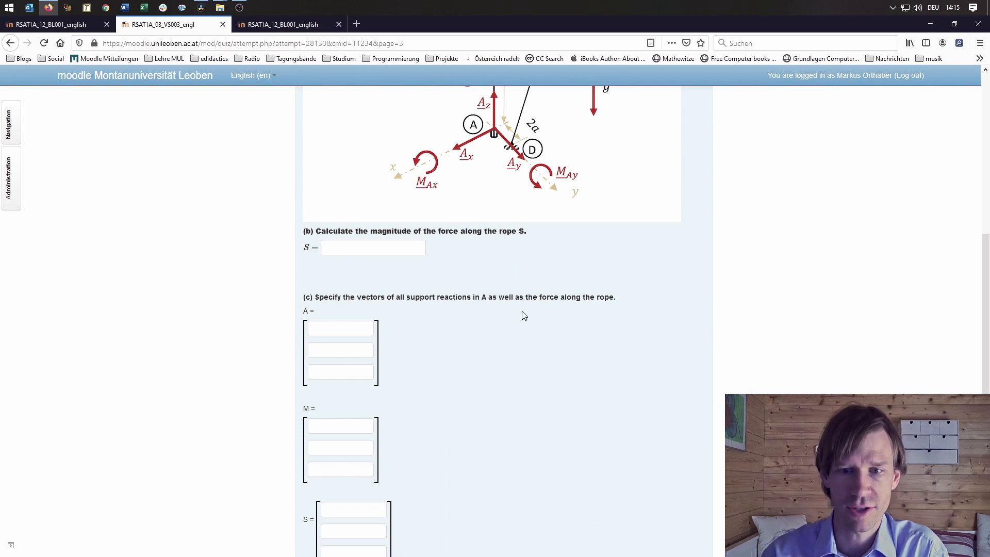
{"action": "scroll", "scroll_direction": "down", "scroll_amount": 3}
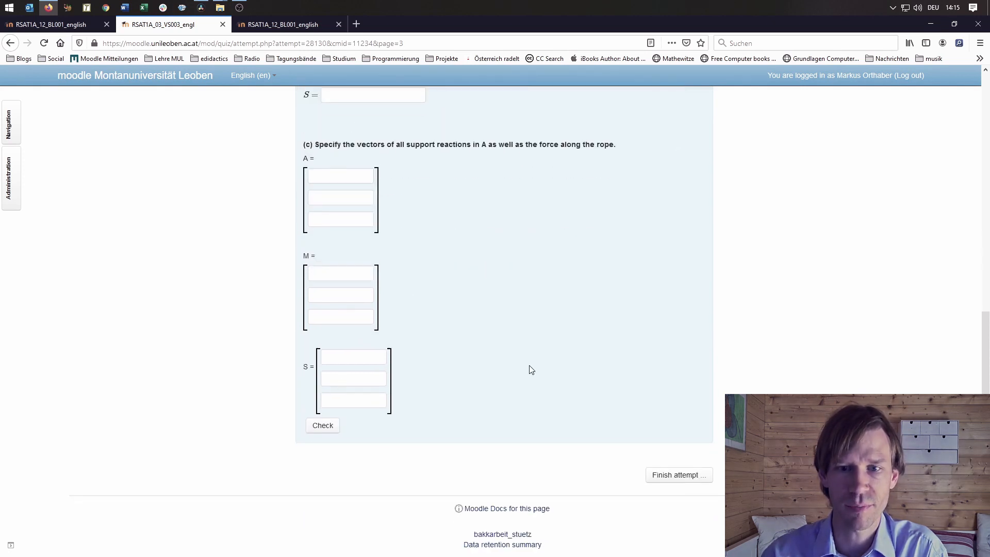
{"action": "mouse_move", "coordinate": [586, 428]}
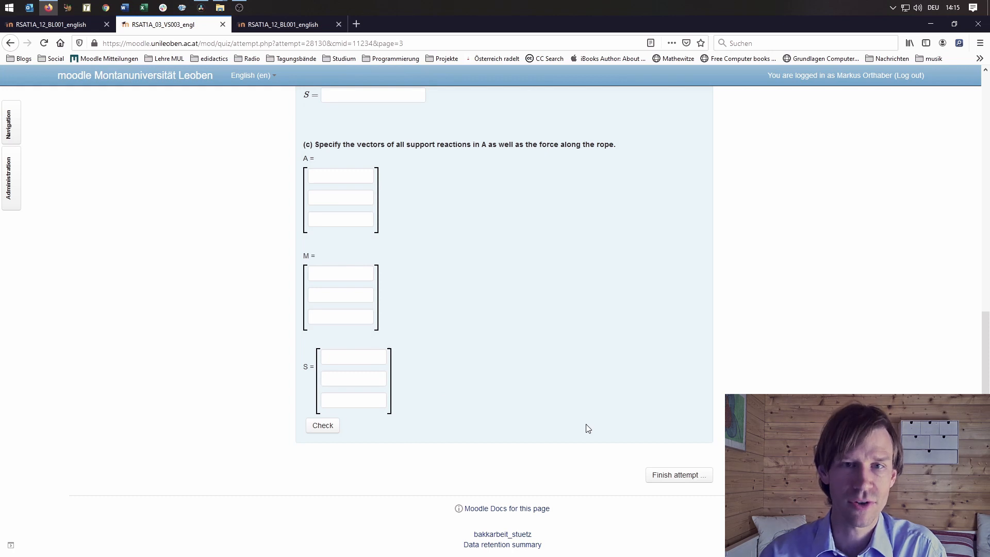
{"action": "mouse_move", "coordinate": [402, 372]}
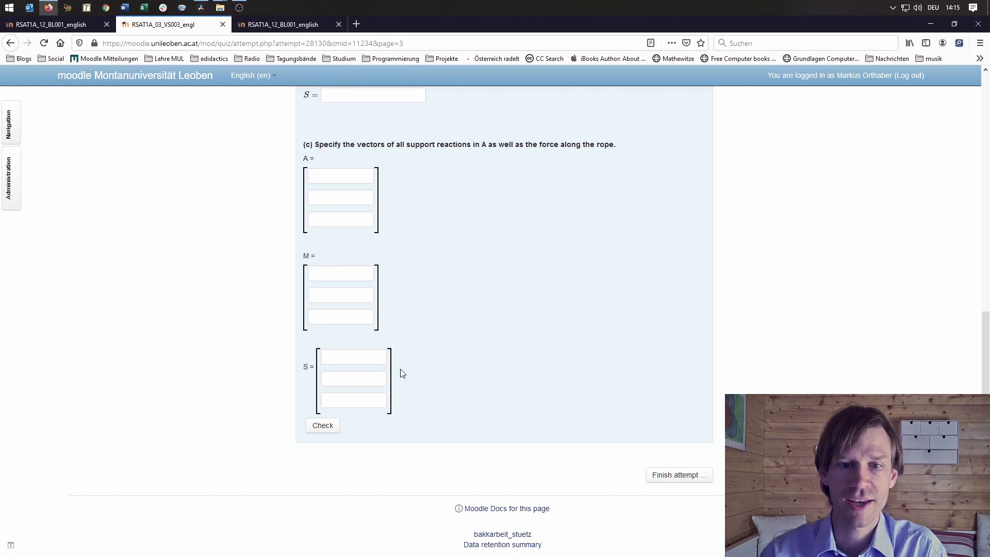
{"action": "mouse_move", "coordinate": [452, 308]}
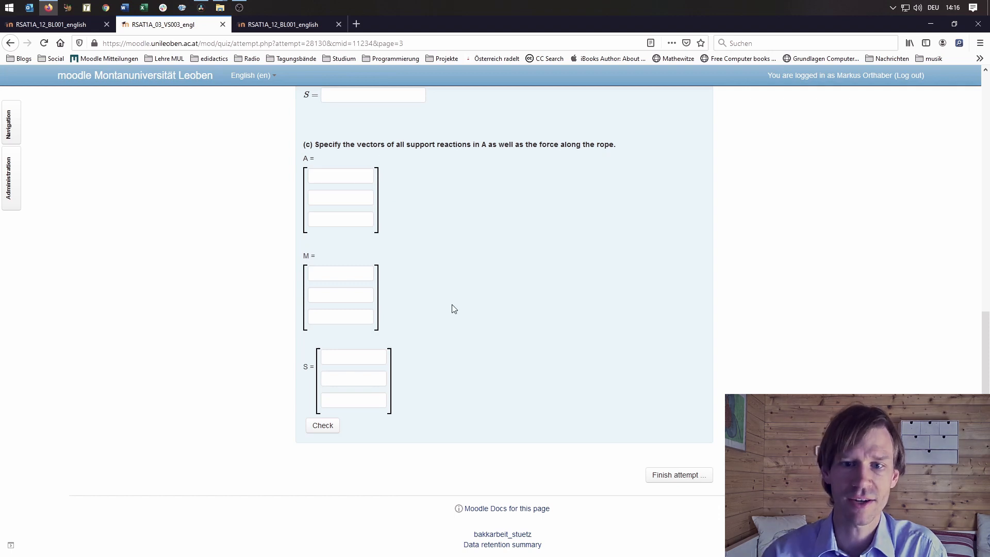